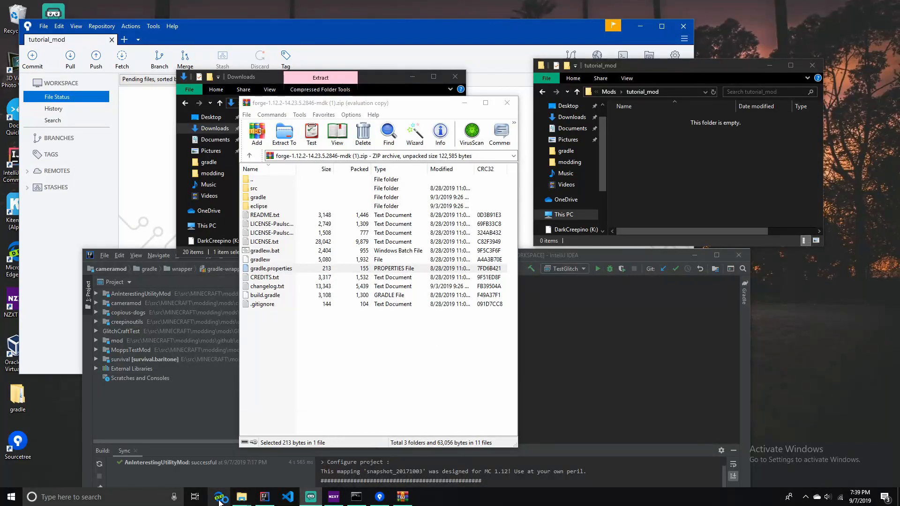
Step: Launch Edge maximized, search Google for "sourcetree" and reach the official Sourcetree site
{"action": "left_click", "coordinate": [218, 497]}
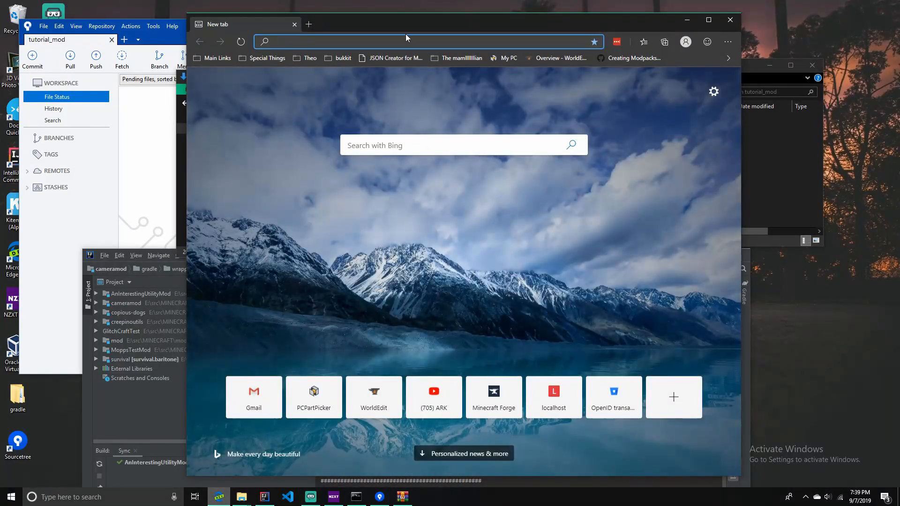
{"action": "left_click", "coordinate": [708, 20]}
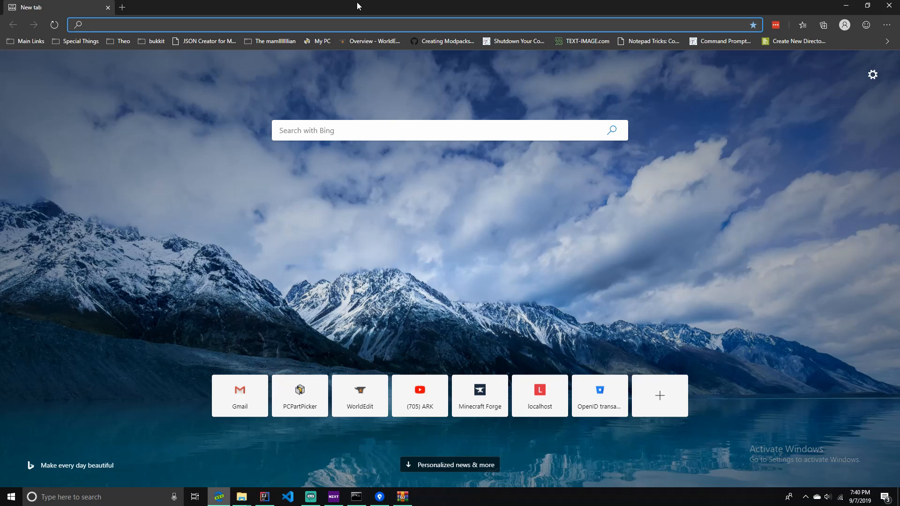
{"action": "type", "text": "sourcetree"}
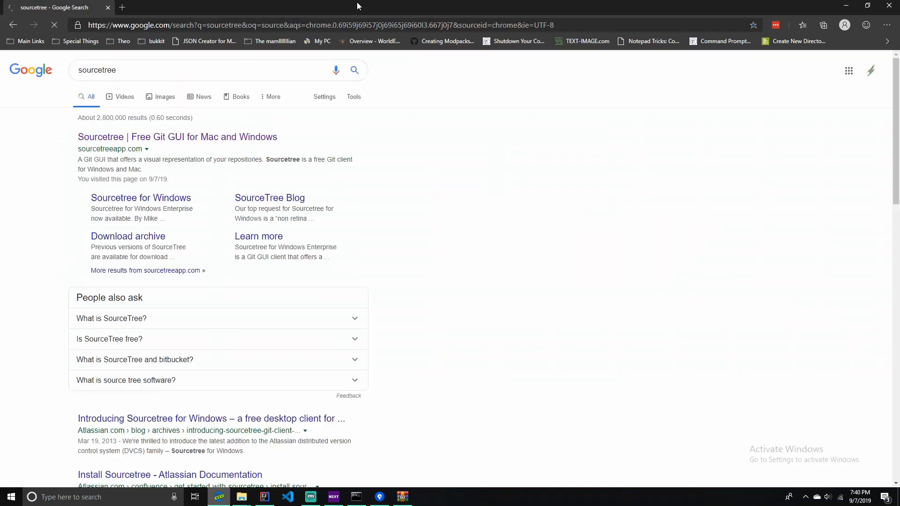
{"action": "left_click", "coordinate": [177, 137]}
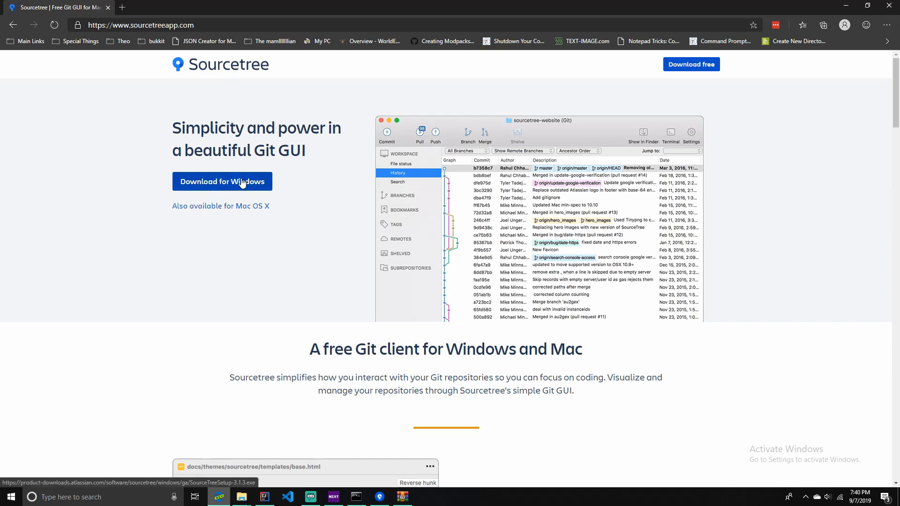
{"action": "left_click", "coordinate": [226, 181]}
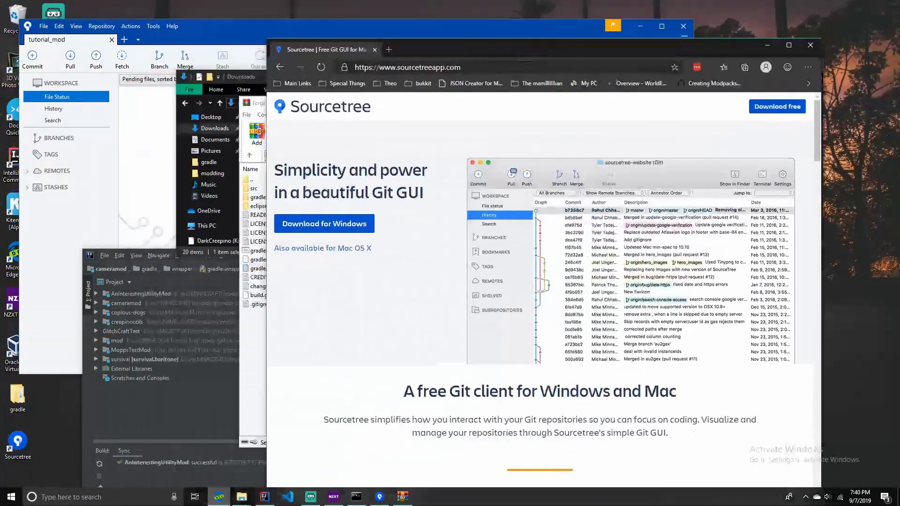
Step: Search "intellij" and reach the IntelliJ IDEA Community edition download
{"action": "type", "text": "intellij"}
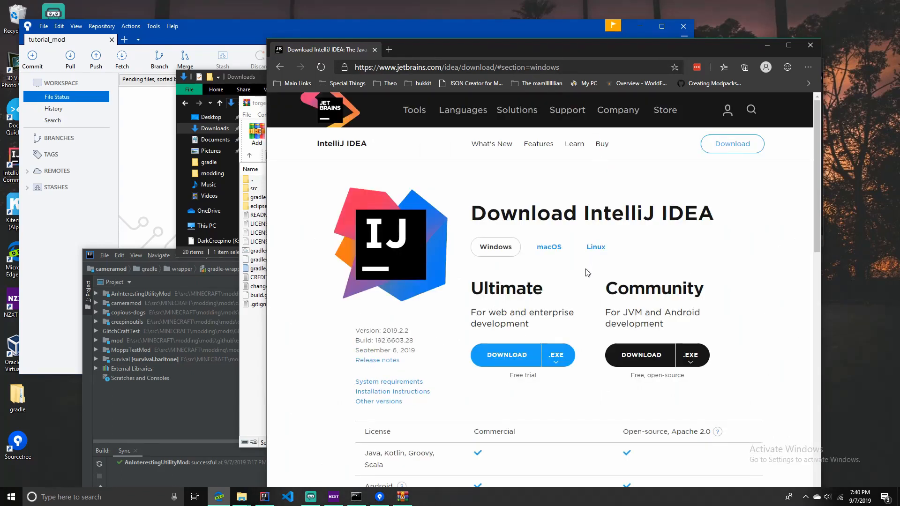
{"action": "left_click", "coordinate": [641, 354]}
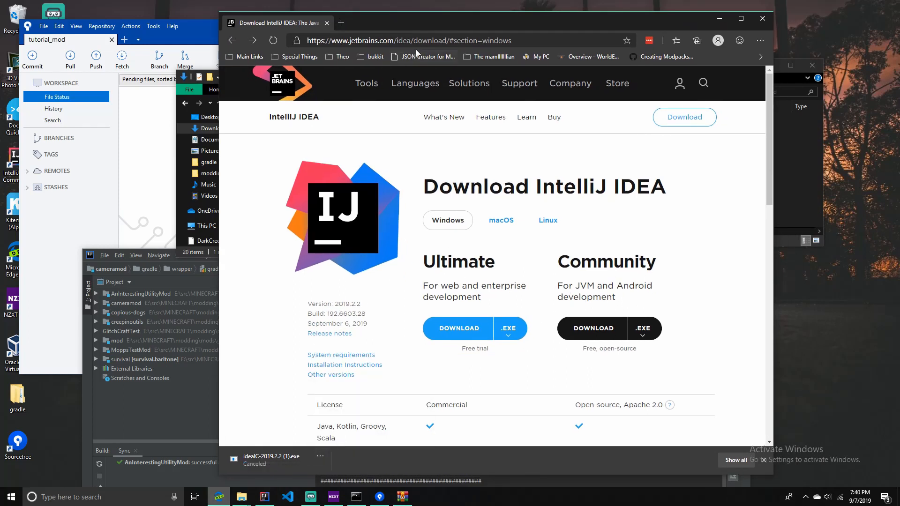
Step: Search "jdk 8" and view Oracle's JDK 8 downloads down to the Windows x64 installer
{"action": "type", "text": "jdk 8"}
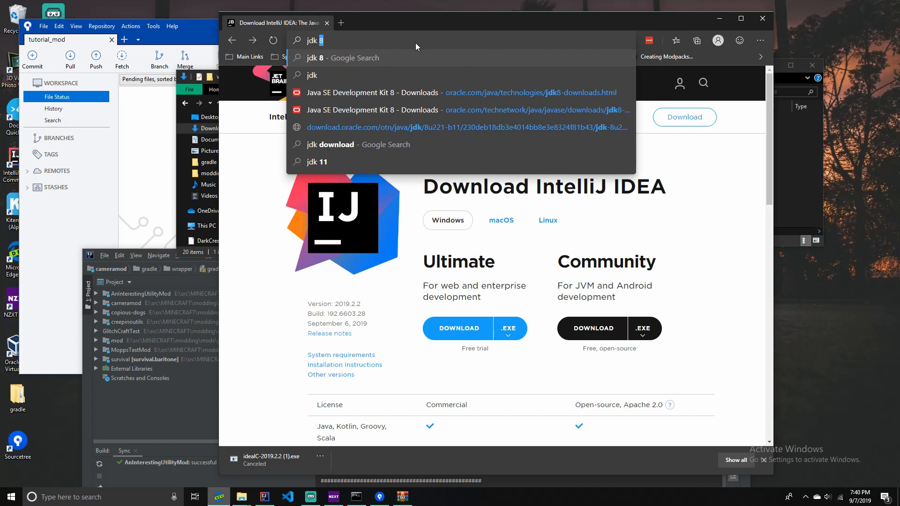
{"action": "left_click", "coordinate": [373, 92]}
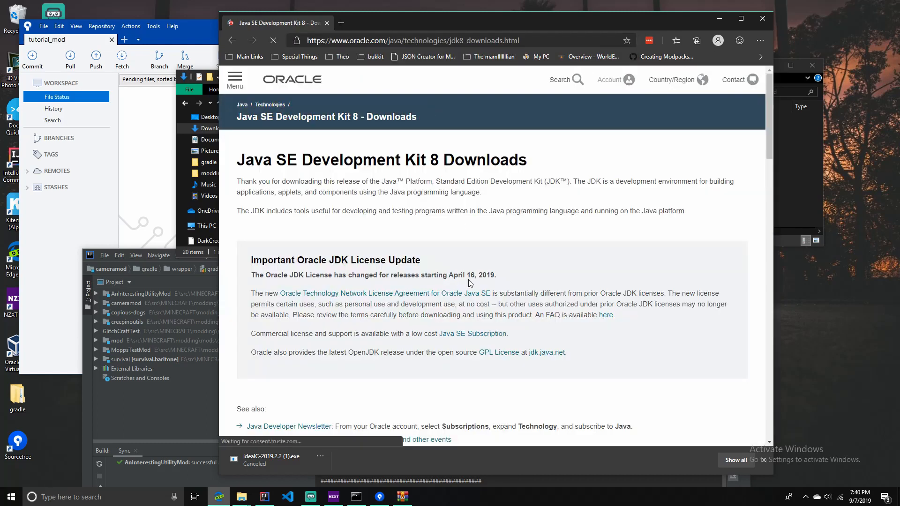
{"action": "scroll", "scroll_direction": "down", "scroll_amount": 3}
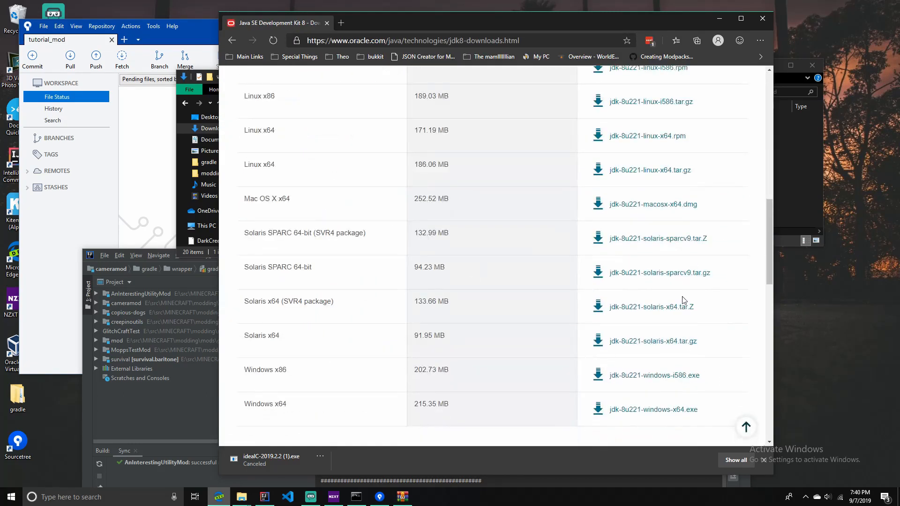
{"action": "mouse_move", "coordinate": [696, 407]}
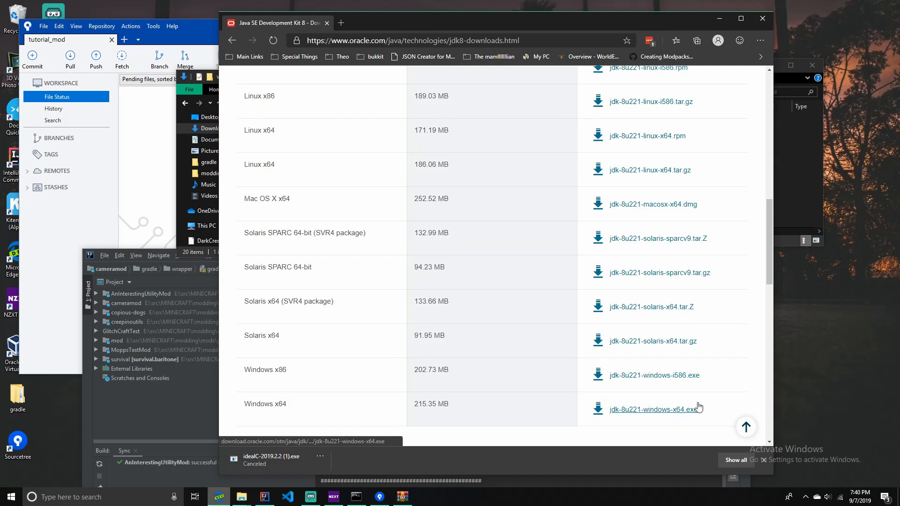
{"action": "mouse_move", "coordinate": [707, 417]}
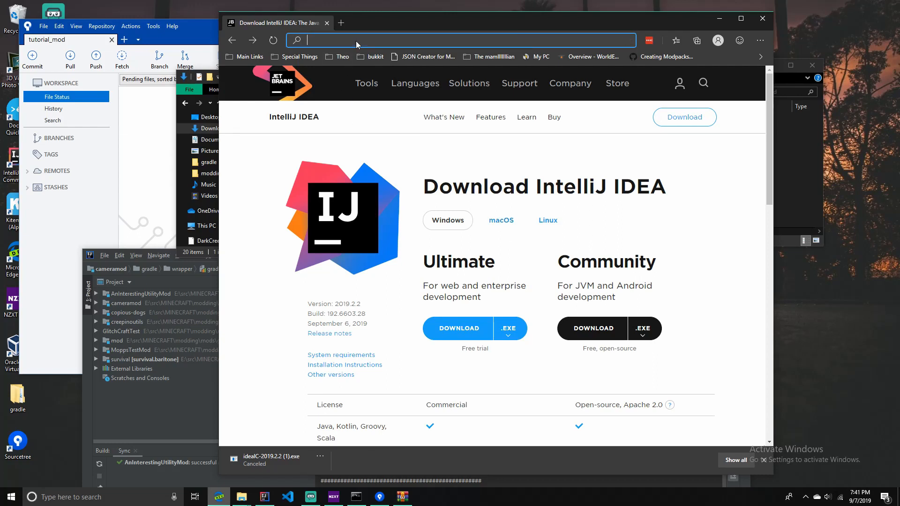
Step: Go to files.minecraftforge.net and download the latest 1.12.2 MDK package
{"action": "type", "text": "files.minecraftforge.net"}
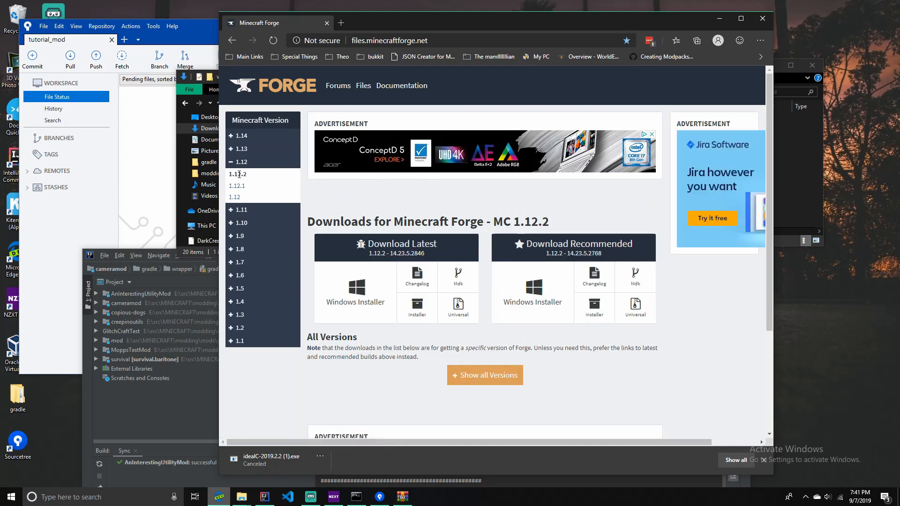
{"action": "mouse_move", "coordinate": [458, 275]}
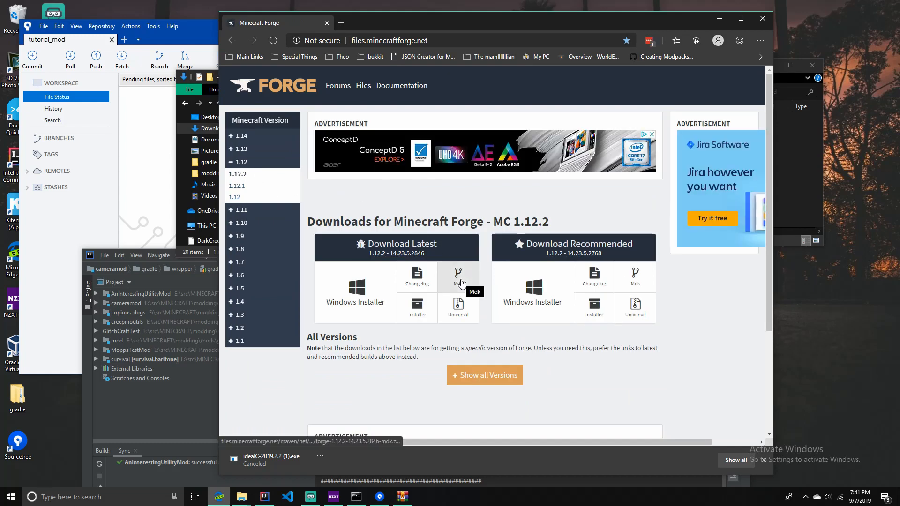
{"action": "mouse_move", "coordinate": [447, 256]}
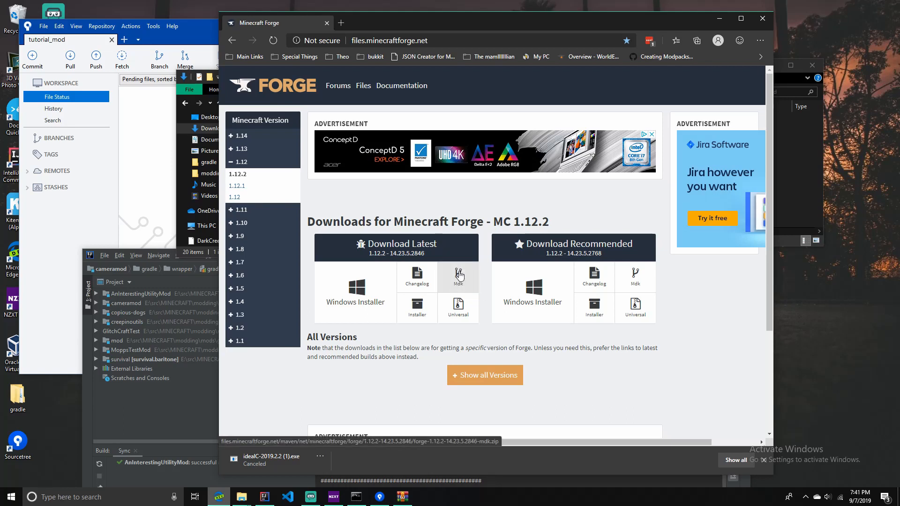
{"action": "left_click", "coordinate": [458, 275]}
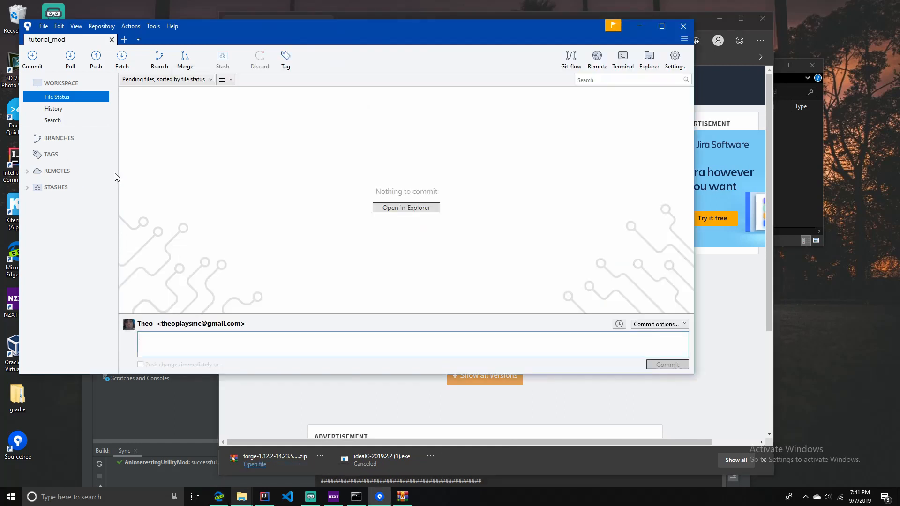
Step: Start a new Sourcetree repository and browse for its destination folder
{"action": "left_click", "coordinate": [43, 26]}
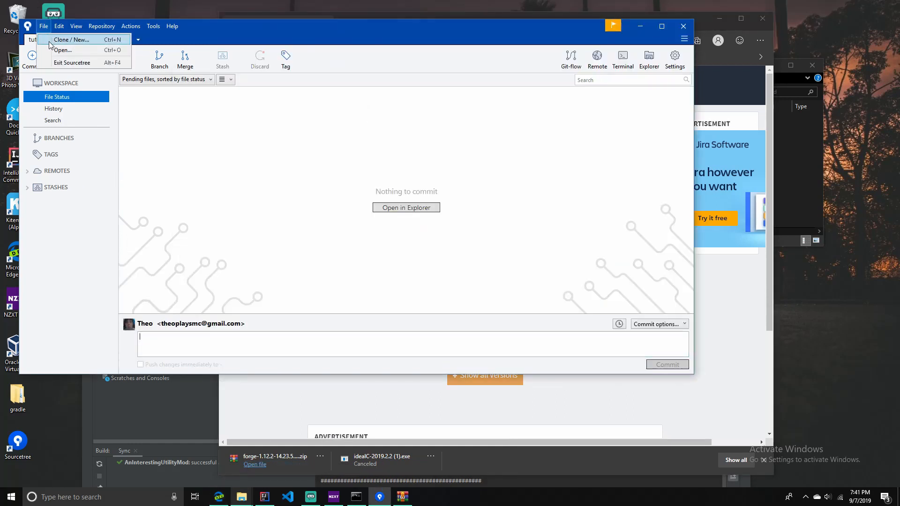
{"action": "left_click", "coordinate": [70, 40]}
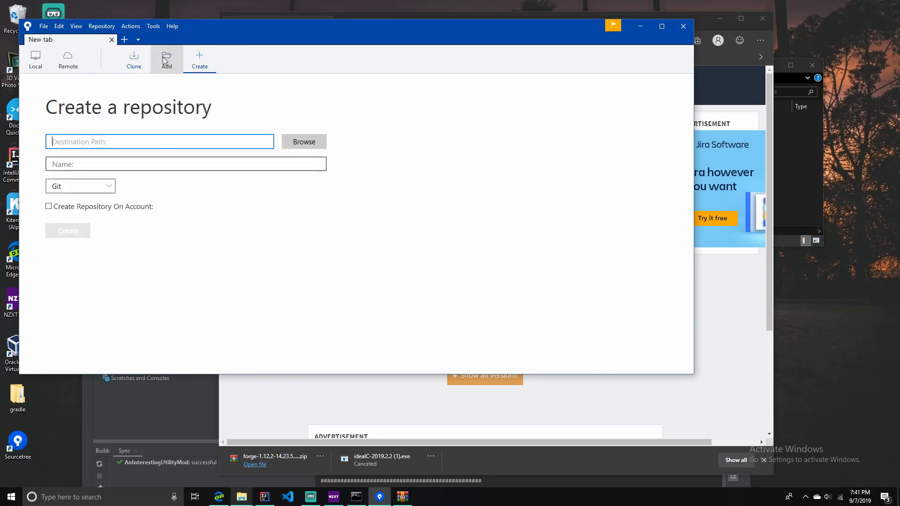
{"action": "left_click", "coordinate": [304, 141]}
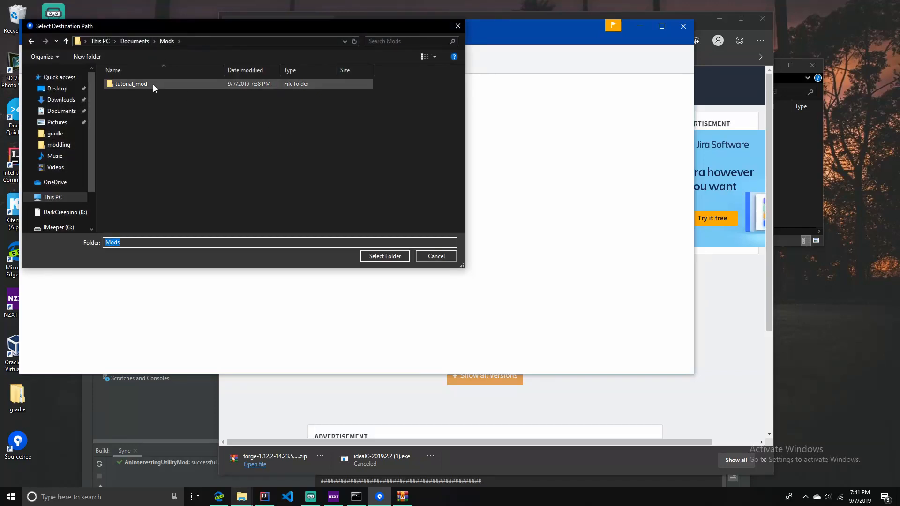
{"action": "double_click", "coordinate": [132, 84]}
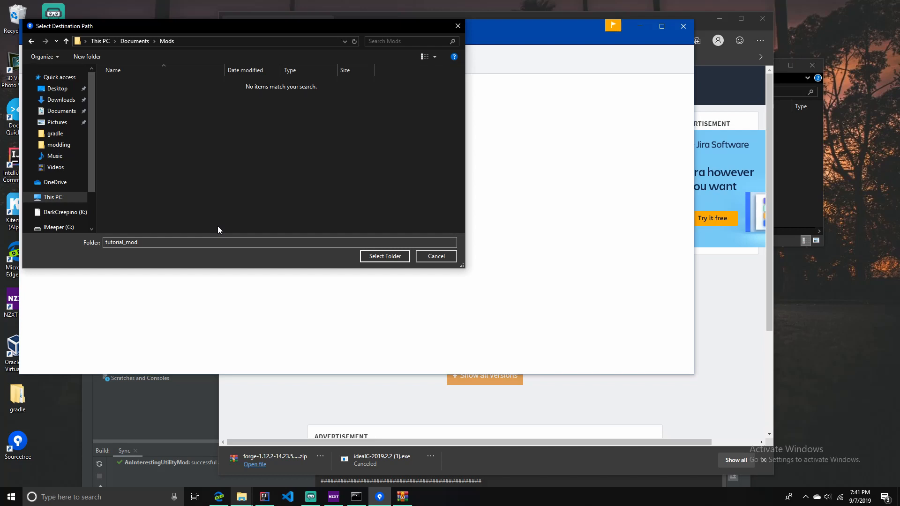
{"action": "mouse_move", "coordinate": [265, 173]}
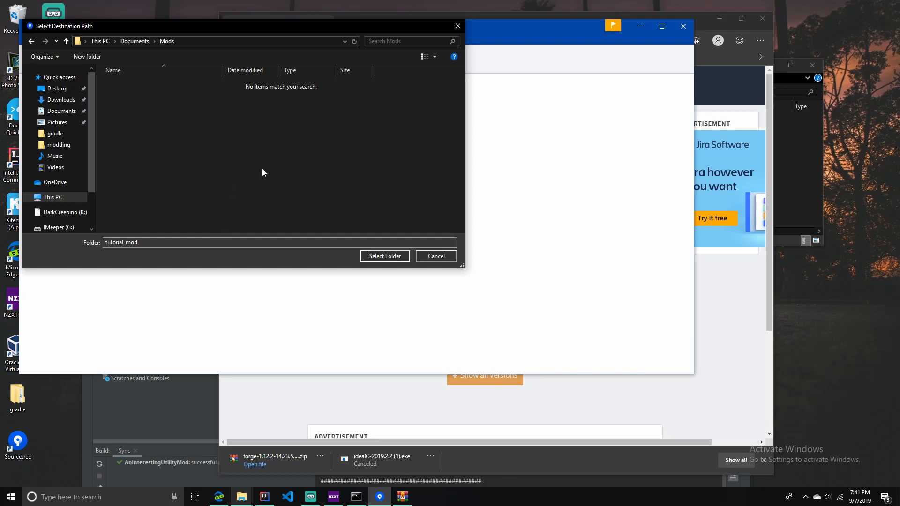
Step: Create a tutorial_mod folder under Documents\Mods and select it as the repository destination
{"action": "triple_click", "coordinate": [121, 242]}
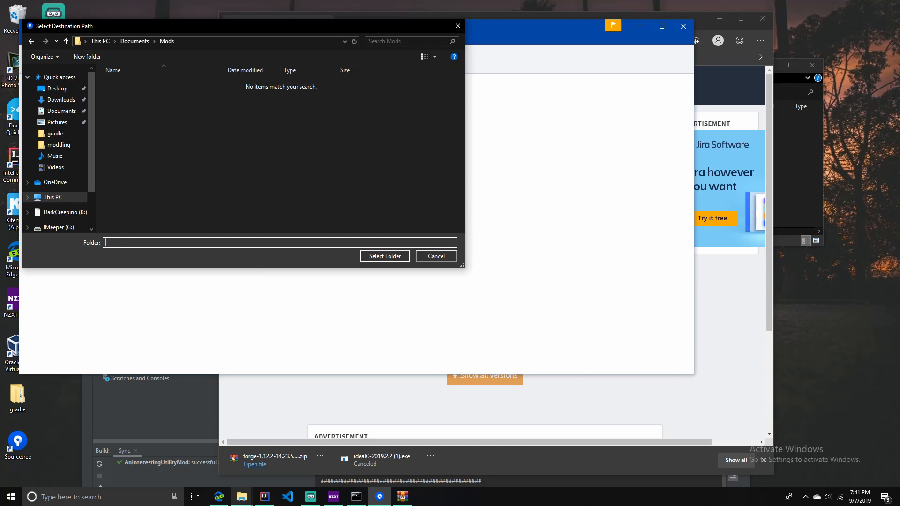
{"action": "type", "text": "tutorial_mods"}
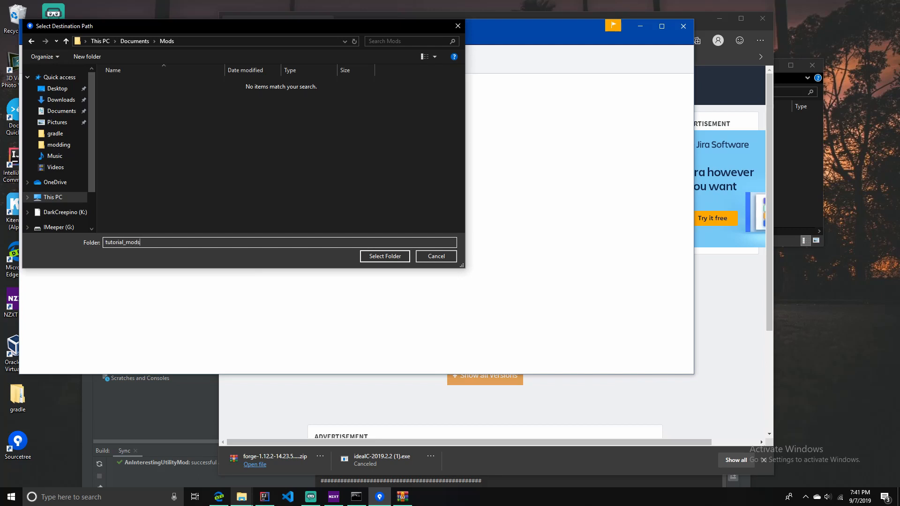
{"action": "left_click", "coordinate": [384, 256]}
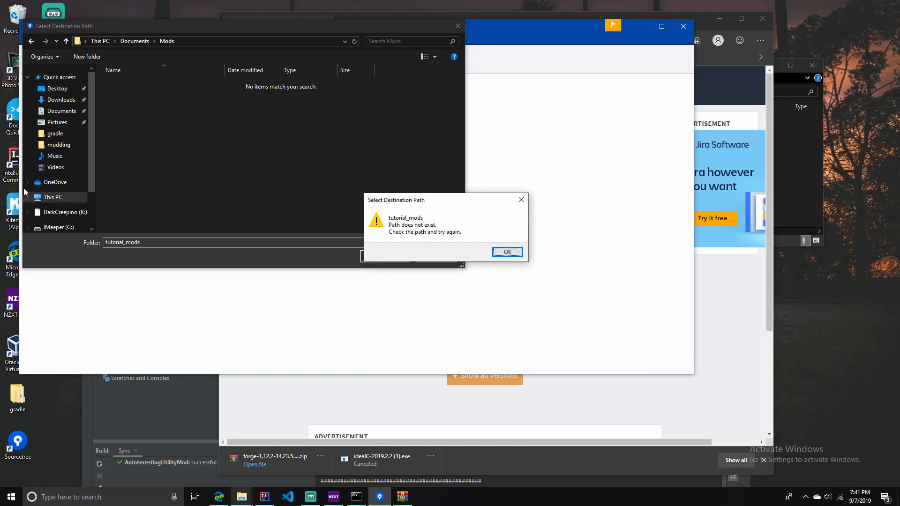
{"action": "left_click", "coordinate": [507, 252]}
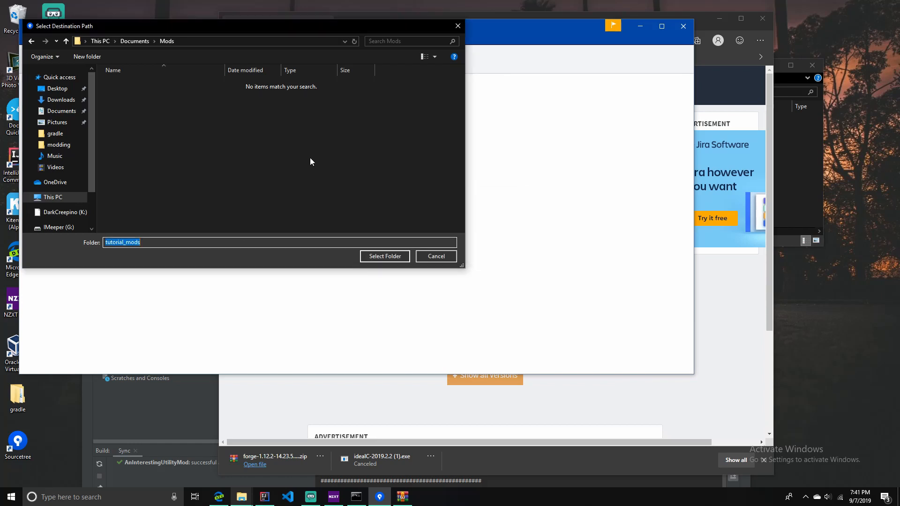
{"action": "left_click", "coordinate": [87, 57]}
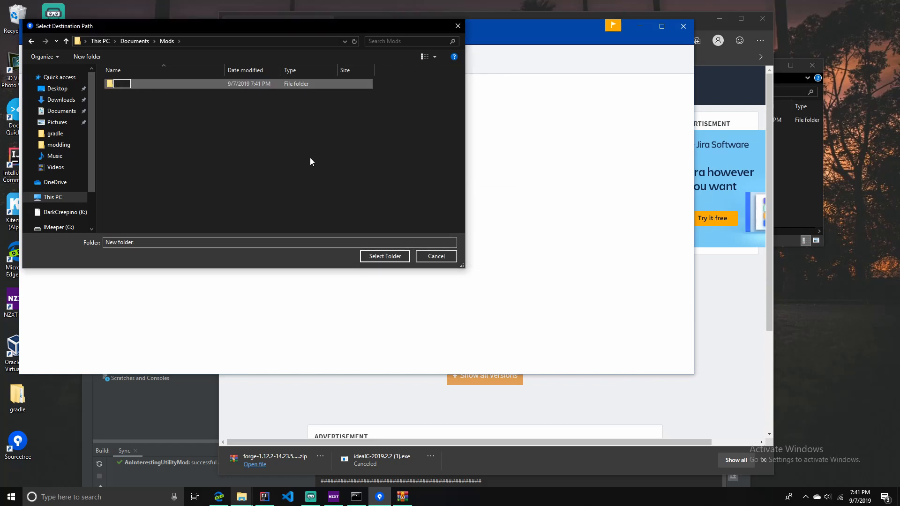
{"action": "type", "text": "tutorial_mod"}
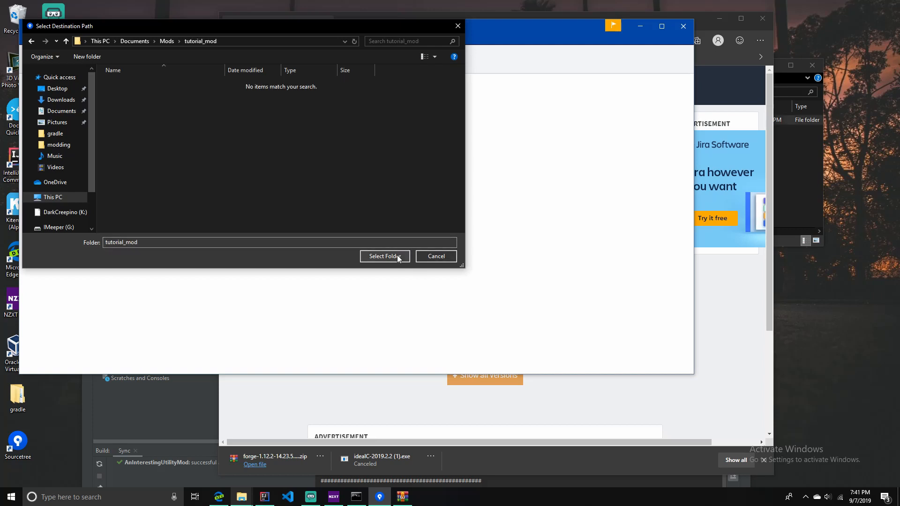
{"action": "left_click", "coordinate": [385, 256]}
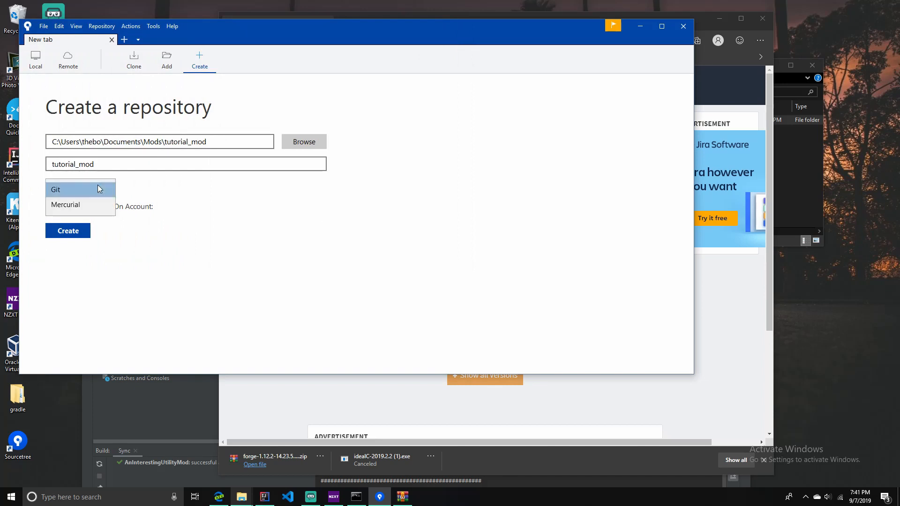
Step: Create the tutorial_mod Git repository, accepting the existing destination folder
{"action": "left_click", "coordinate": [67, 230]}
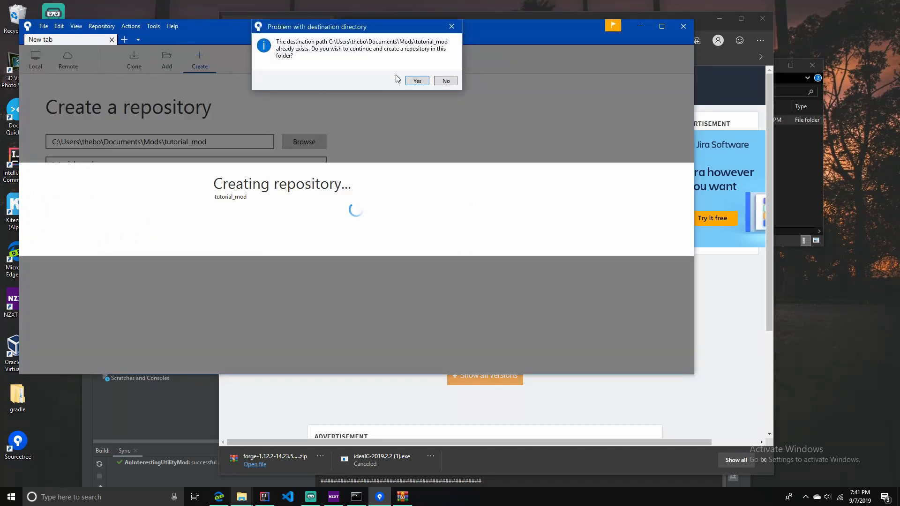
{"action": "left_click", "coordinate": [417, 80]}
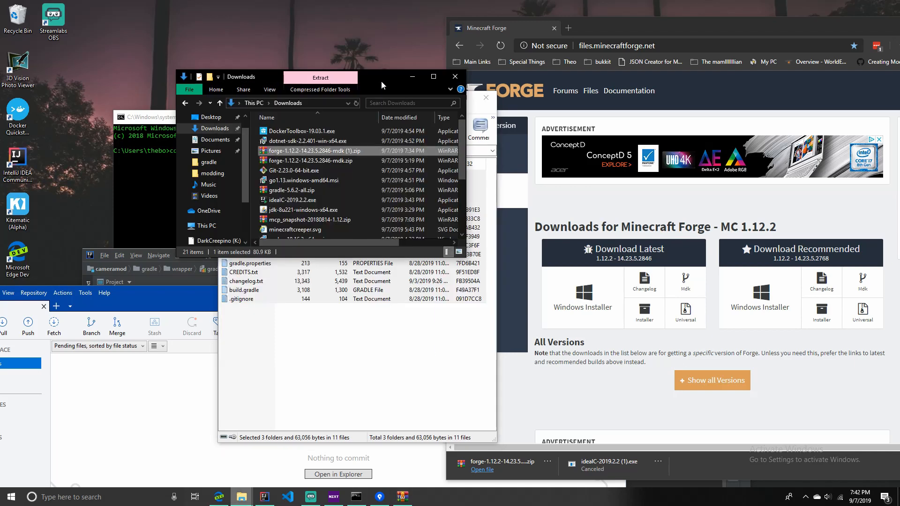
Step: Open the downloaded forge-1.12.2 MDK zip in WinRAR to view its contents
{"action": "double_click", "coordinate": [309, 150]}
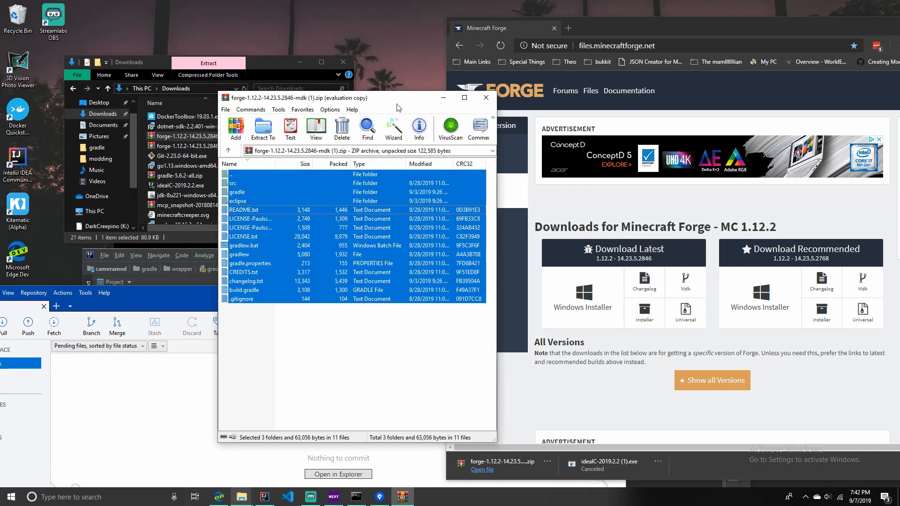
{"action": "mouse_move", "coordinate": [302, 219]}
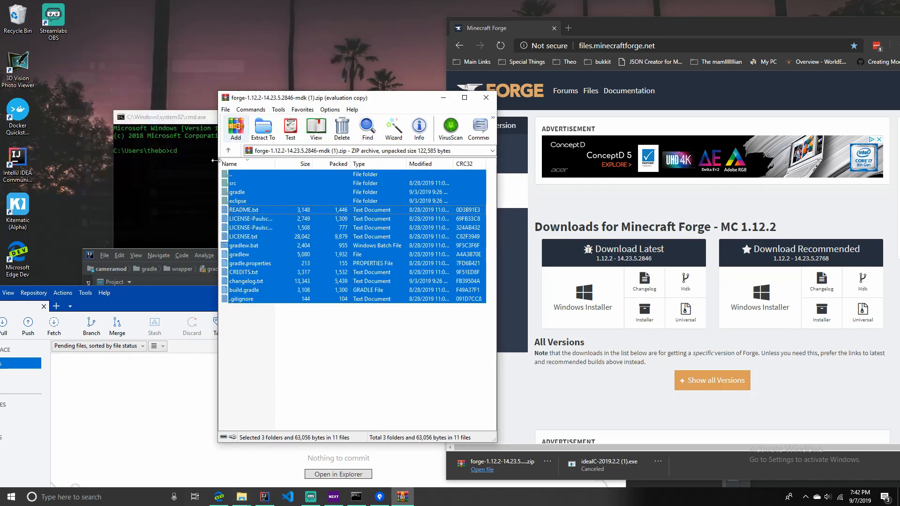
{"action": "mouse_move", "coordinate": [241, 497]}
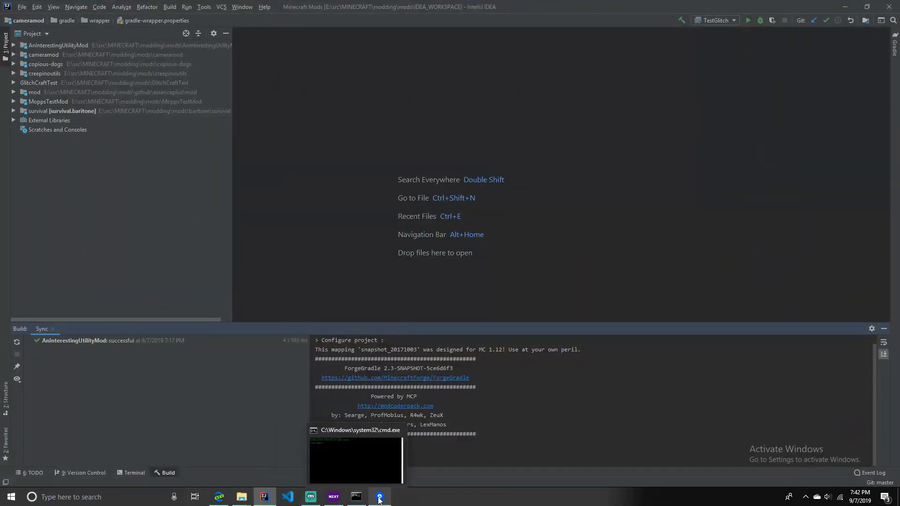
Step: Switch to IntelliJ IDEA and begin importing a project from existing sources
{"action": "left_click", "coordinate": [379, 497]}
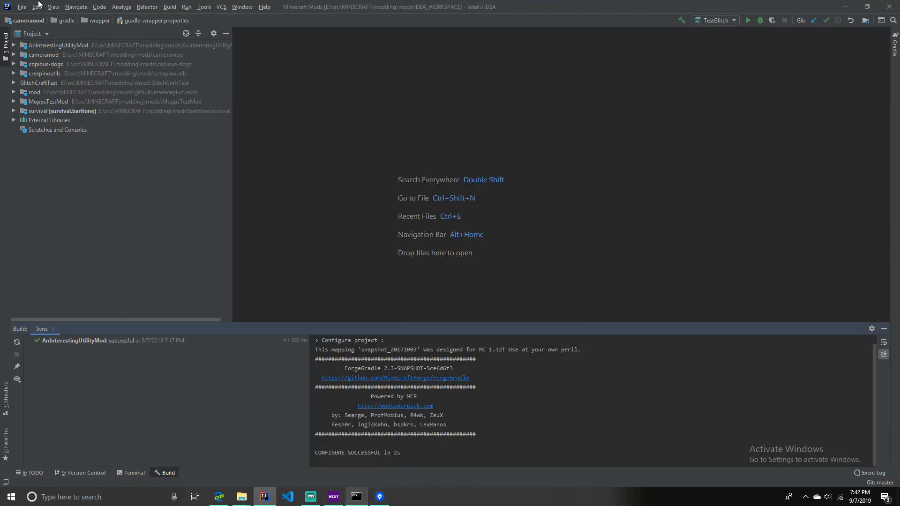
{"action": "left_click", "coordinate": [20, 8]}
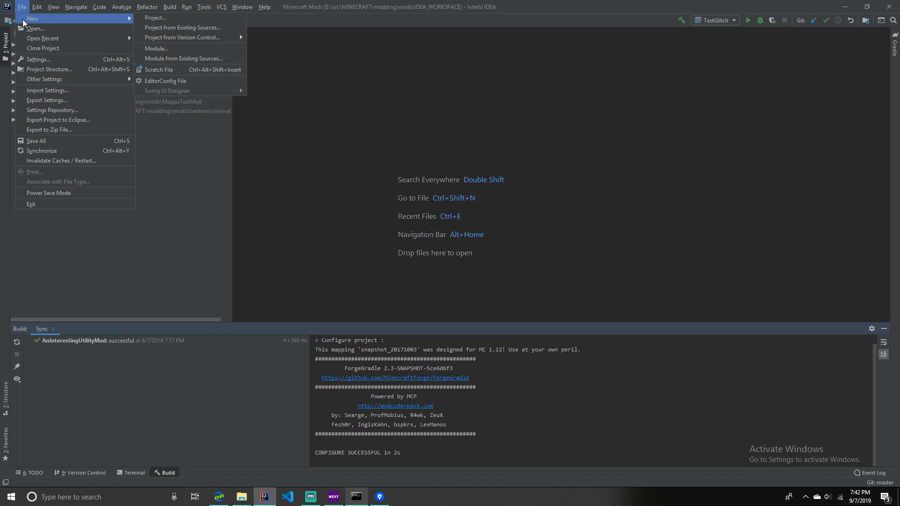
{"action": "mouse_move", "coordinate": [184, 27]}
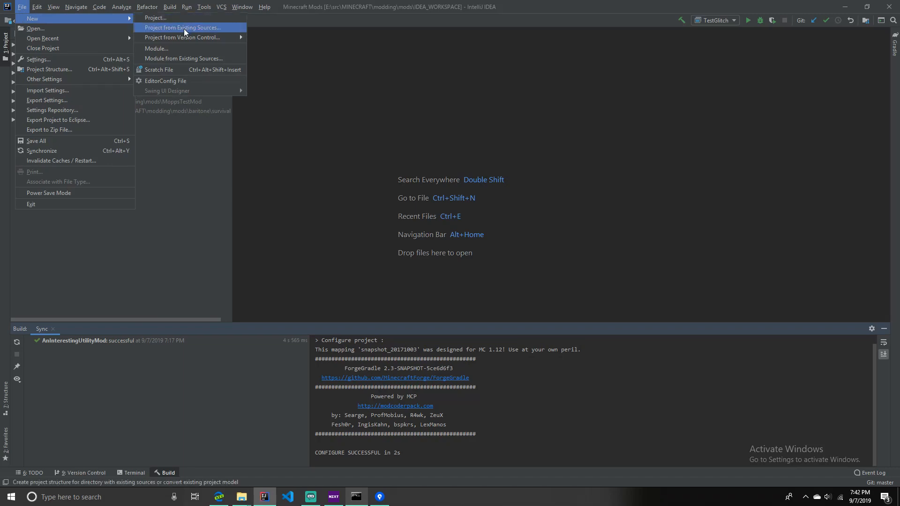
{"action": "left_click", "coordinate": [184, 27]}
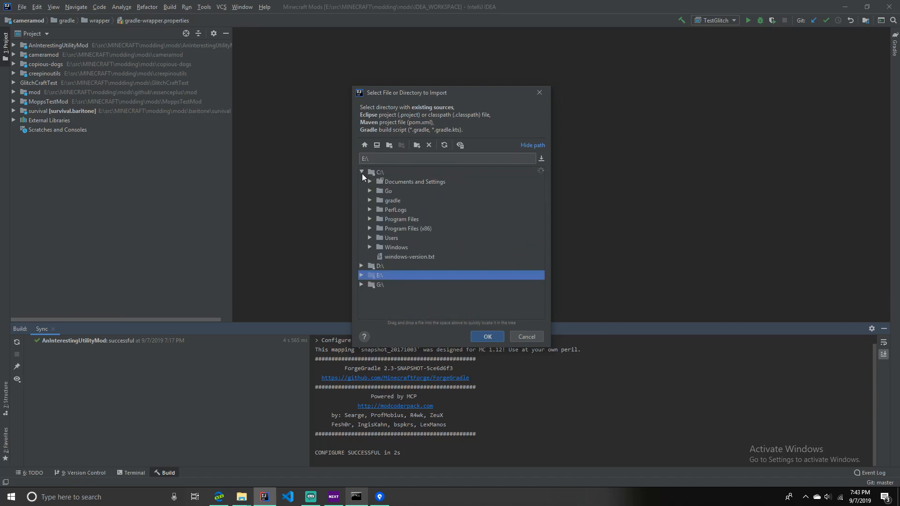
Step: Select Documents\Mods\tutorial_mod\build.gradle as the project to import
{"action": "left_click", "coordinate": [369, 238]}
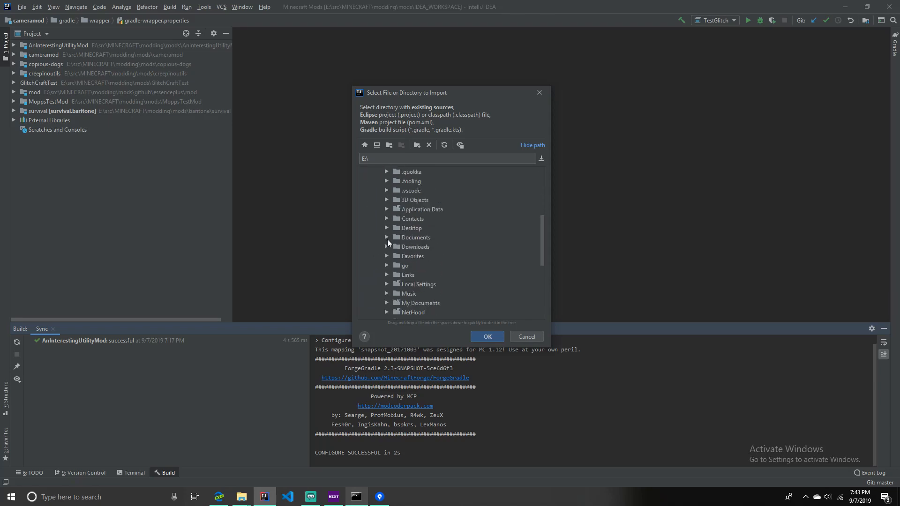
{"action": "left_click", "coordinate": [387, 238]}
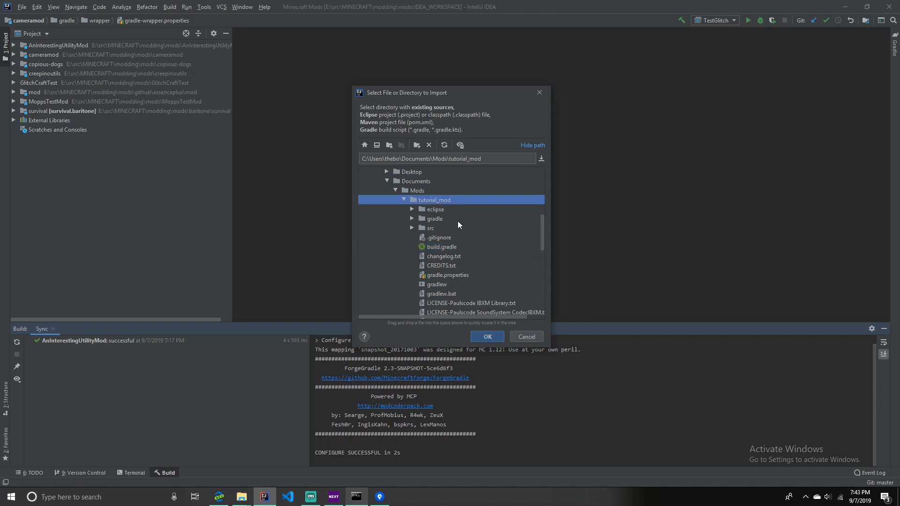
{"action": "left_click", "coordinate": [440, 246]}
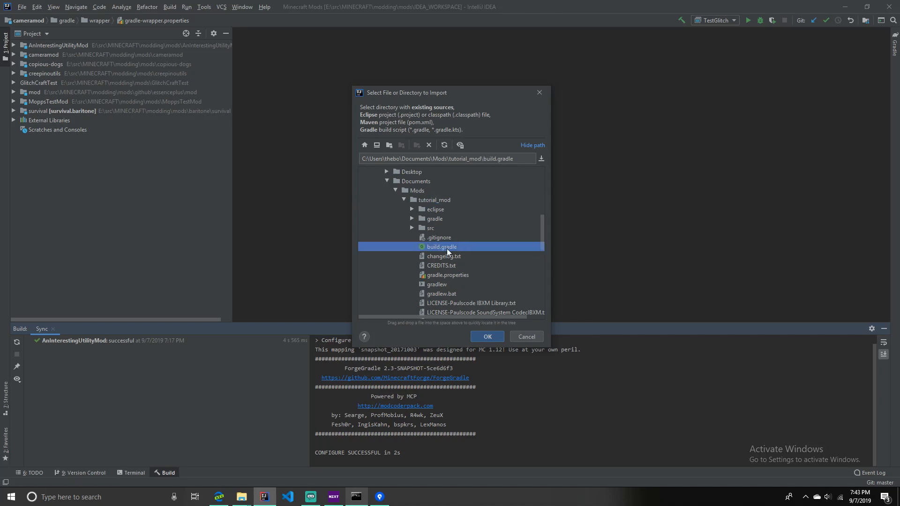
{"action": "mouse_move", "coordinate": [454, 253]}
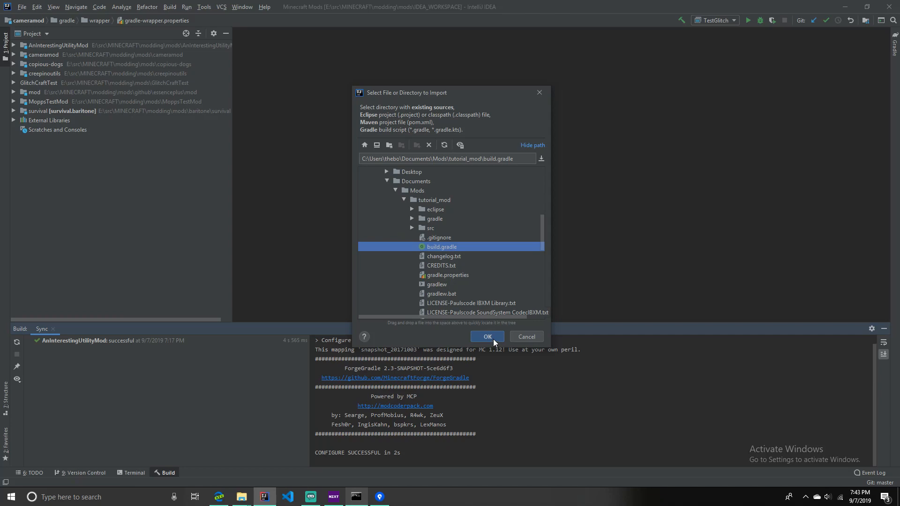
{"action": "left_click", "coordinate": [488, 337]}
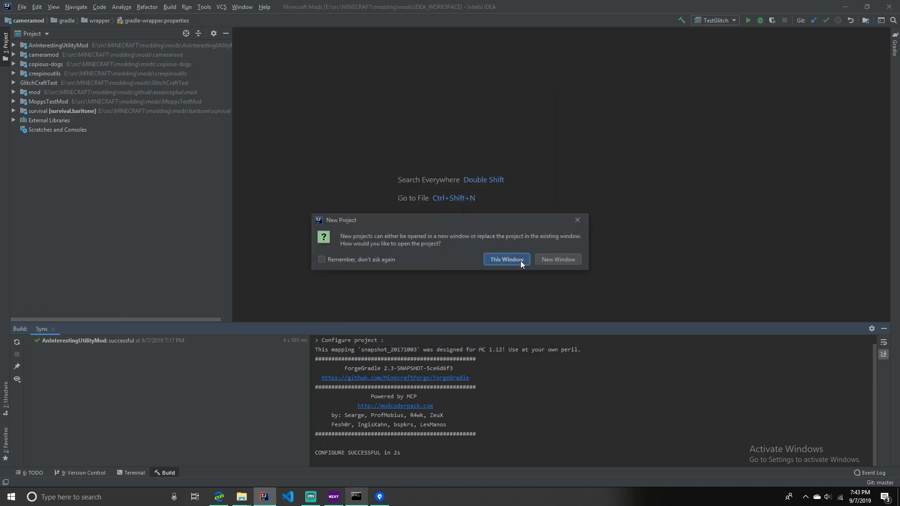
Step: Open tutorial_mod in this window, upgrade its Gradle wrapper to 4.8.1, re-import and expand the project tree
{"action": "left_click", "coordinate": [507, 259]}
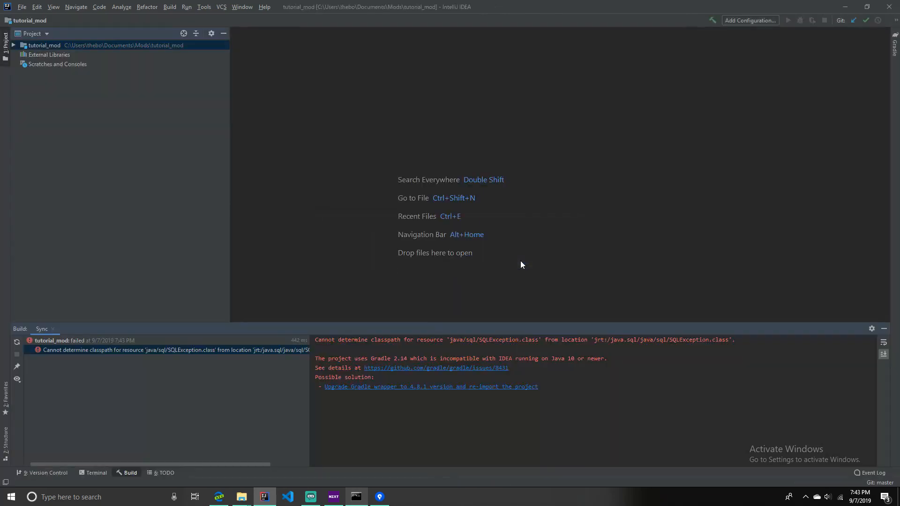
{"action": "left_click", "coordinate": [43, 45]}
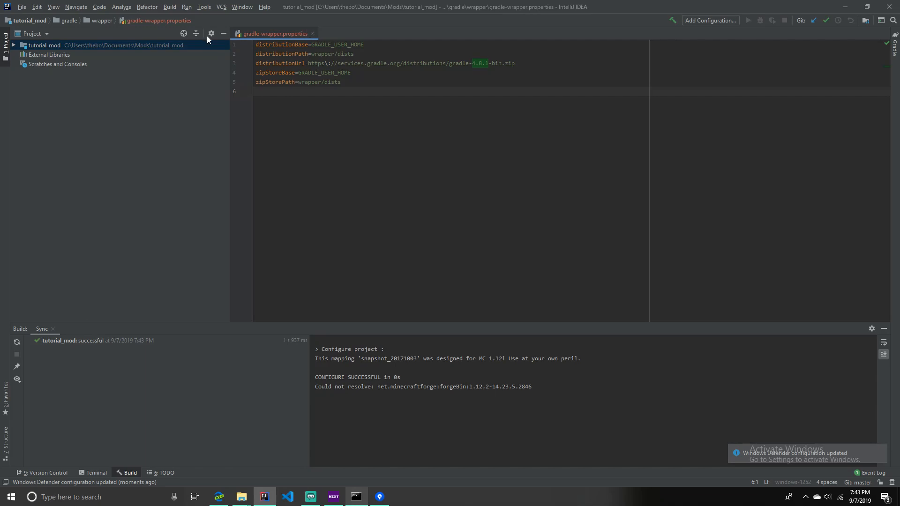
{"action": "left_click", "coordinate": [18, 45]}
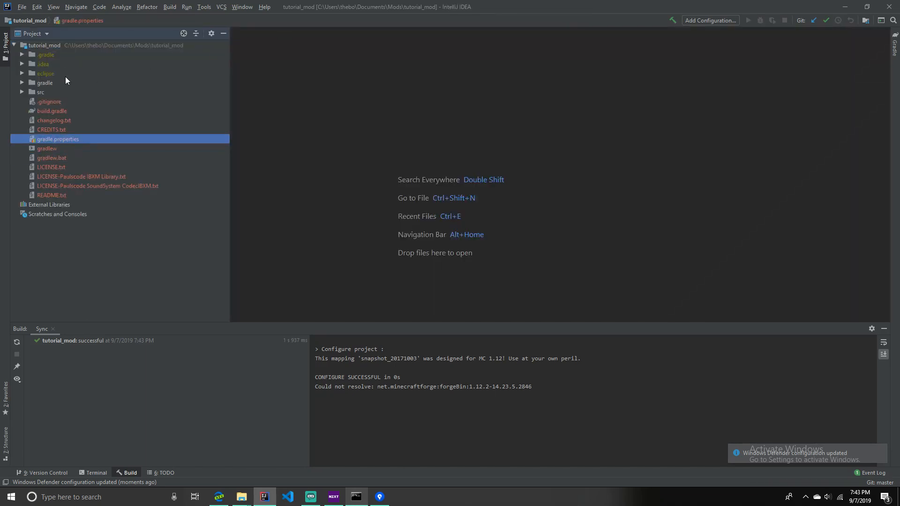
{"action": "left_click", "coordinate": [39, 92]}
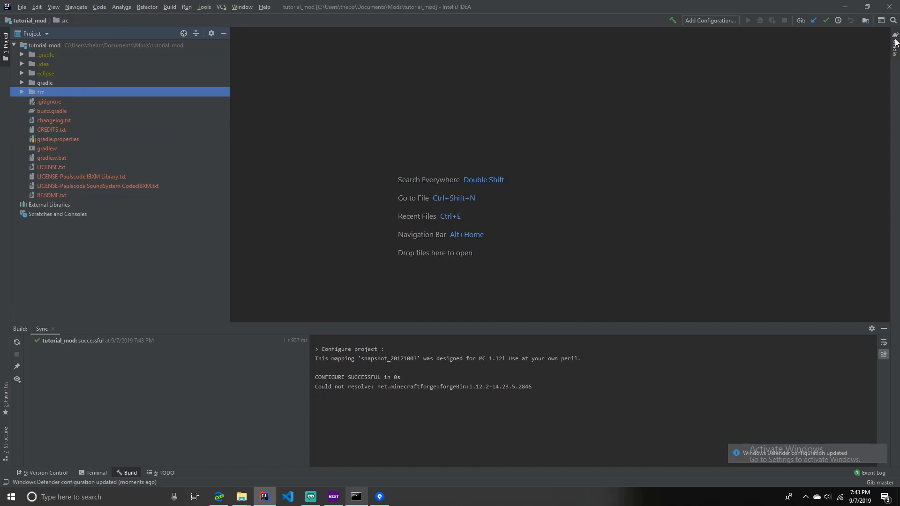
Step: Show the Gradle tool window and expand the tutorial_mod Gradle project
{"action": "left_click", "coordinate": [204, 6]}
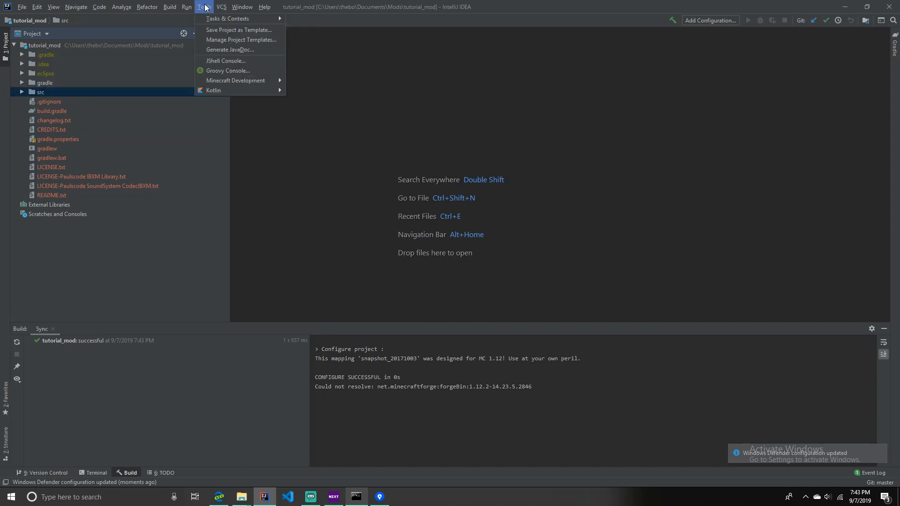
{"action": "mouse_move", "coordinate": [233, 18]}
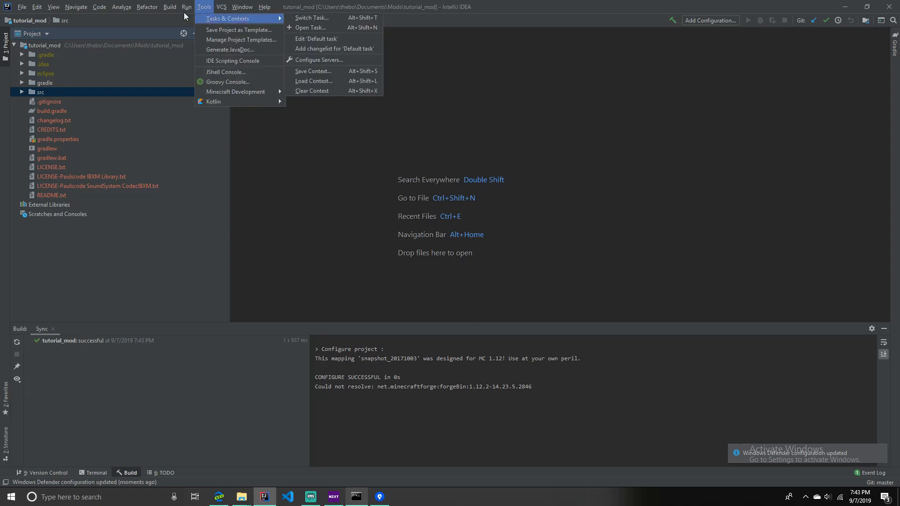
{"action": "left_click", "coordinate": [52, 6]}
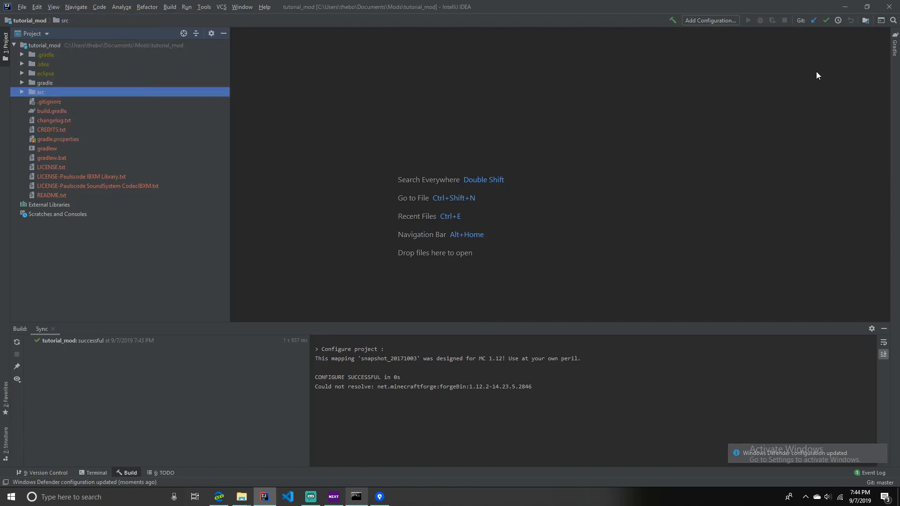
{"action": "left_click", "coordinate": [895, 38]}
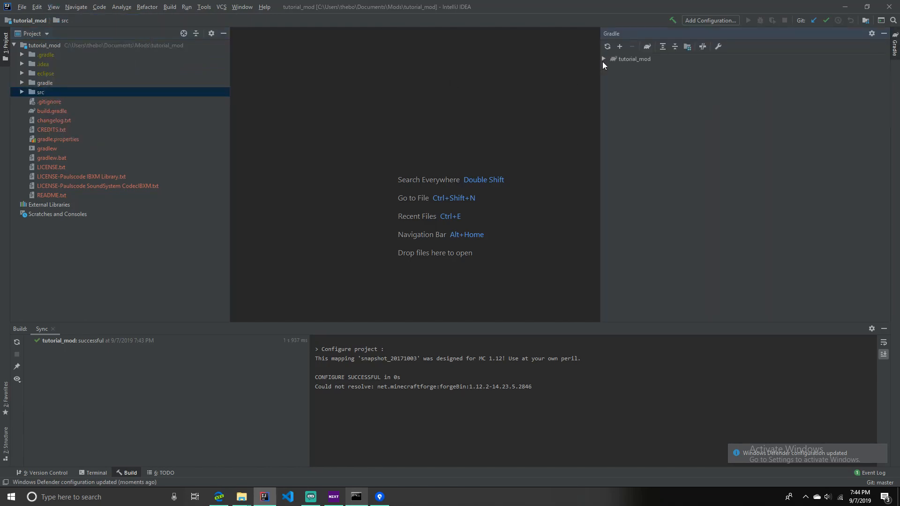
{"action": "left_click", "coordinate": [604, 58]}
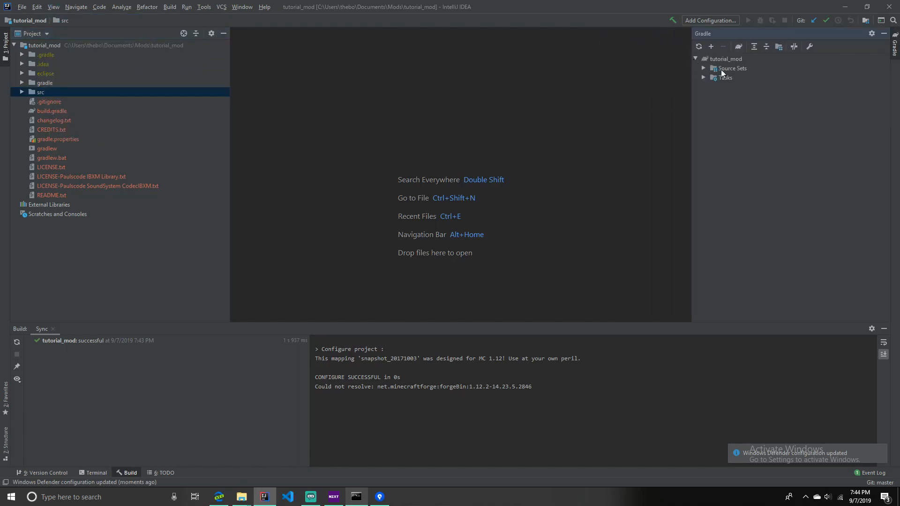
{"action": "left_click", "coordinate": [726, 58]}
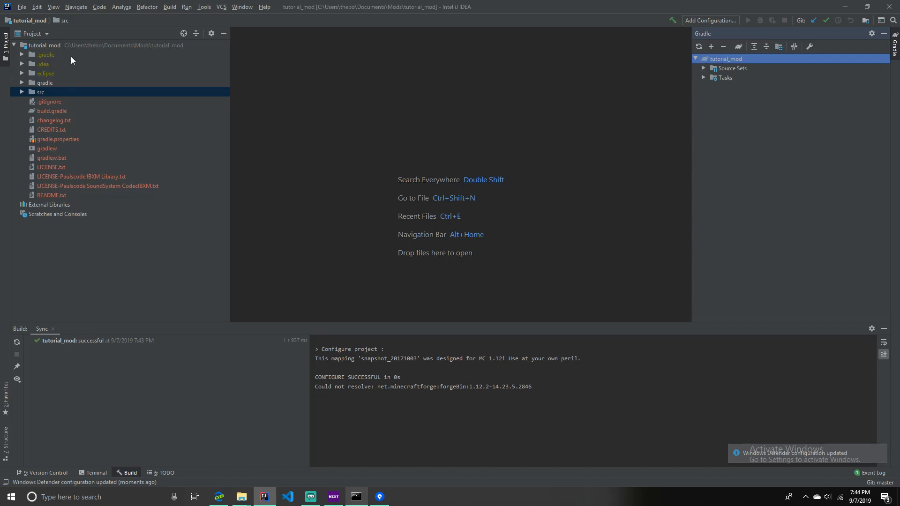
{"action": "mouse_move", "coordinate": [747, 126]}
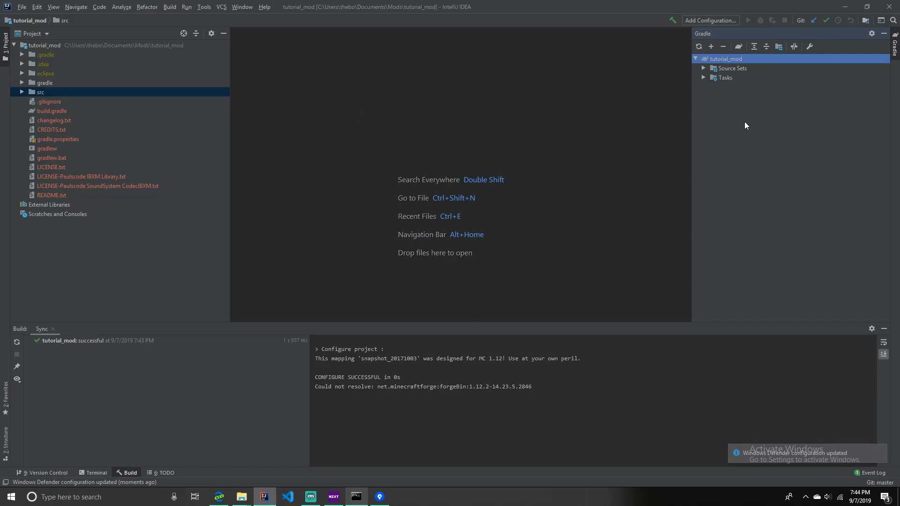
Step: Expand Tasks > forgegradle and select the setupDecompWorkspace task
{"action": "left_click", "coordinate": [703, 77]}
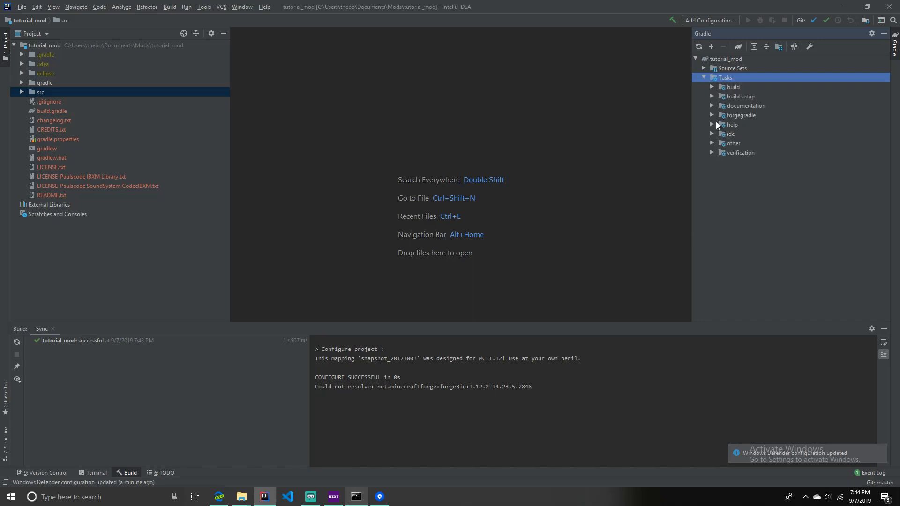
{"action": "left_click", "coordinate": [713, 114]}
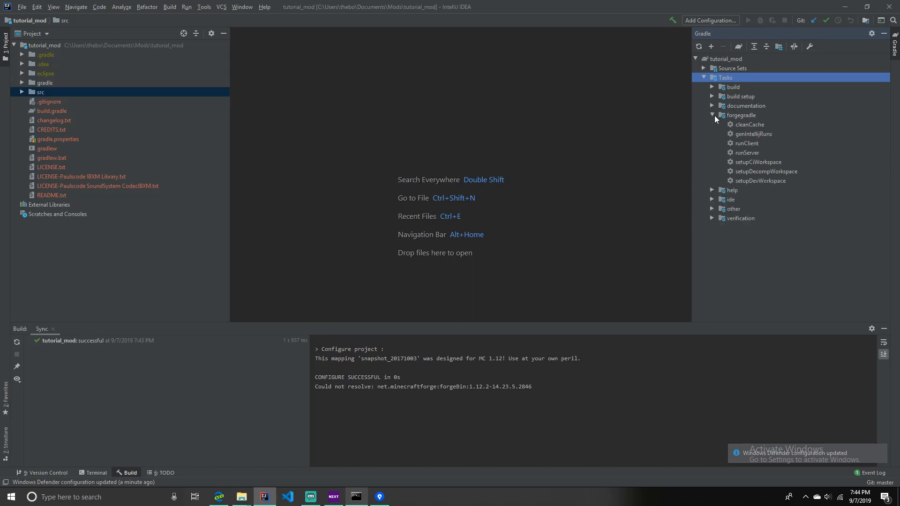
{"action": "left_click", "coordinate": [740, 114]}
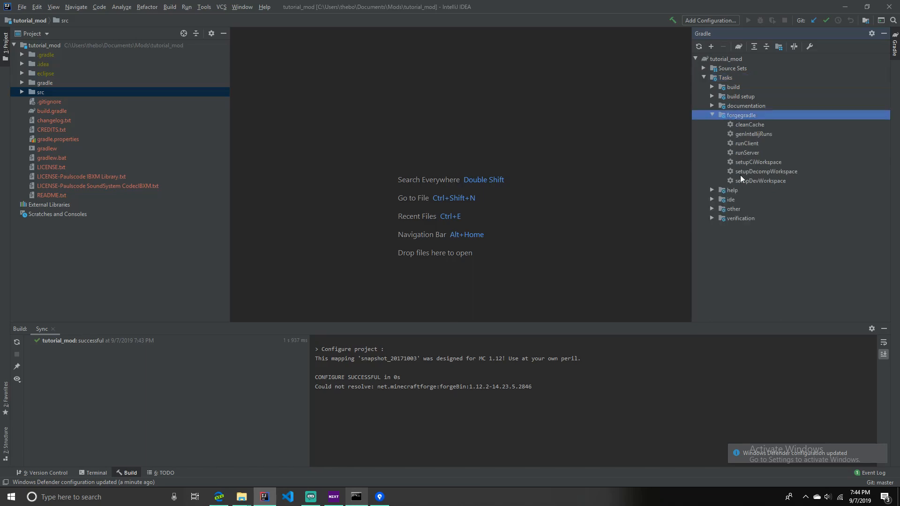
{"action": "mouse_move", "coordinate": [745, 173]}
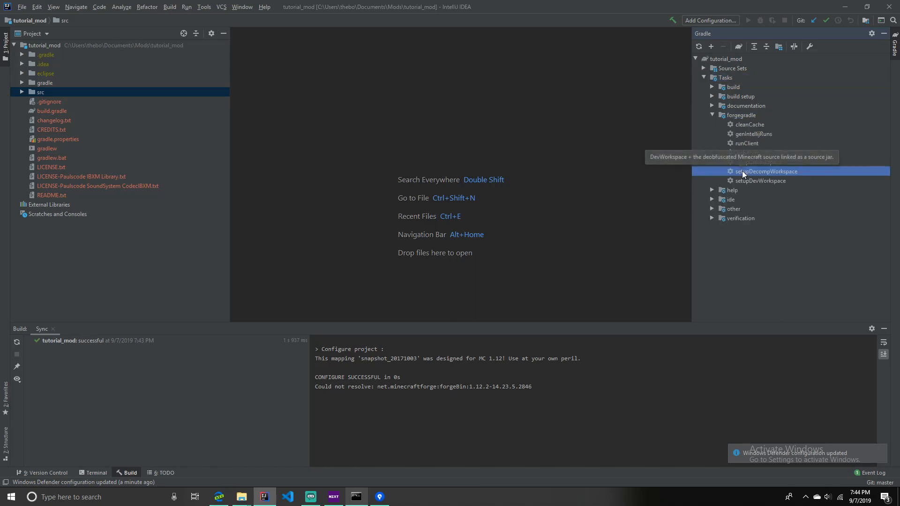
{"action": "double_click", "coordinate": [767, 170]}
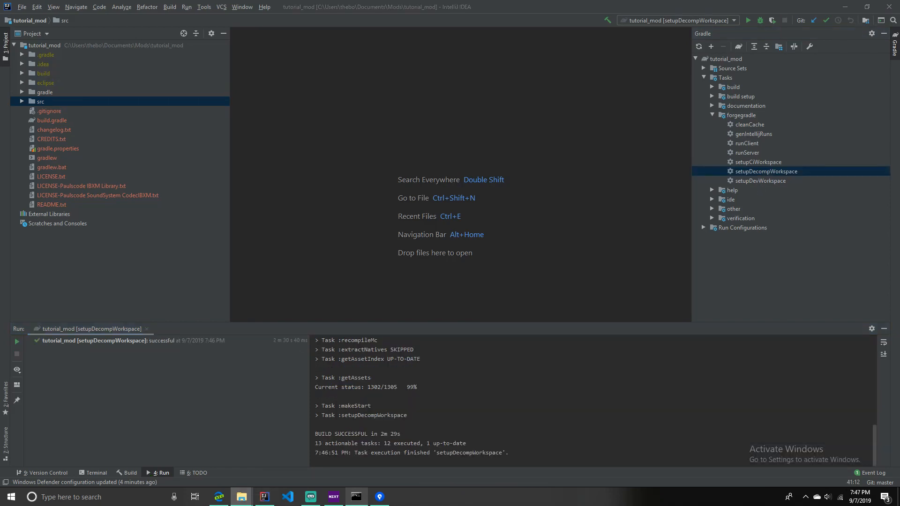
{"action": "double_click", "coordinate": [351, 434]}
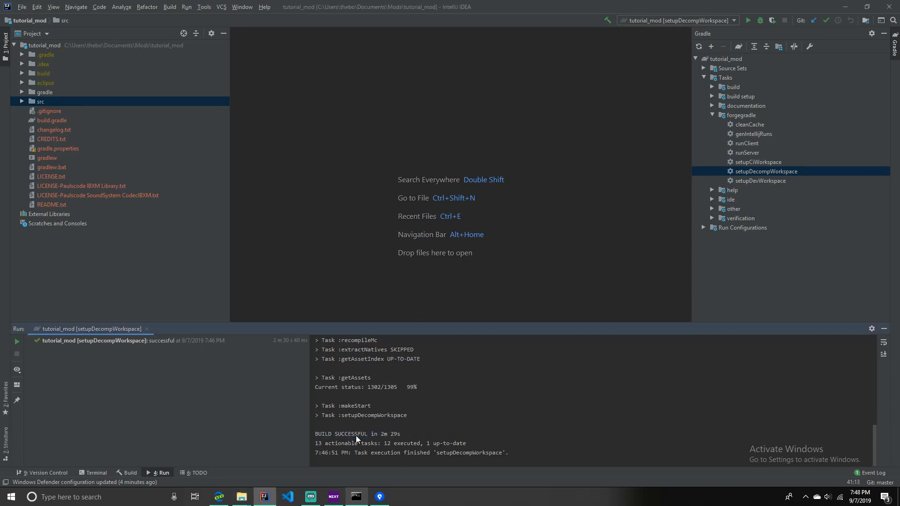
{"action": "mouse_move", "coordinate": [725, 99]}
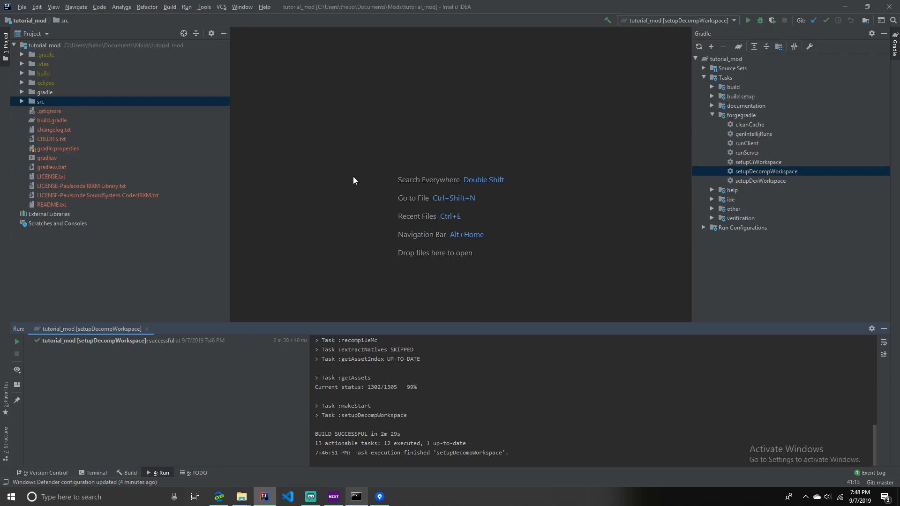
Step: Expand src > main > java and remove the example com package
{"action": "left_click", "coordinate": [754, 133]}
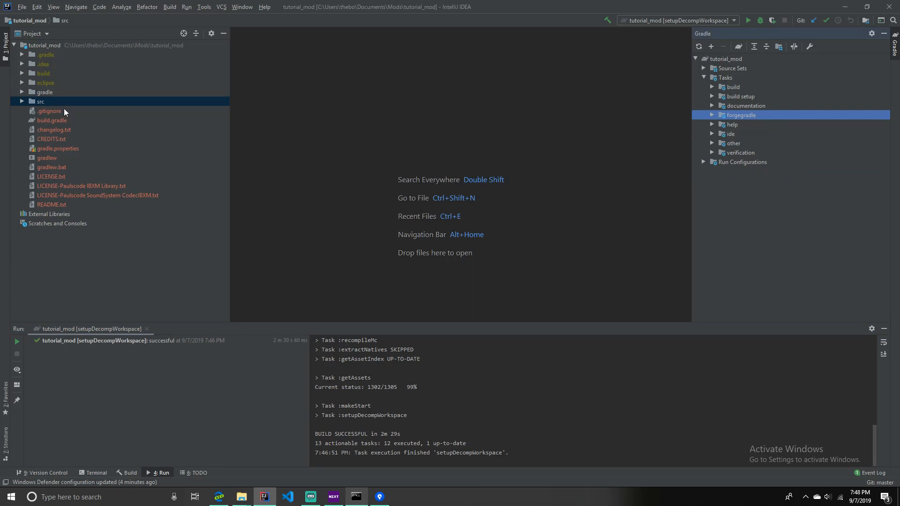
{"action": "left_click", "coordinate": [23, 101]}
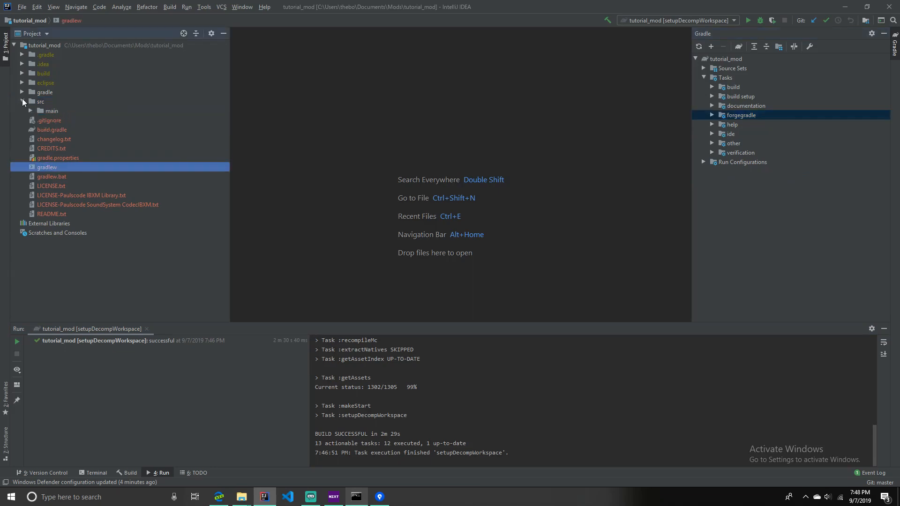
{"action": "left_click", "coordinate": [32, 111]}
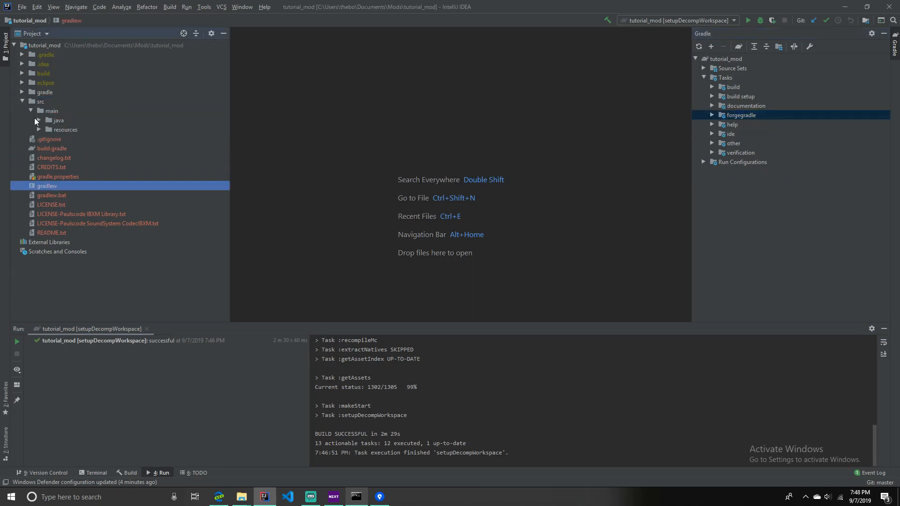
{"action": "left_click", "coordinate": [32, 120]}
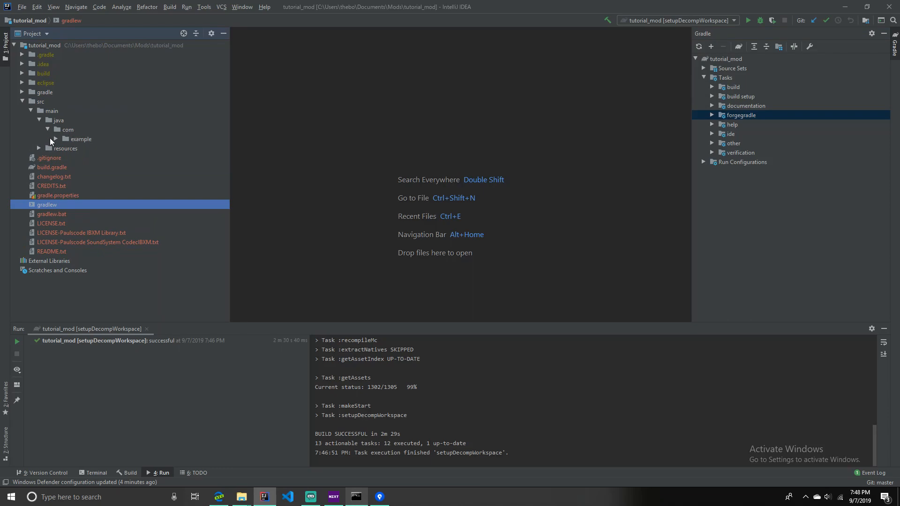
{"action": "right_click", "coordinate": [65, 130]}
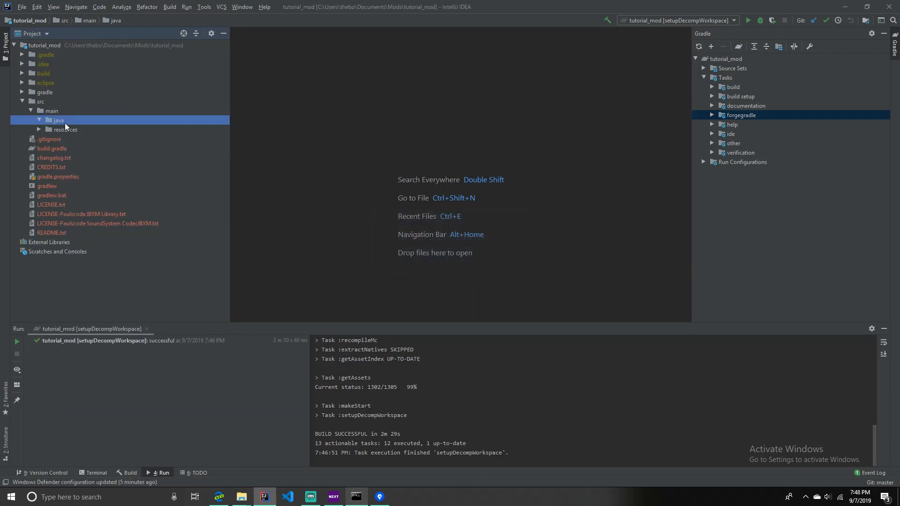
{"action": "right_click", "coordinate": [58, 120]}
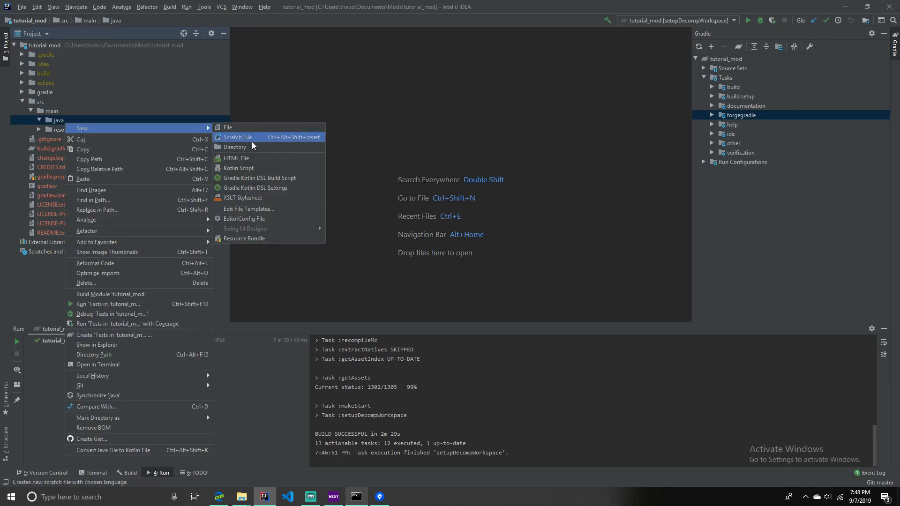
{"action": "left_click", "coordinate": [57, 83]}
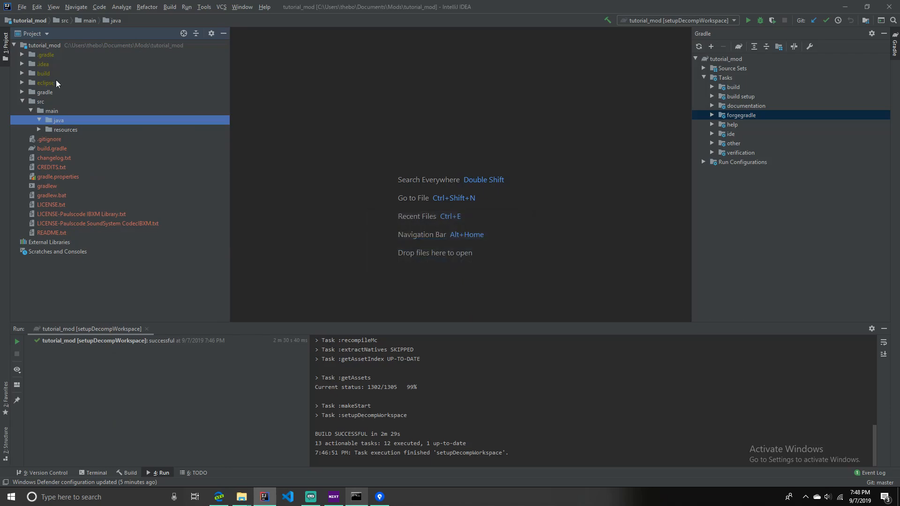
Step: Reload the Gradle project and expand the main folder again
{"action": "left_click", "coordinate": [40, 102]}
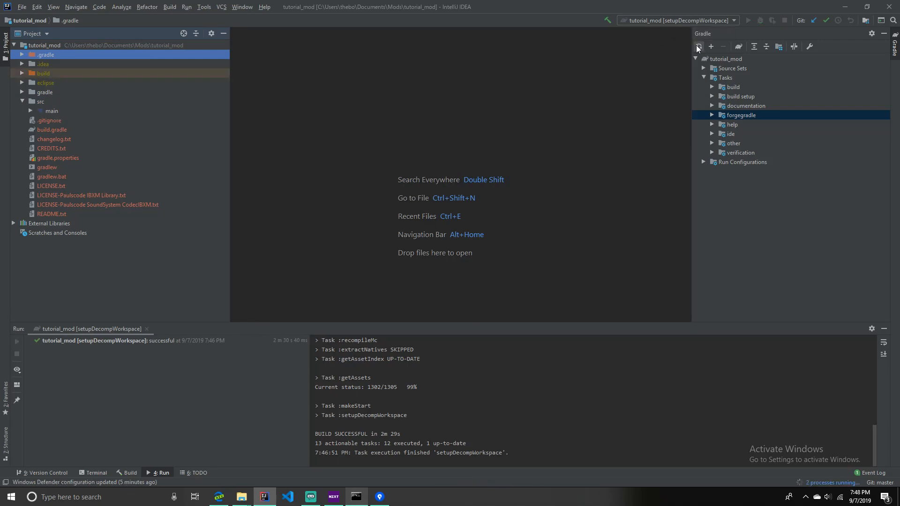
{"action": "left_click", "coordinate": [41, 101]}
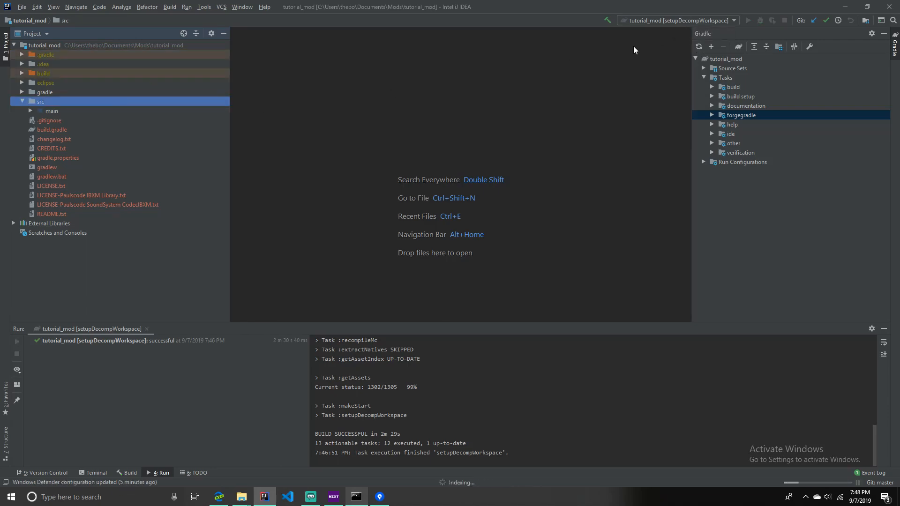
{"action": "left_click", "coordinate": [726, 58]}
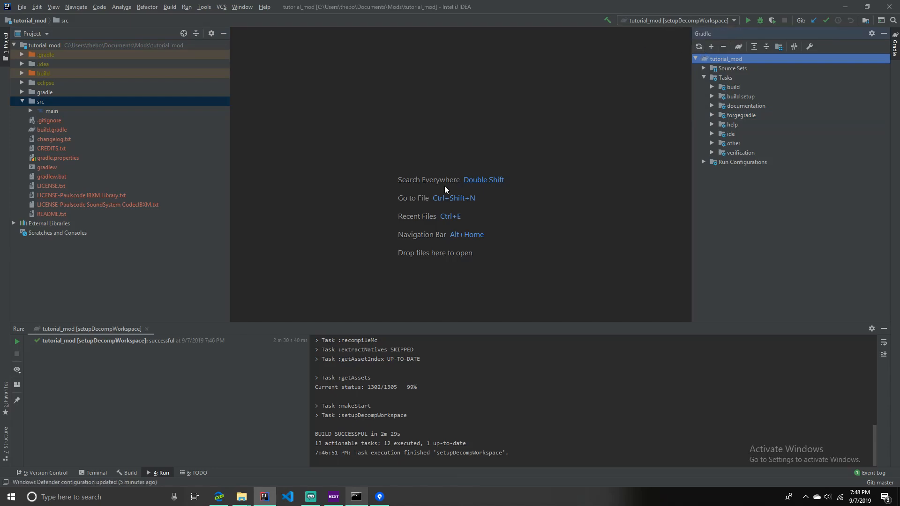
{"action": "left_click", "coordinate": [30, 111]}
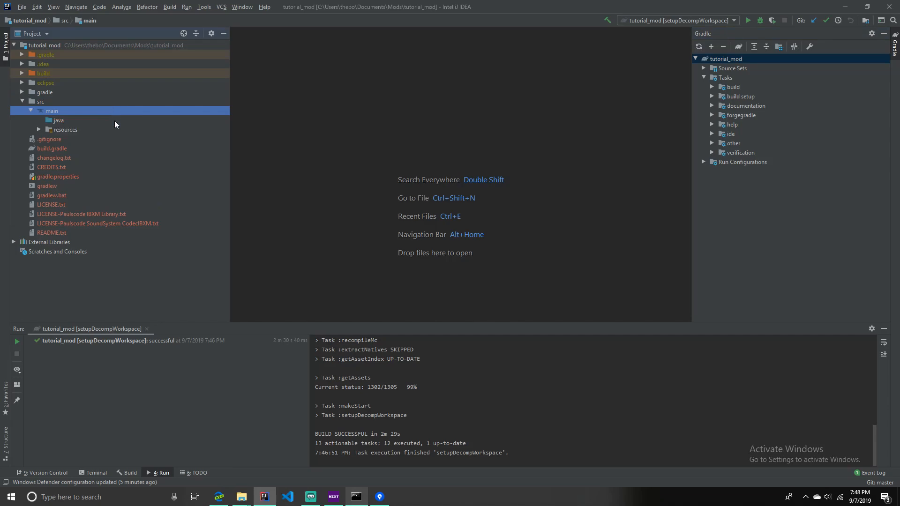
Step: Create a new package me.creepinson.tutorialmod under the java source folder
{"action": "right_click", "coordinate": [59, 120]}
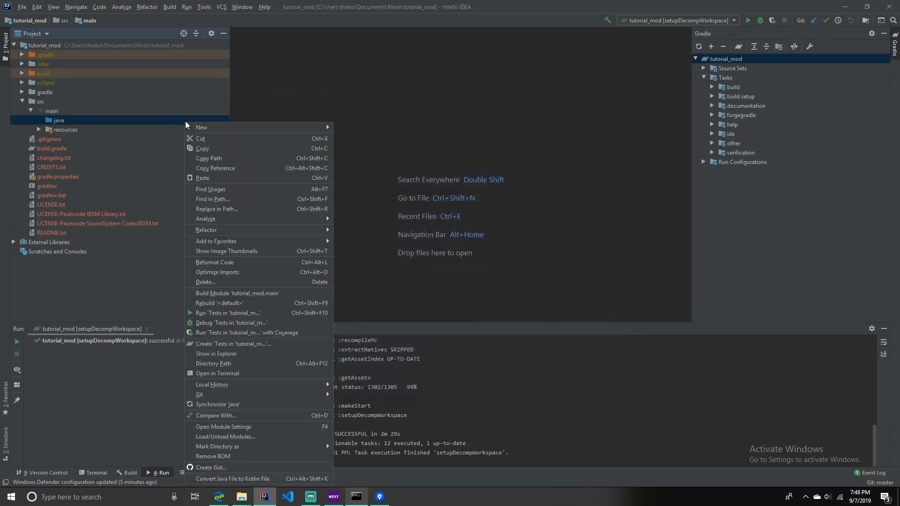
{"action": "mouse_move", "coordinate": [191, 125]}
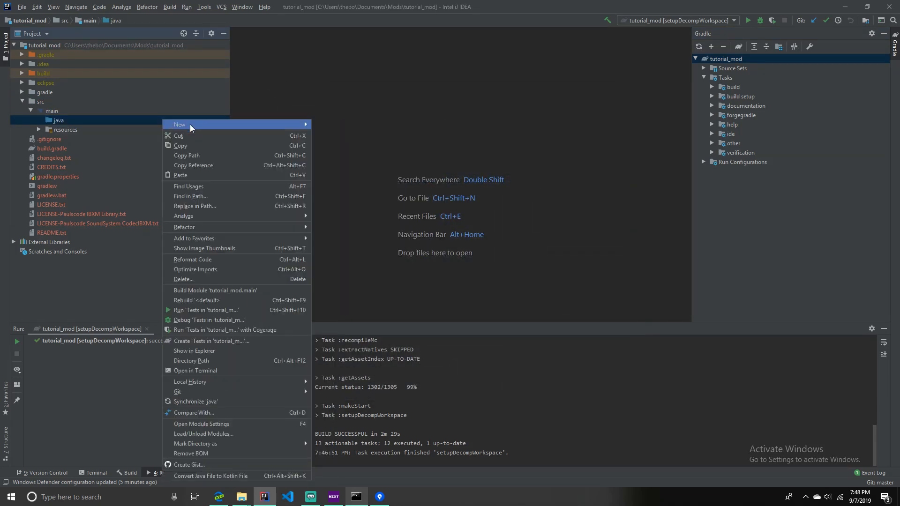
{"action": "mouse_move", "coordinate": [189, 123]}
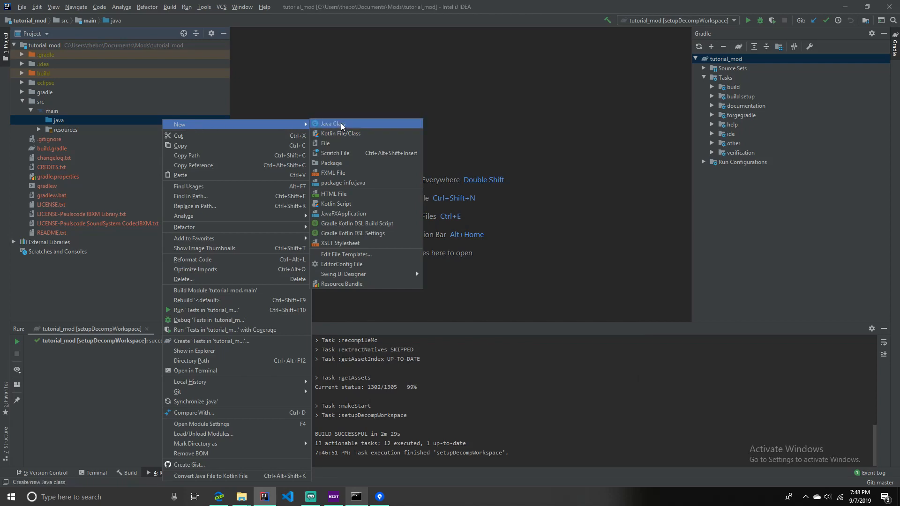
{"action": "left_click", "coordinate": [332, 163]}
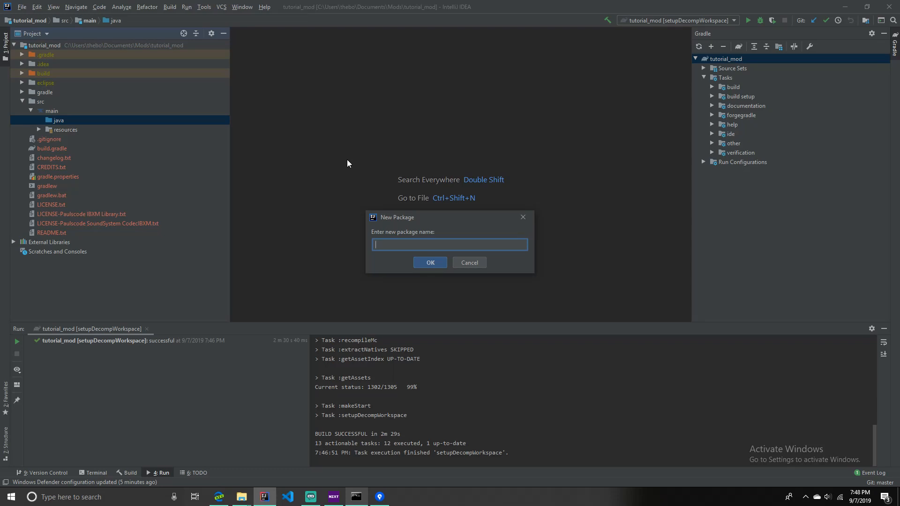
{"action": "type", "text": "me.cree"}
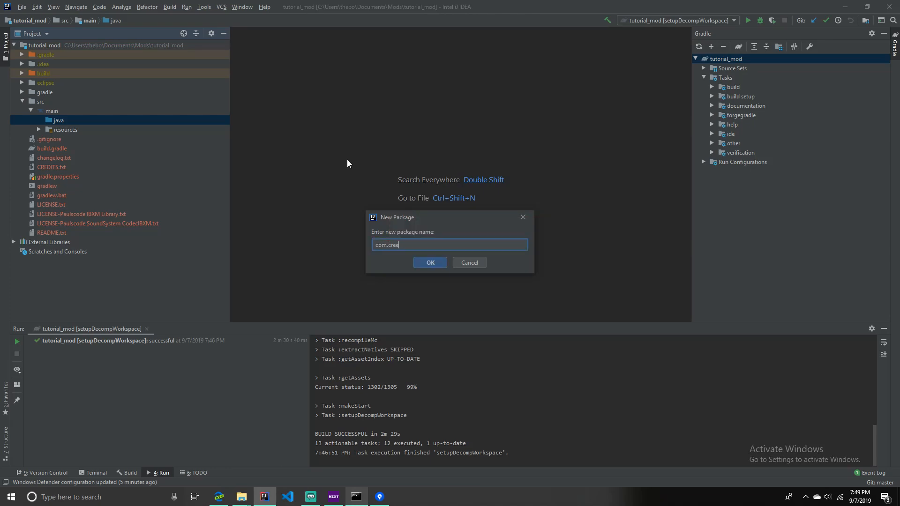
{"action": "type", "text": "pinson"}
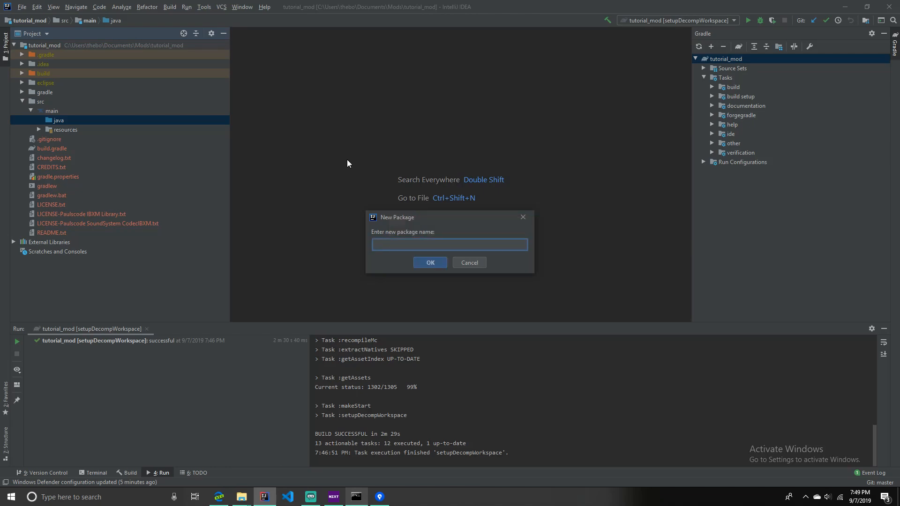
{"action": "type", "text": "me.creepinson.tutorialmod"}
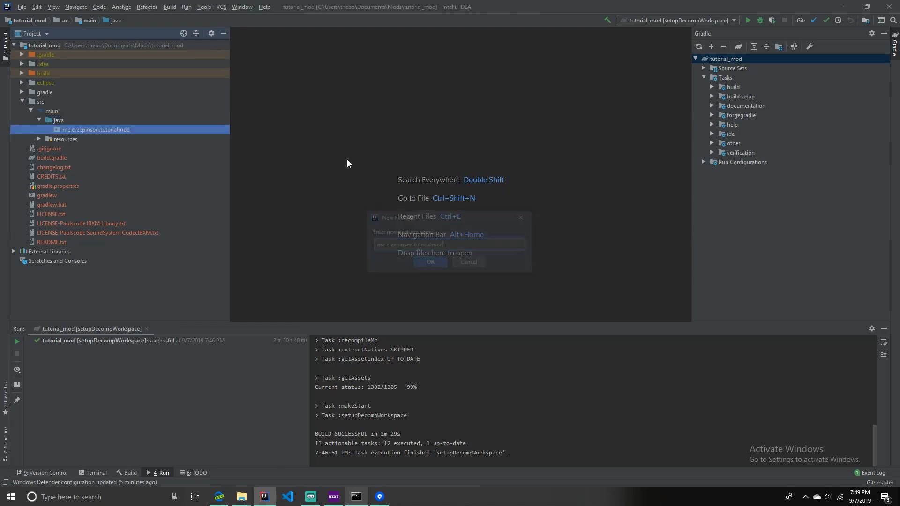
Step: Create Java class MainMod in the tutorialmod package and add it to Git
{"action": "right_click", "coordinate": [96, 129]}
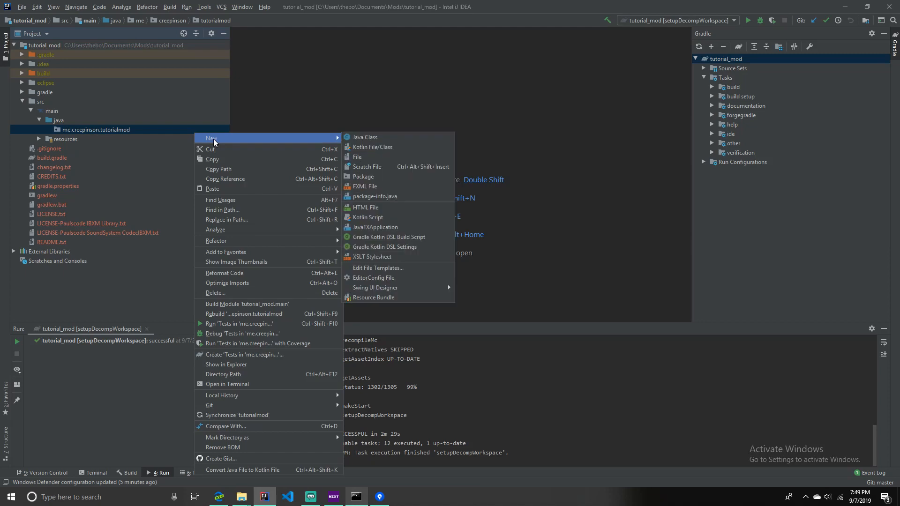
{"action": "mouse_move", "coordinate": [231, 141]}
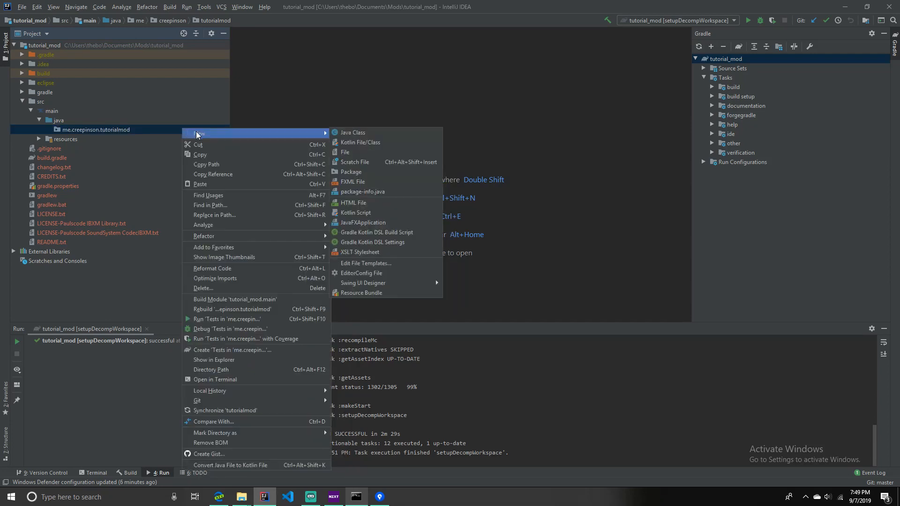
{"action": "left_click", "coordinate": [355, 133]}
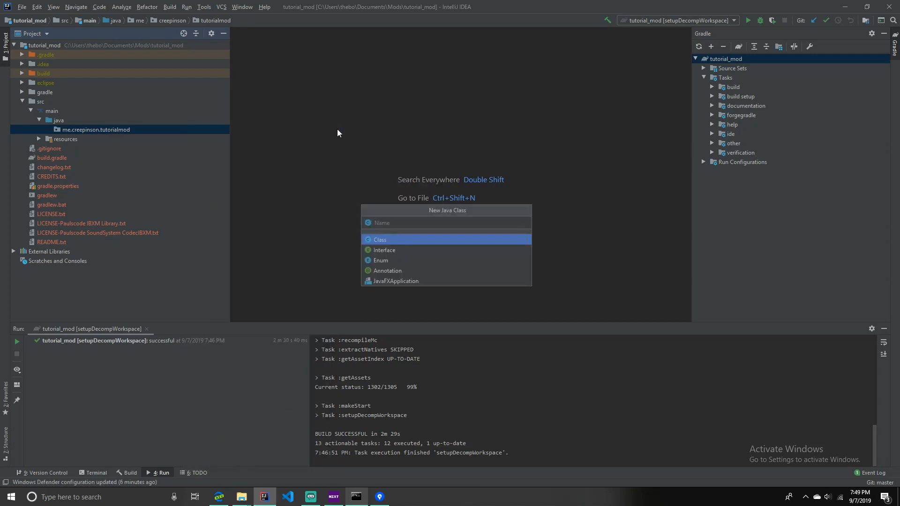
{"action": "type", "text": "MainMod"}
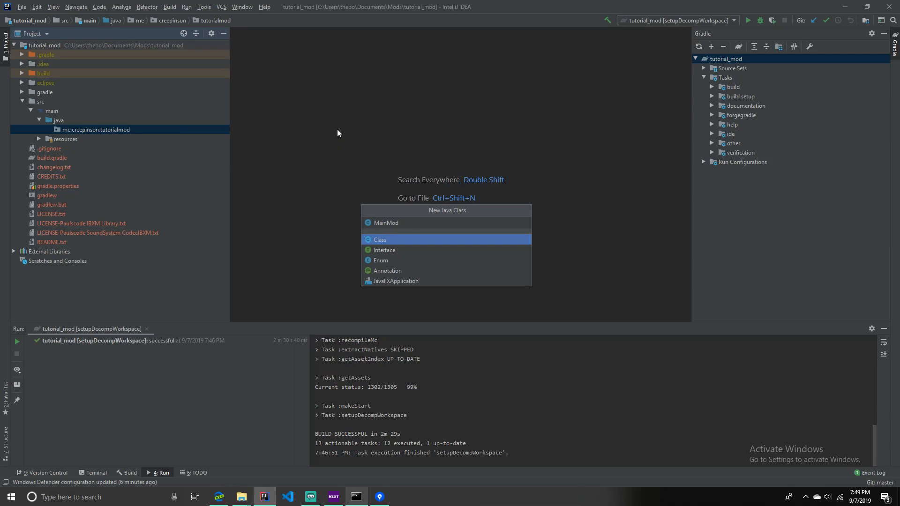
{"action": "key", "text": "Escape"}
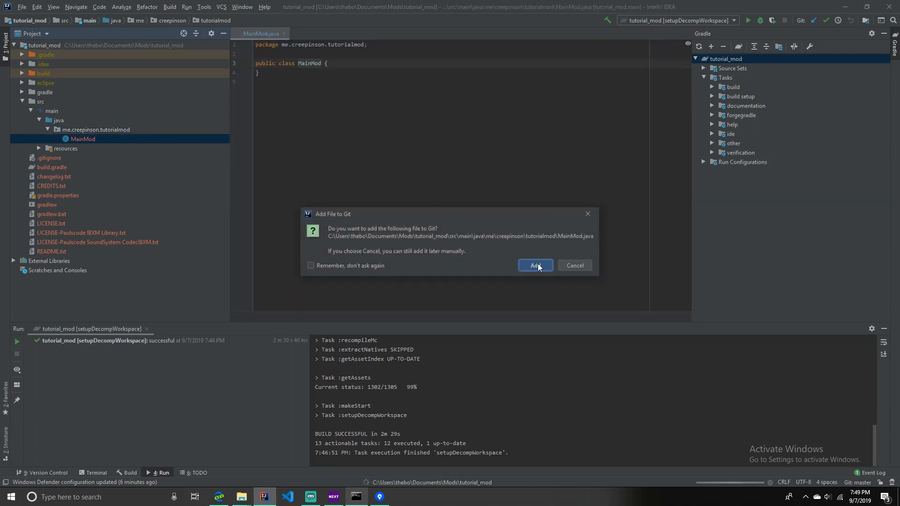
{"action": "left_click", "coordinate": [535, 266]}
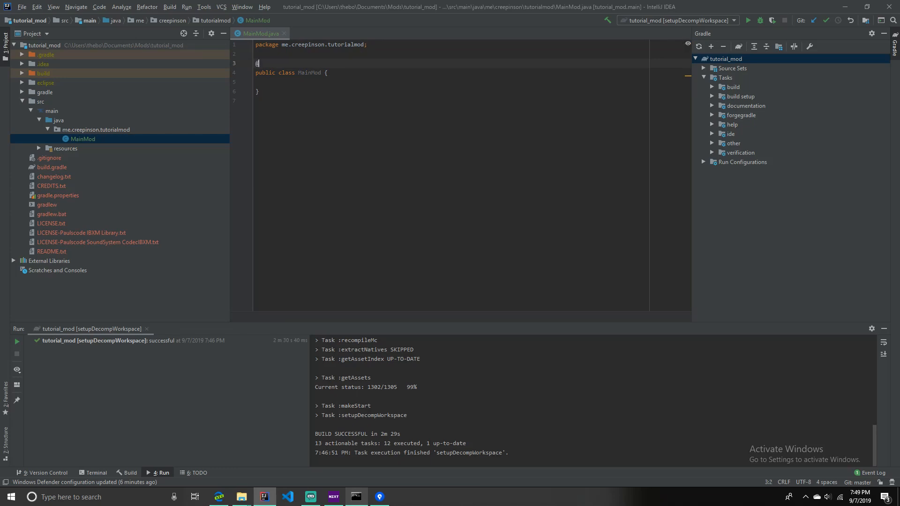
{"action": "type", "text": "@Mod("}
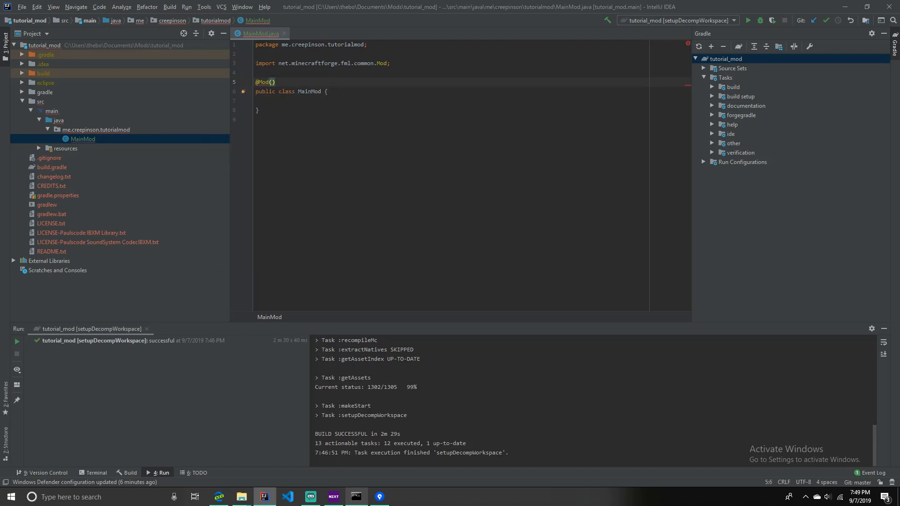
{"action": "type", "text": "modid ="}
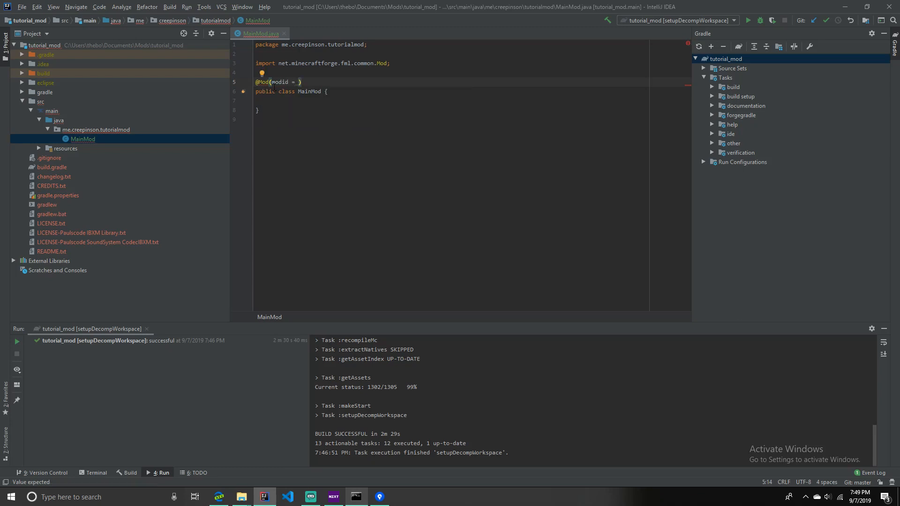
{"action": "type", "text": "Mai"}
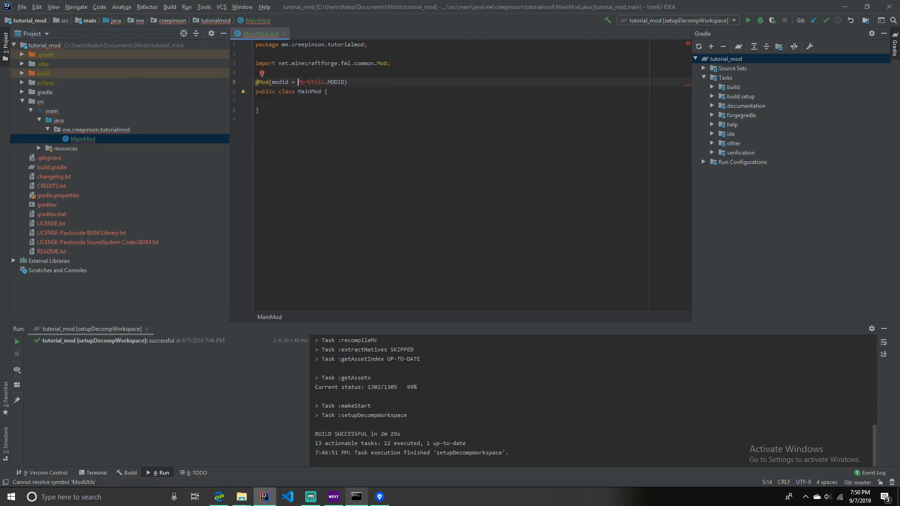
{"action": "left_click", "coordinate": [311, 82]}
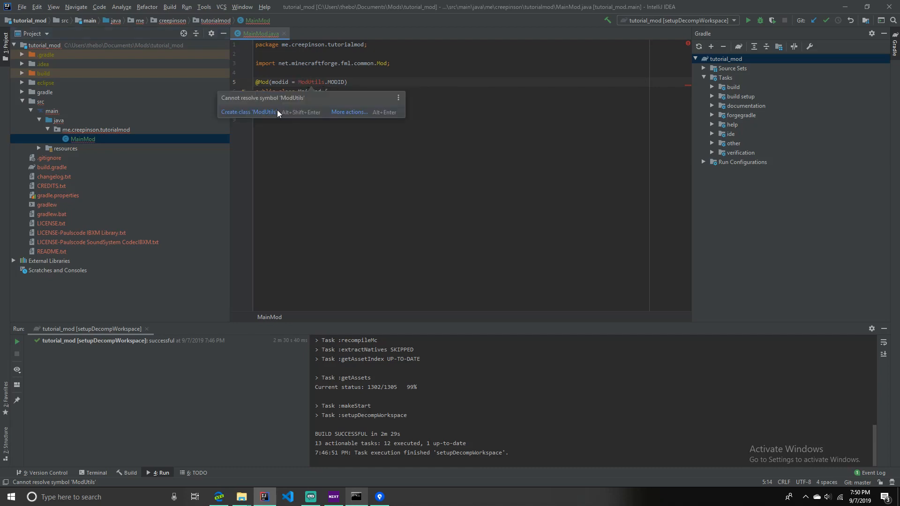
Step: Create the missing ModUtils class in package me.creepinson.tutorialmod.util
{"action": "left_click", "coordinate": [247, 112]}
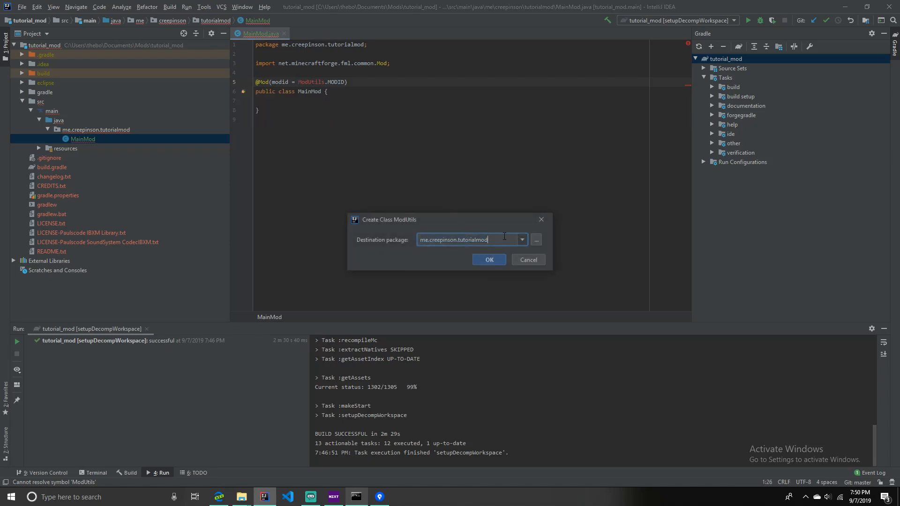
{"action": "type", "text": ".util"}
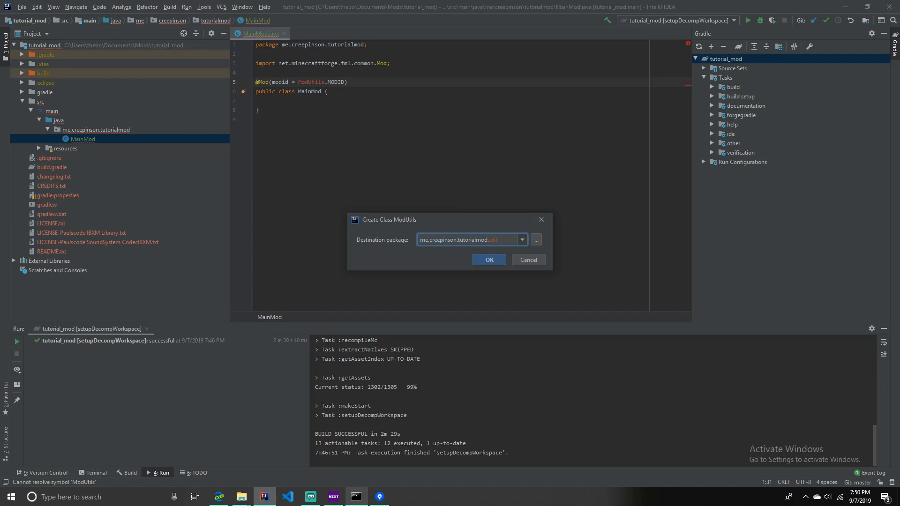
{"action": "left_click", "coordinate": [489, 260]}
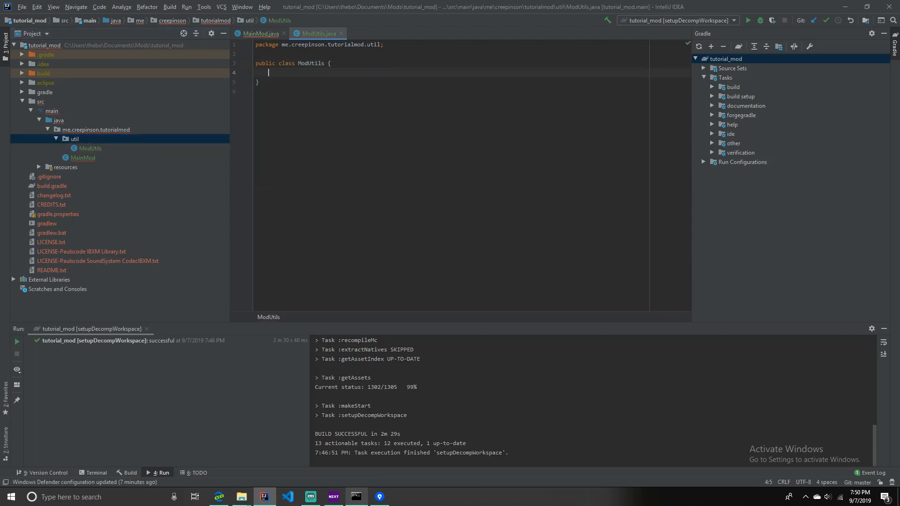
Step: Declare public static final String MODID = "tutorial_mod" in ModUtils
{"action": "type", "text": "public"}
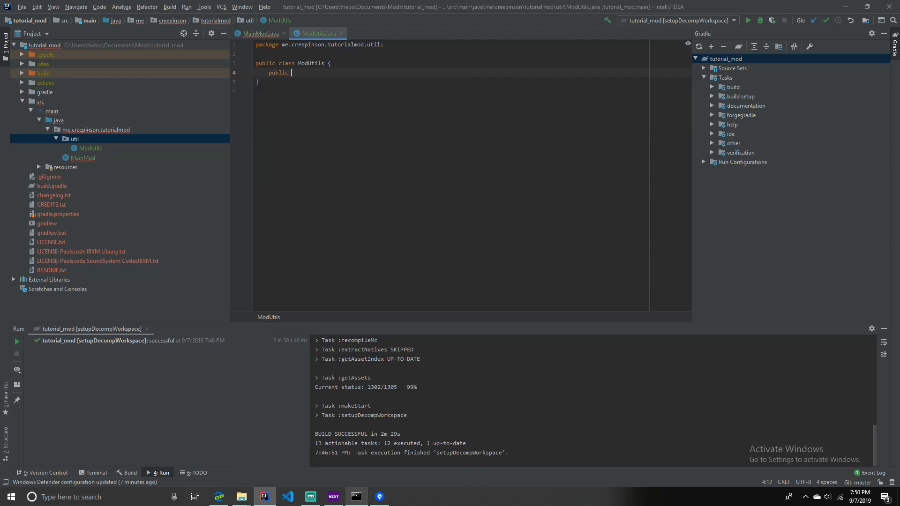
{"action": "type", "text": "static"}
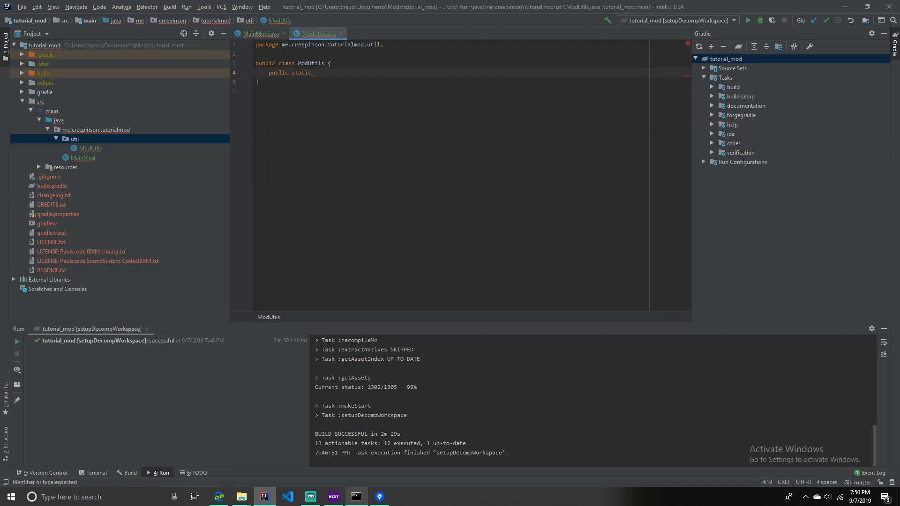
{"action": "type", "text": "String mod"}
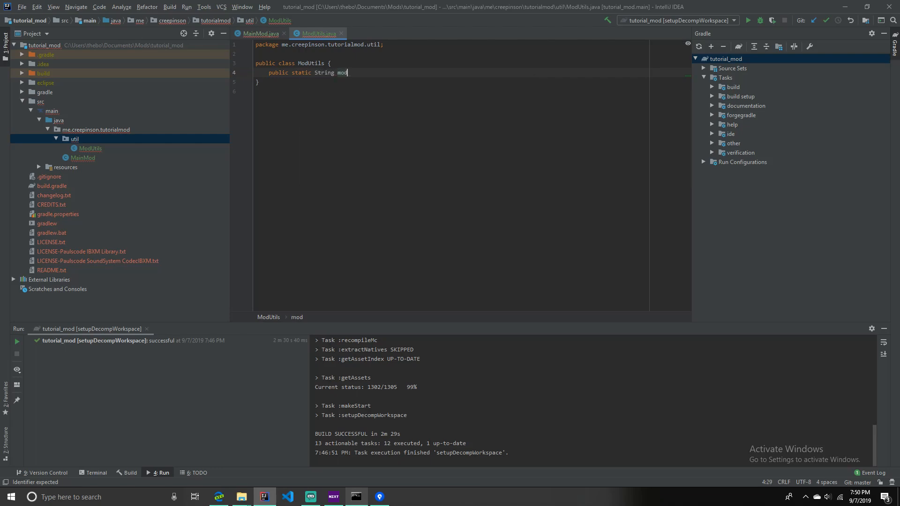
{"action": "type", "text": "MODI"}
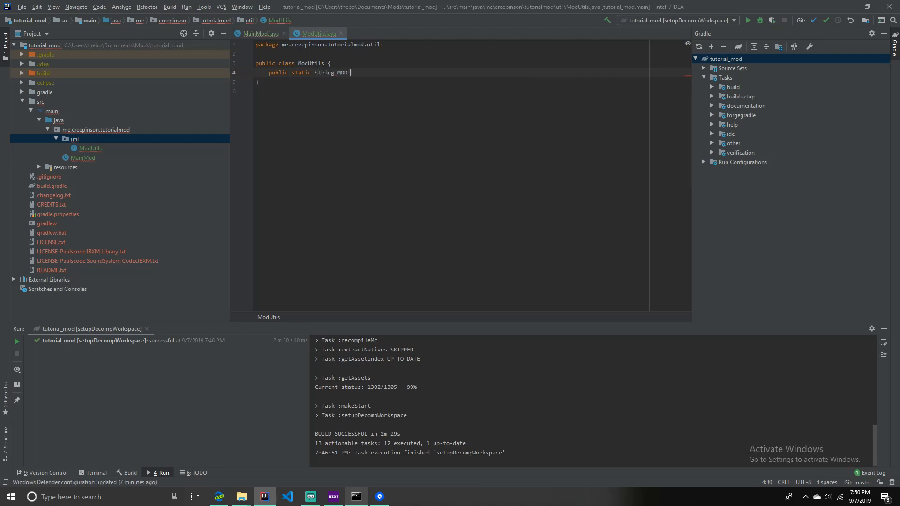
{"action": "type", "text": "= \"\";"}
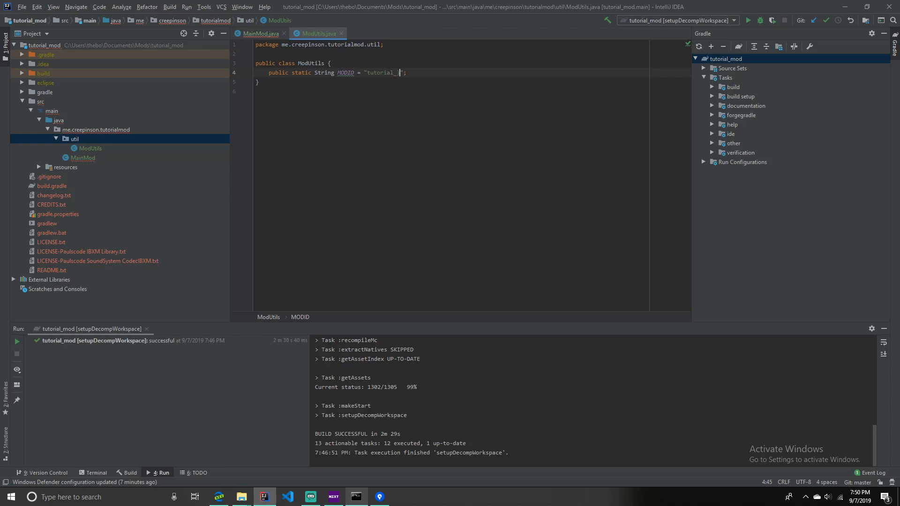
{"action": "type", "text": "mod"}
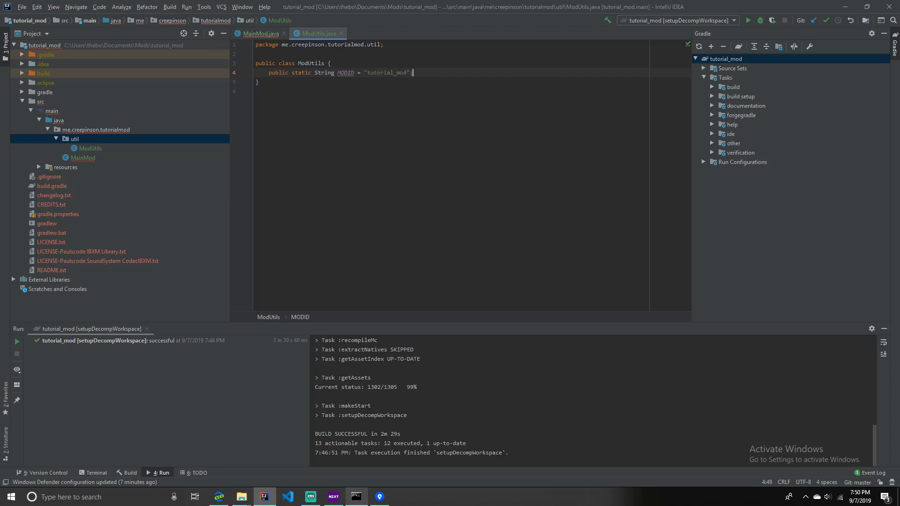
Step: Declare public static final String MODNAME = "Tutorial Mod"
{"action": "type", "text": "public"}
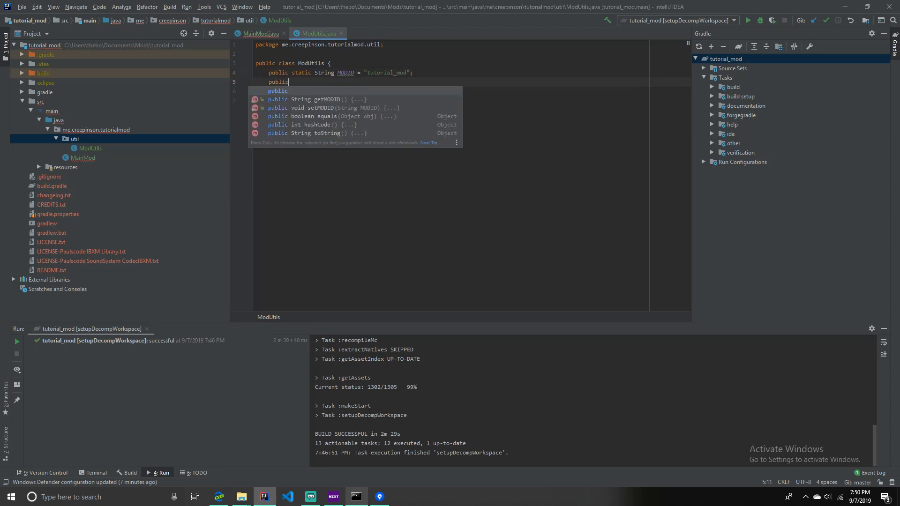
{"action": "type", "text": "static"}
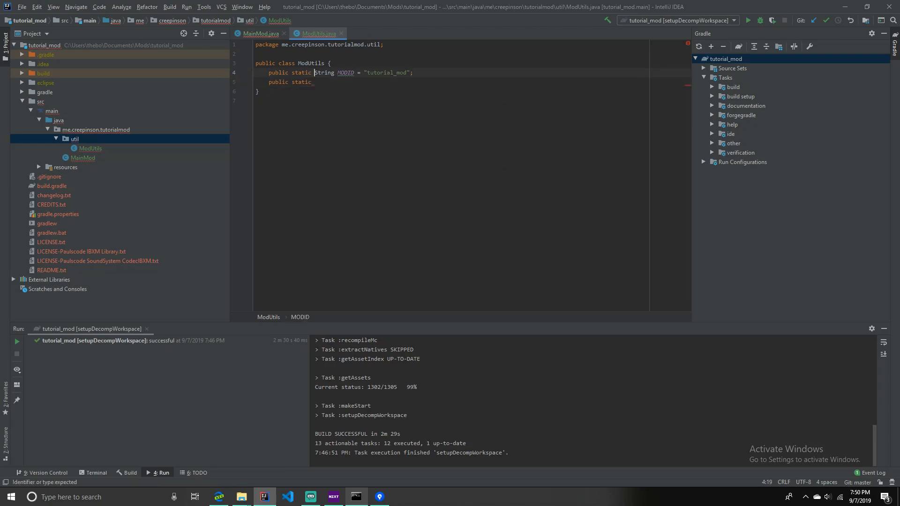
{"action": "type", "text": "final String M"}
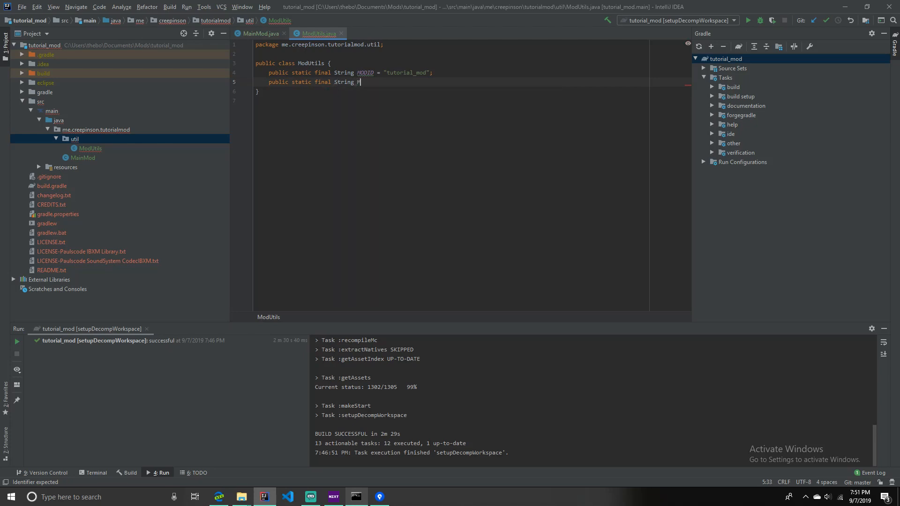
{"action": "type", "text": "ODNAME"}
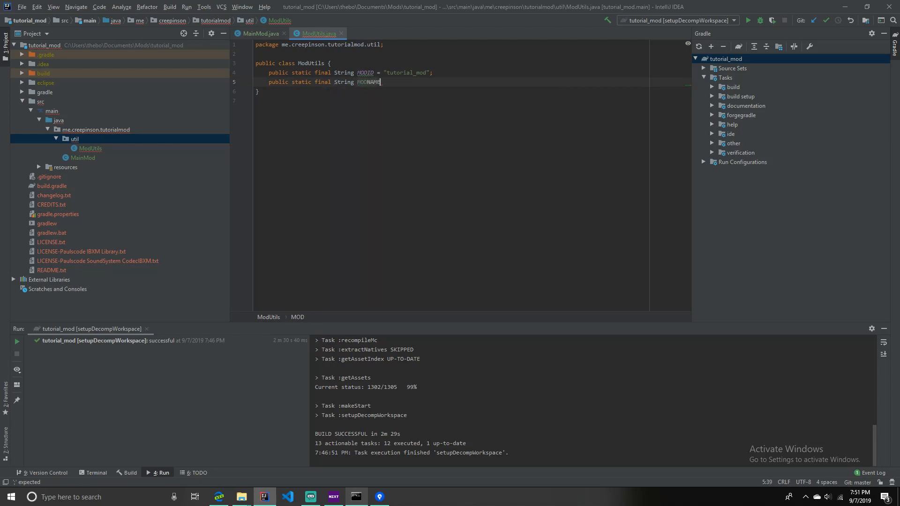
{"action": "type", "text": "= \""}
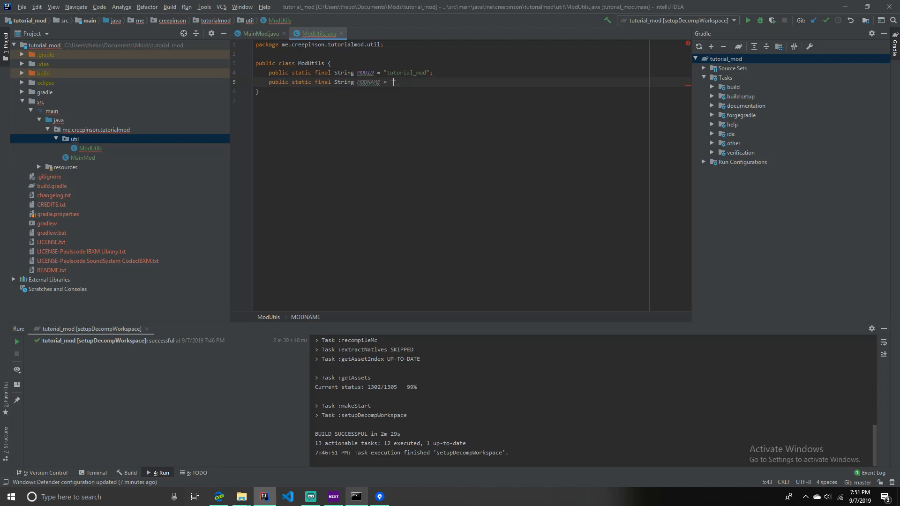
{"action": "type", "text": "Tutorial"}
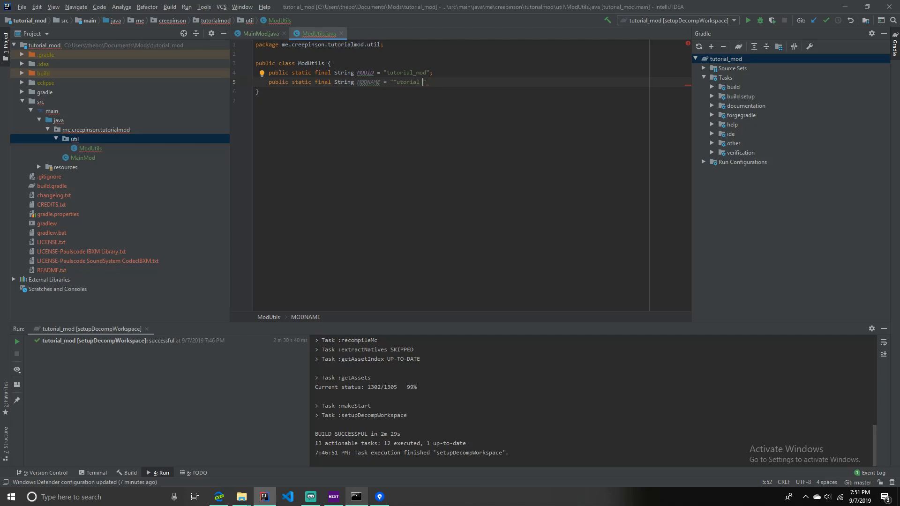
{"action": "type", "text": "Mod"}
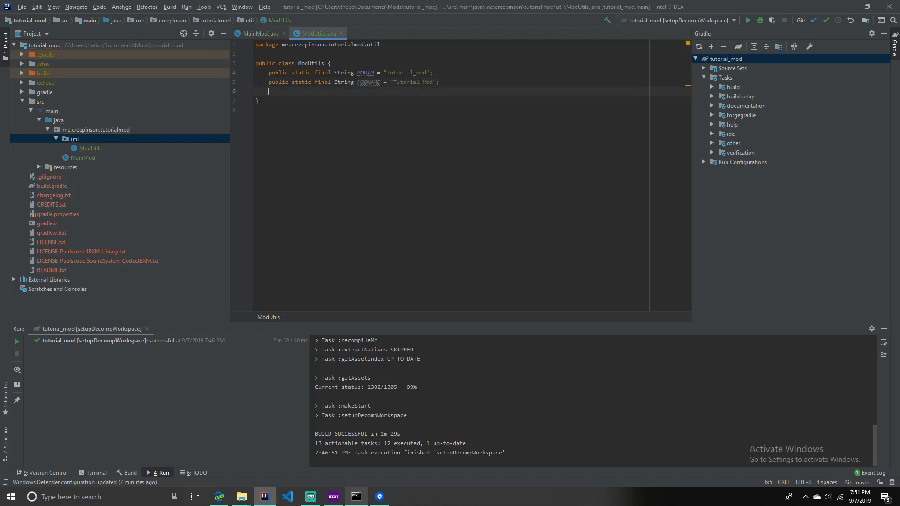
Step: Declare public static final String MODVERSION = "1.0.0"
{"action": "type", "text": "public static final Str"}
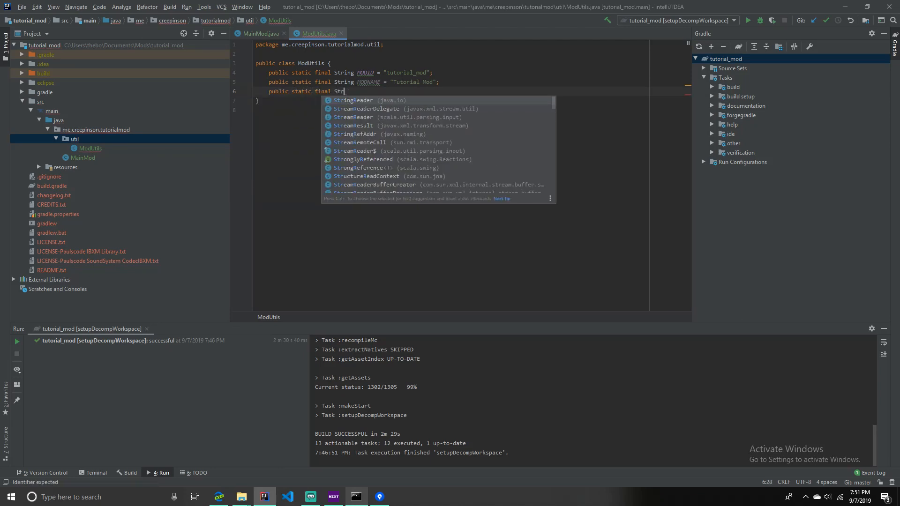
{"action": "type", "text": "MODE"}
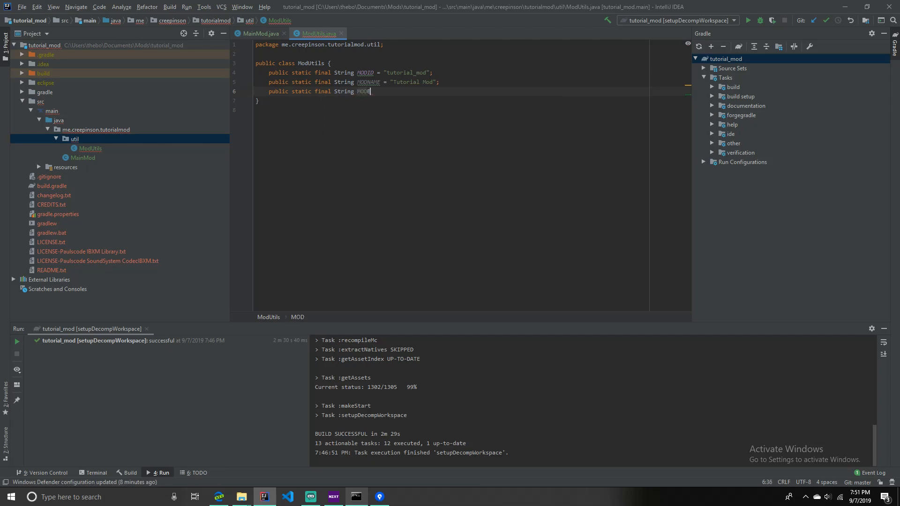
{"action": "type", "text": "VERSION ="}
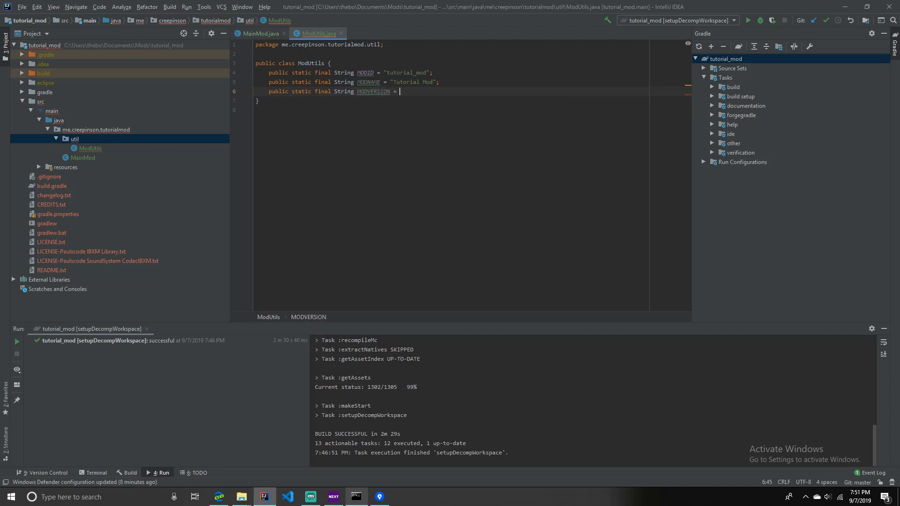
{"action": "type", "text": "\"1.0.0\";"}
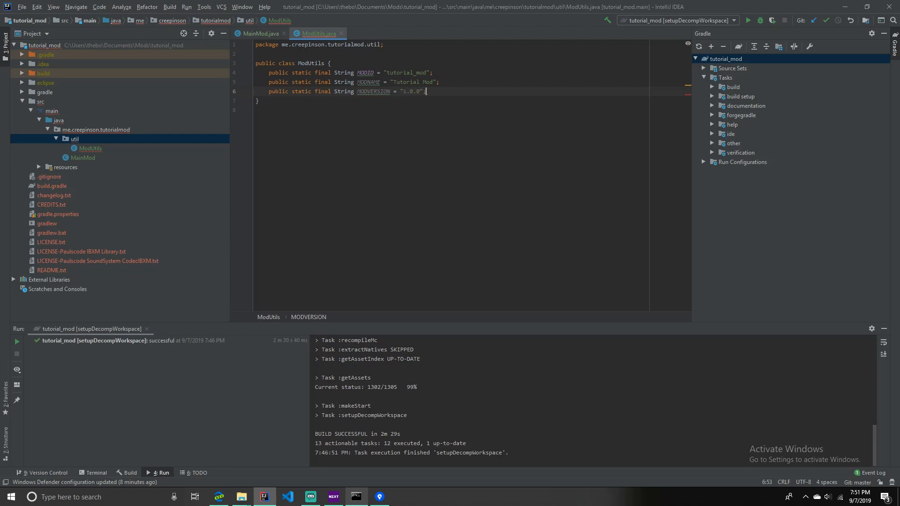
{"action": "mouse_move", "coordinate": [268, 47]}
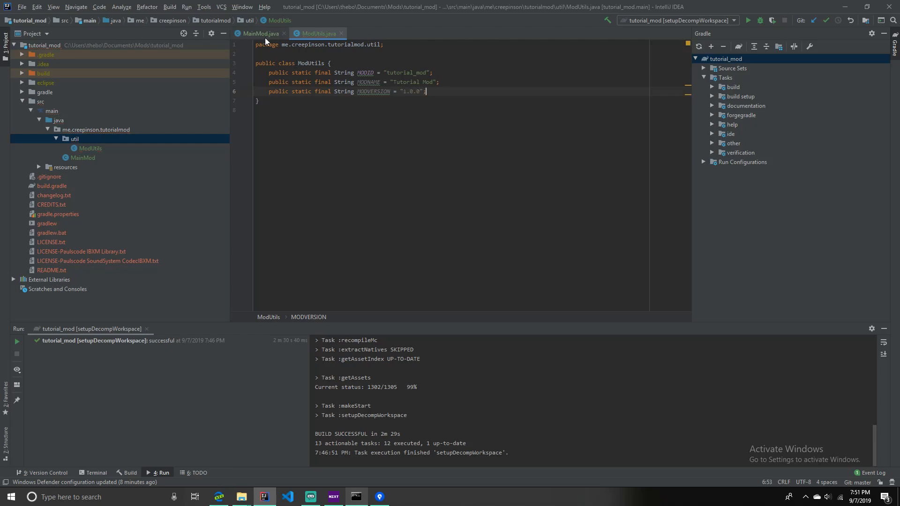
{"action": "left_click", "coordinate": [259, 34]}
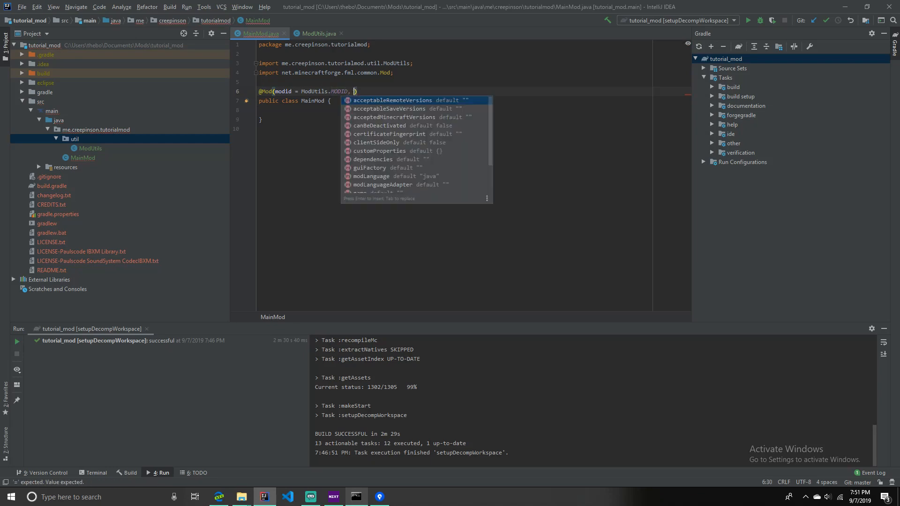
{"action": "type", "text": "version = ModUtils.MODVERSION"}
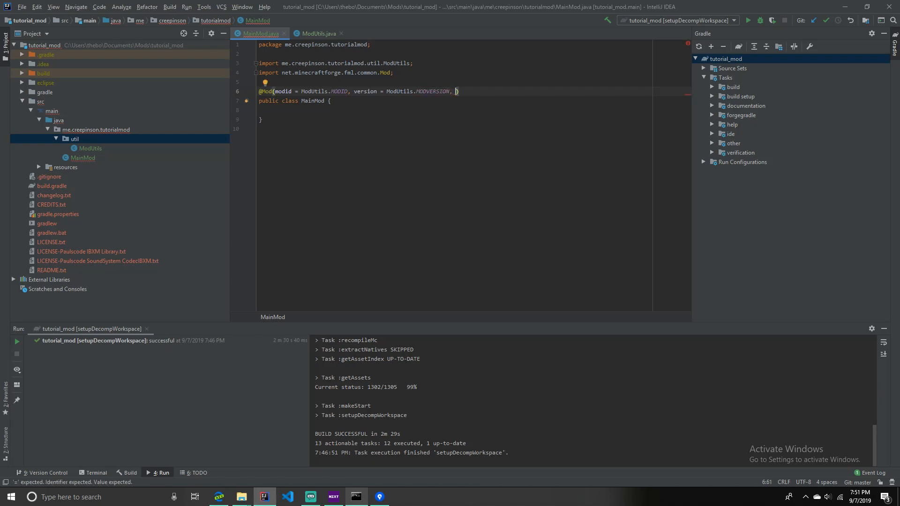
{"action": "type", "text": ","}
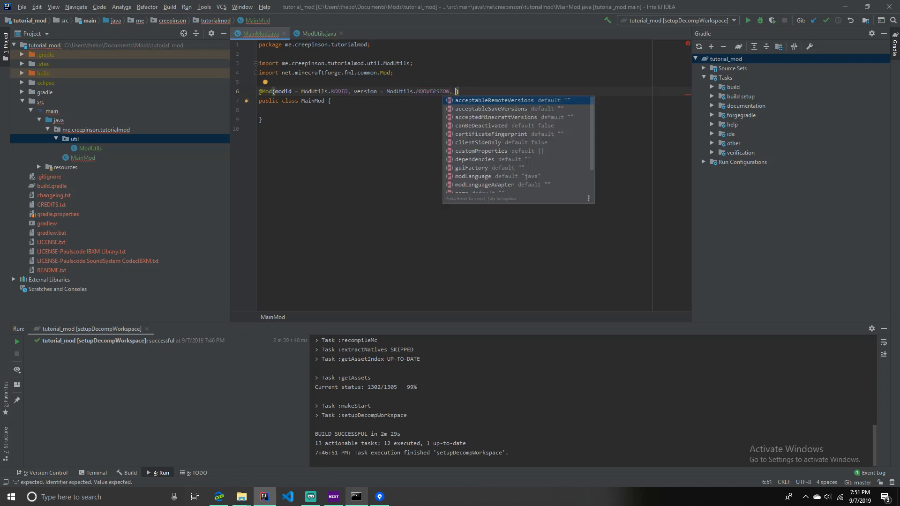
{"action": "scroll", "scroll_direction": "down", "scroll_amount": 3}
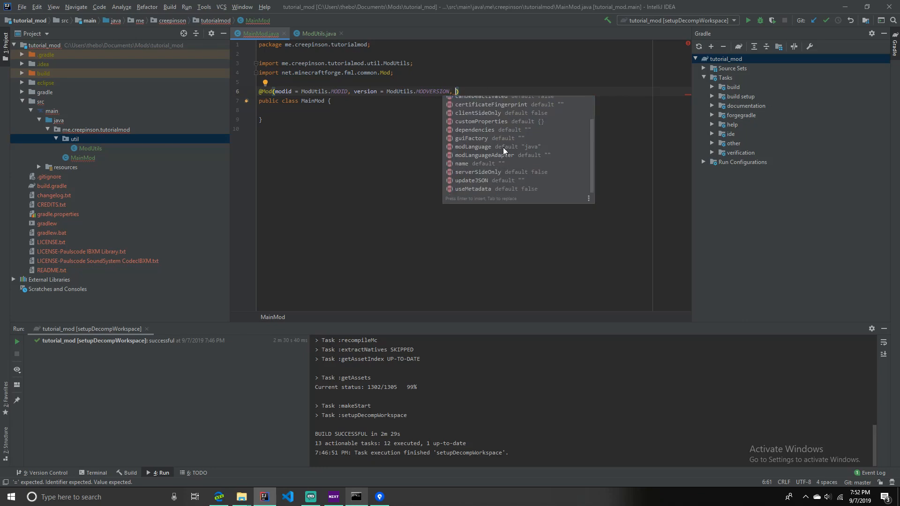
{"action": "type", "text": "name ="}
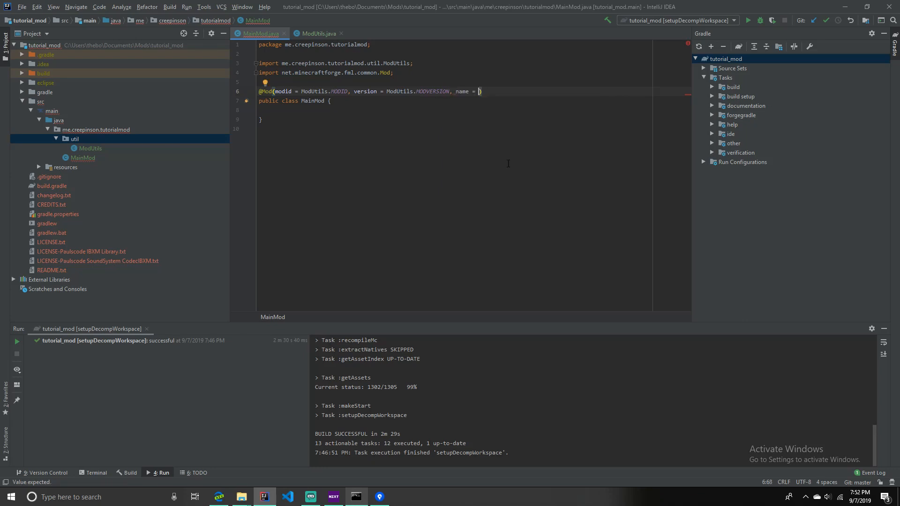
{"action": "type", "text": "ModUtils.n"}
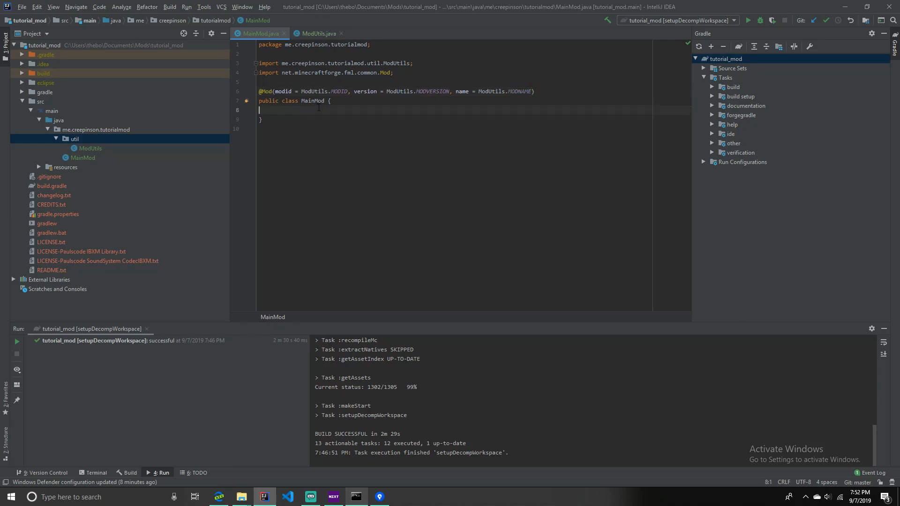
{"action": "key", "text": "Enter"}
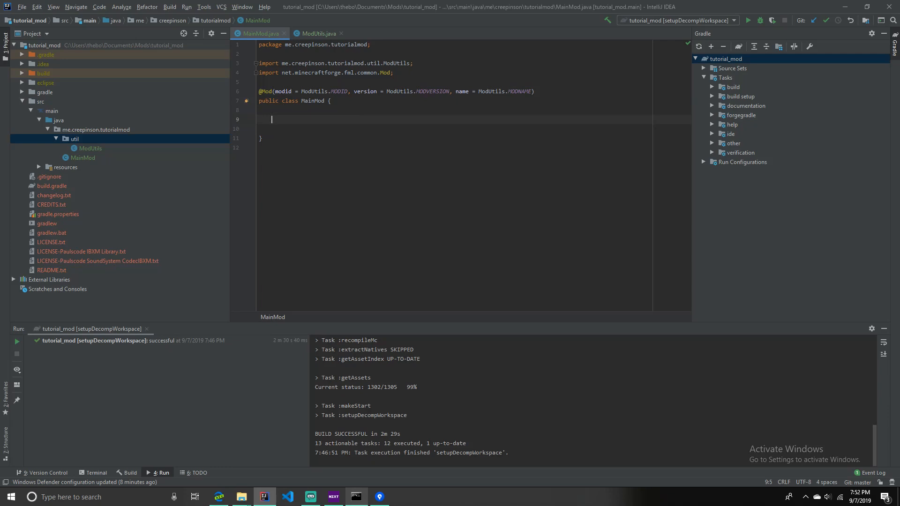
{"action": "type", "text": "@E"}
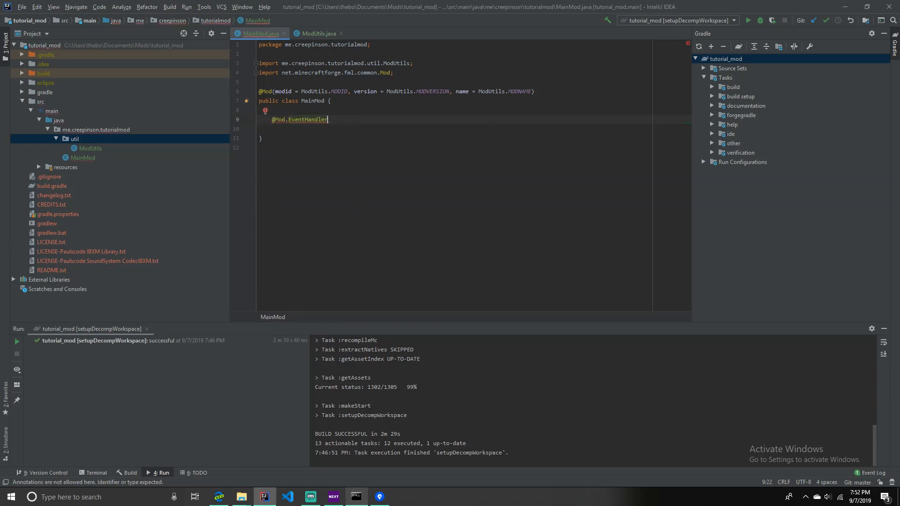
{"action": "key", "text": "Enter"}
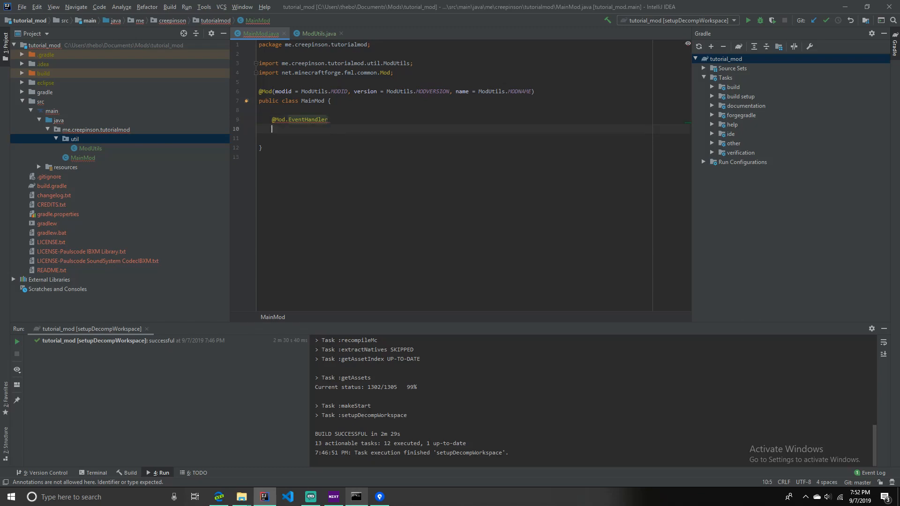
{"action": "type", "text": "public"}
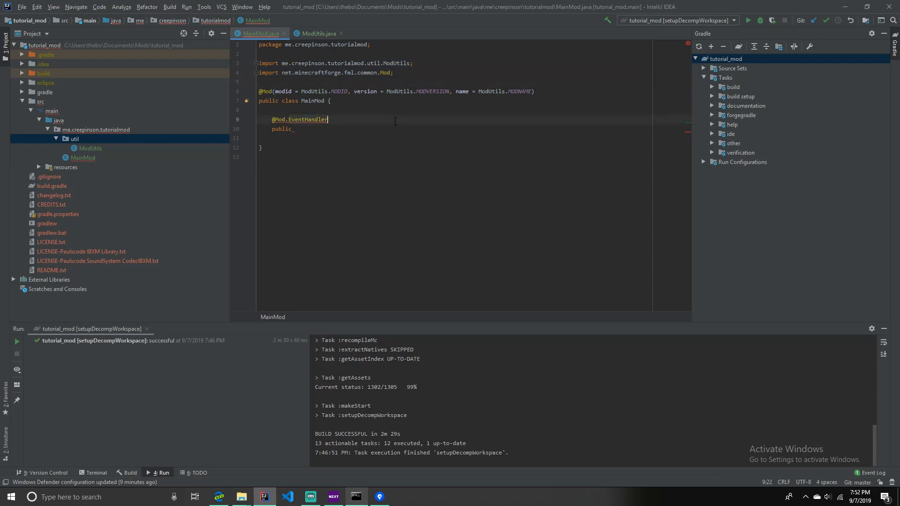
{"action": "left_click", "coordinate": [306, 119]}
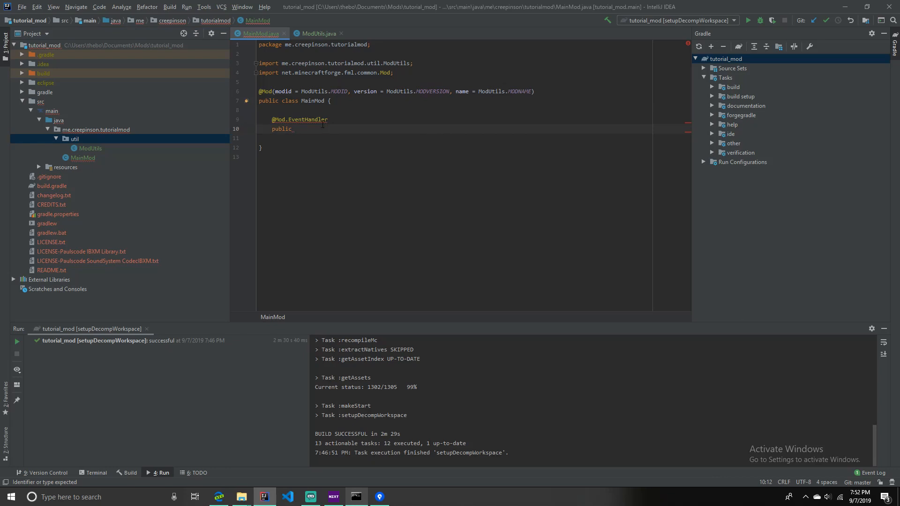
{"action": "left_click_drag", "start_coordinate": [259, 53], "coordinate": [393, 72]}
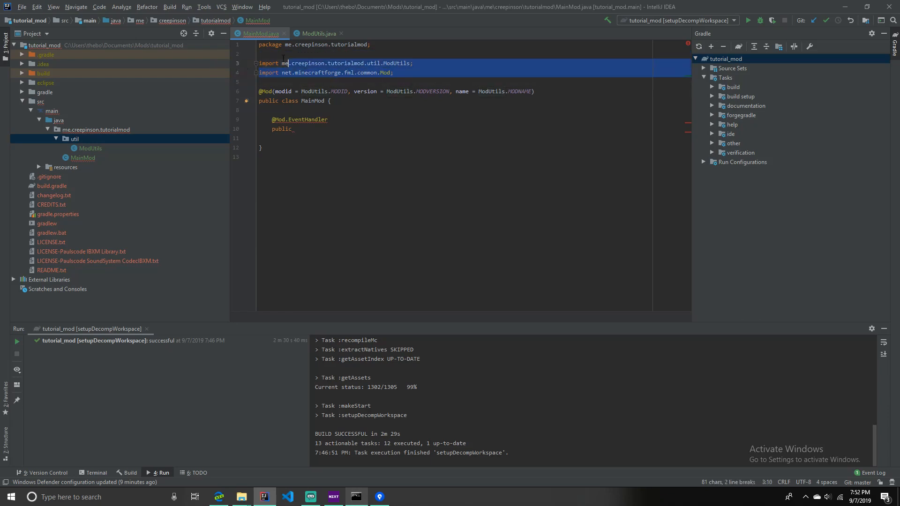
{"action": "type", "text": "static"}
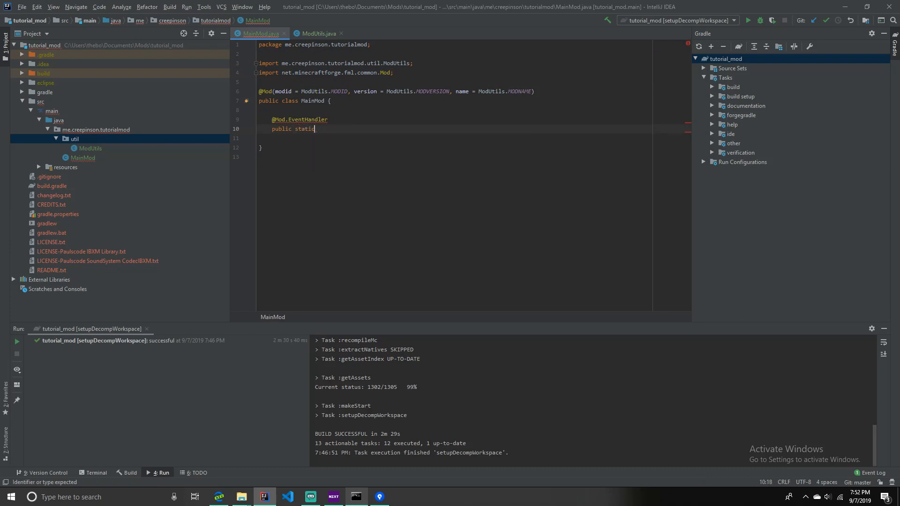
{"action": "type", "text": "void"}
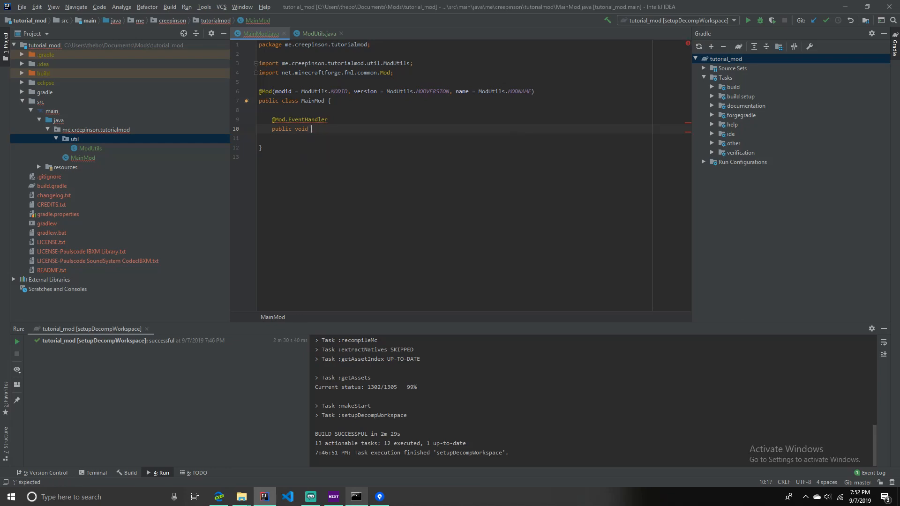
Step: Complete preInit(FMLPreInitializationEvent event) with an empty body
{"action": "type", "text": "preInit()"}
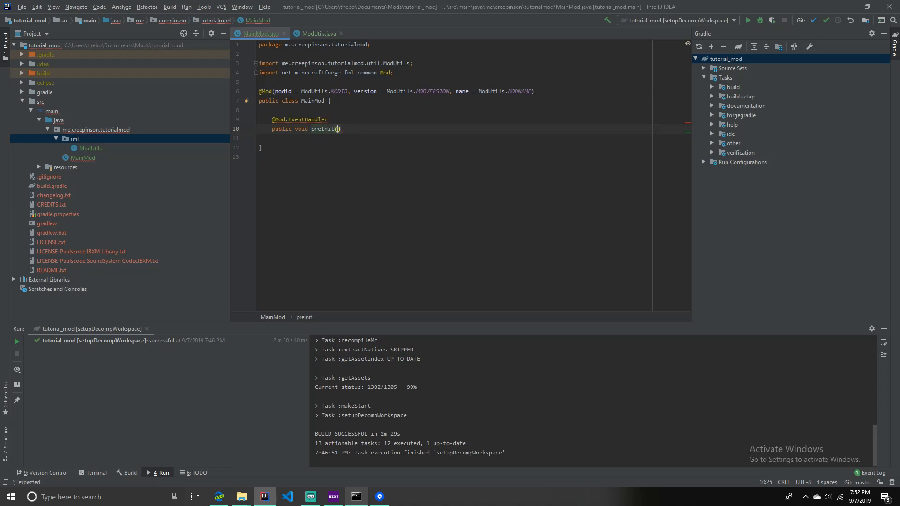
{"action": "type", "text": "{"}
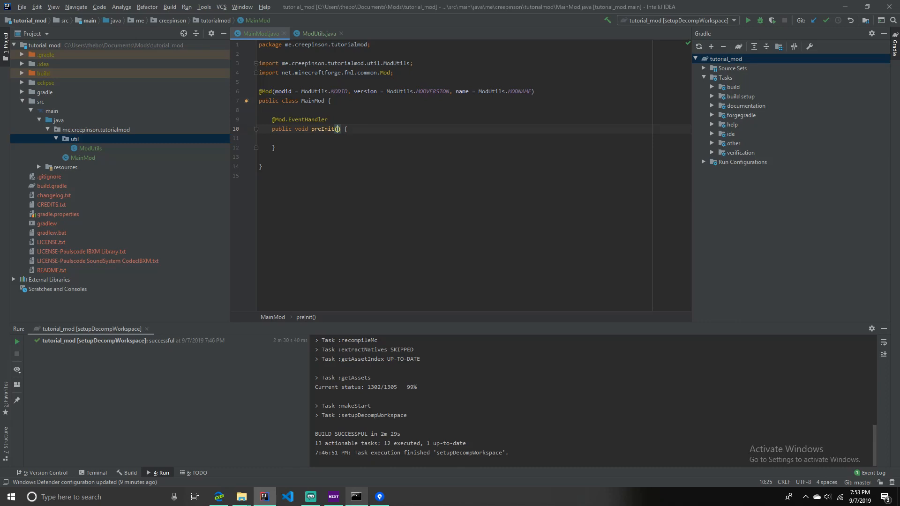
{"action": "type", "text": "FML"}
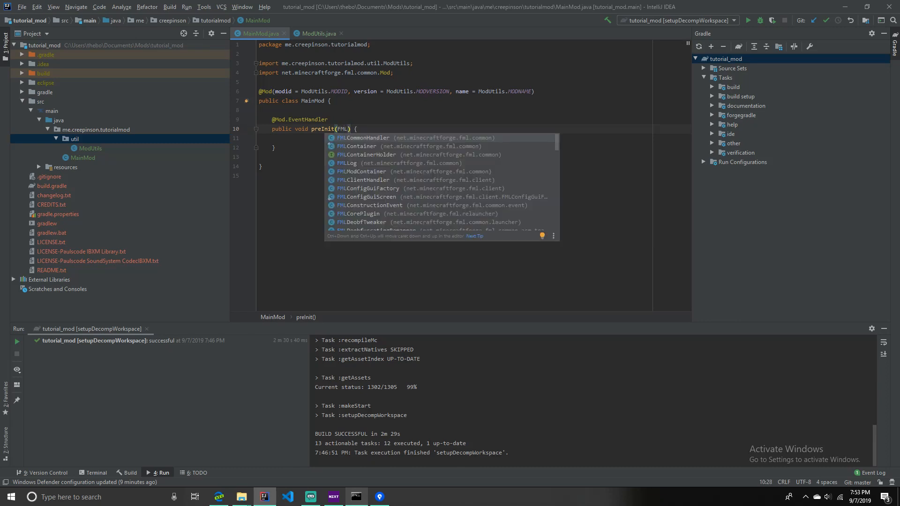
{"action": "type", "text": "L"}
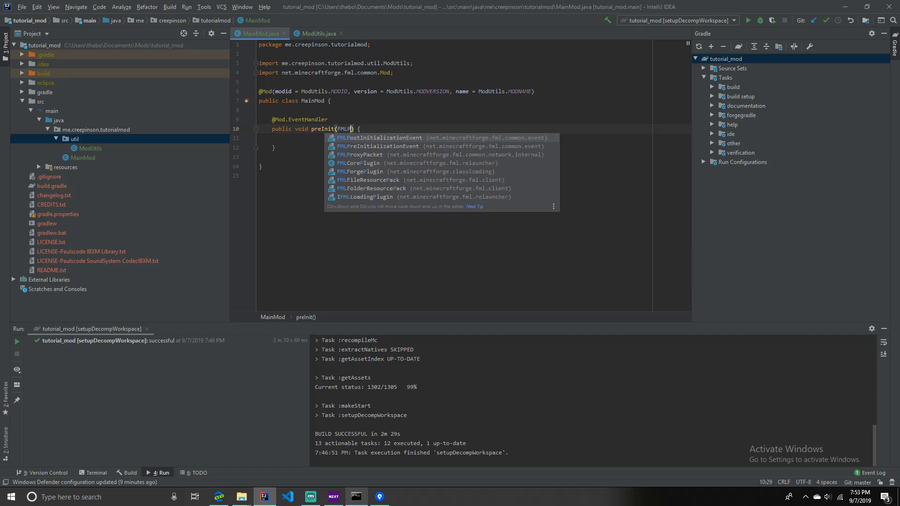
{"action": "left_click", "coordinate": [379, 145]}
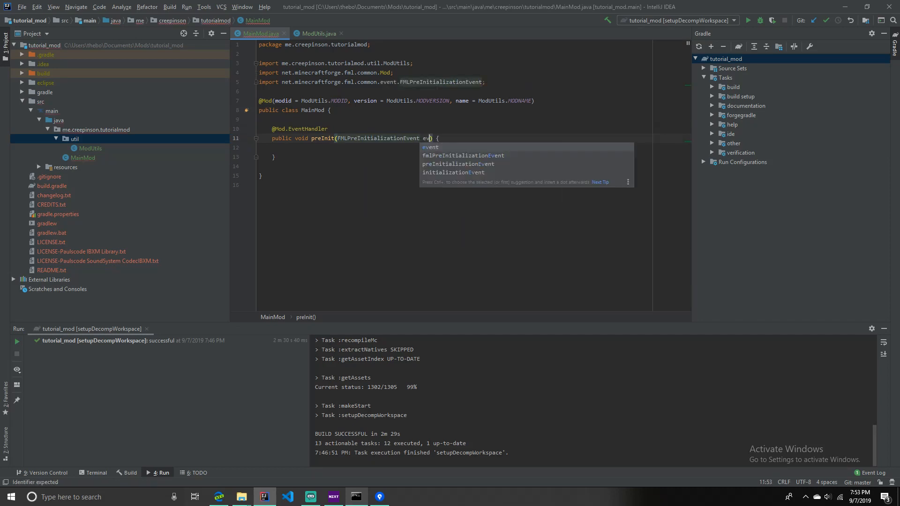
{"action": "key", "text": "Enter"}
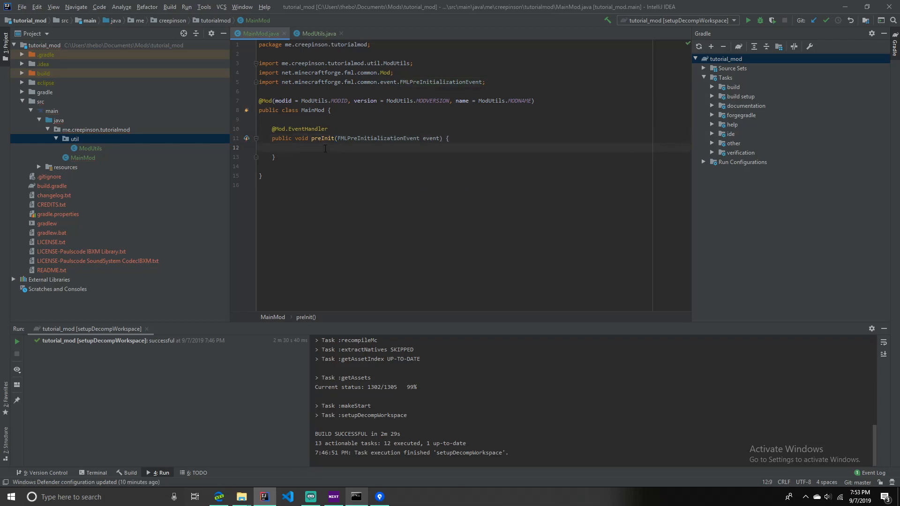
Step: Assign logger = event.getModLog() in preInit and create the logger field via quick fix
{"action": "type", "text": "ev"}
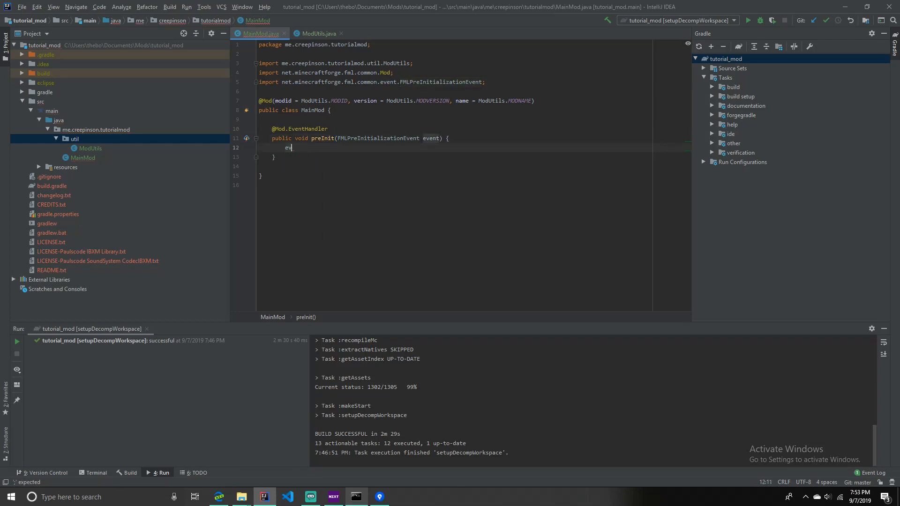
{"action": "type", "text": "logger = l"}
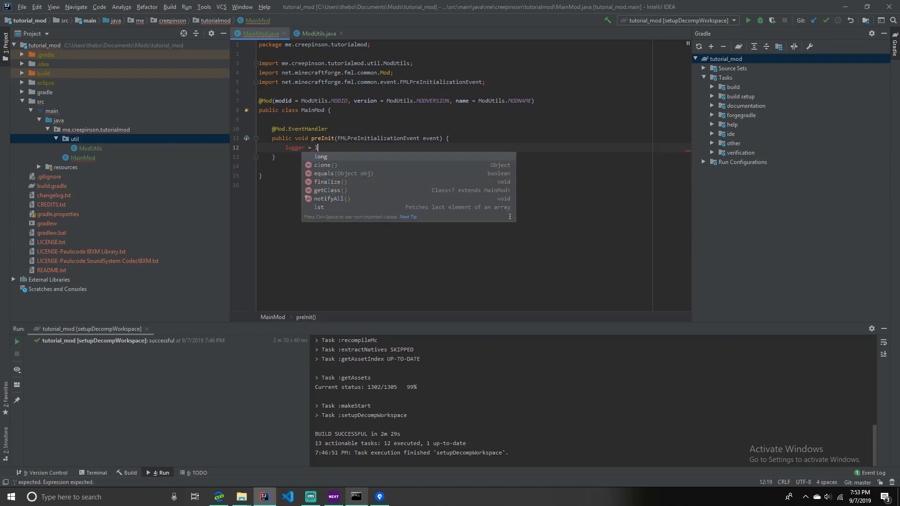
{"action": "type", "text": "event.getModLog();"}
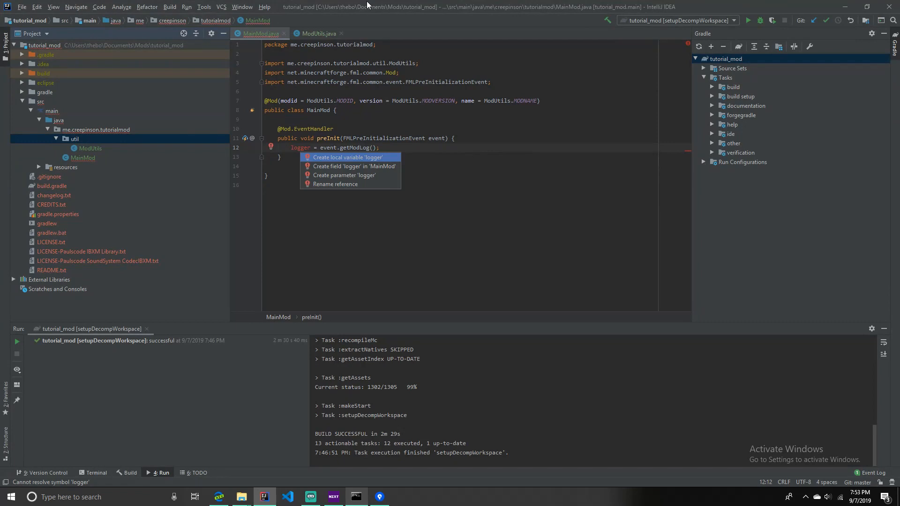
{"action": "left_click", "coordinate": [345, 158]}
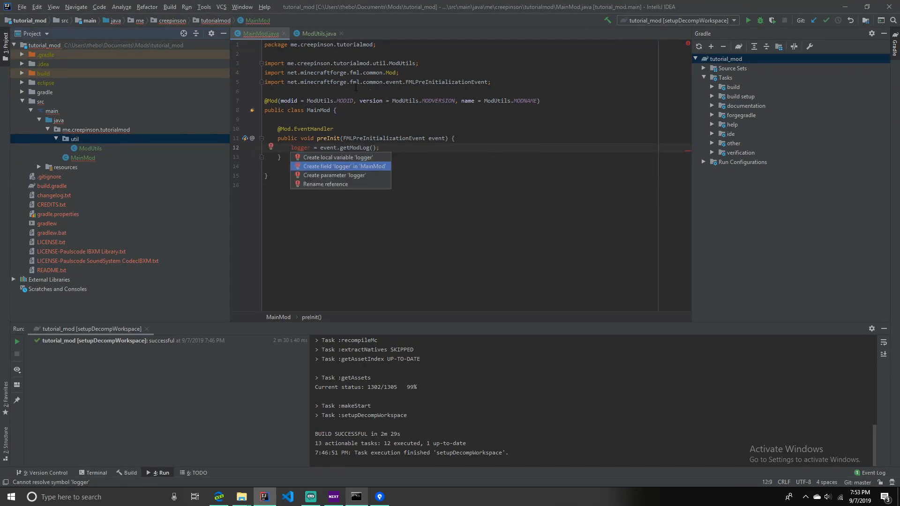
{"action": "left_click", "coordinate": [345, 166]}
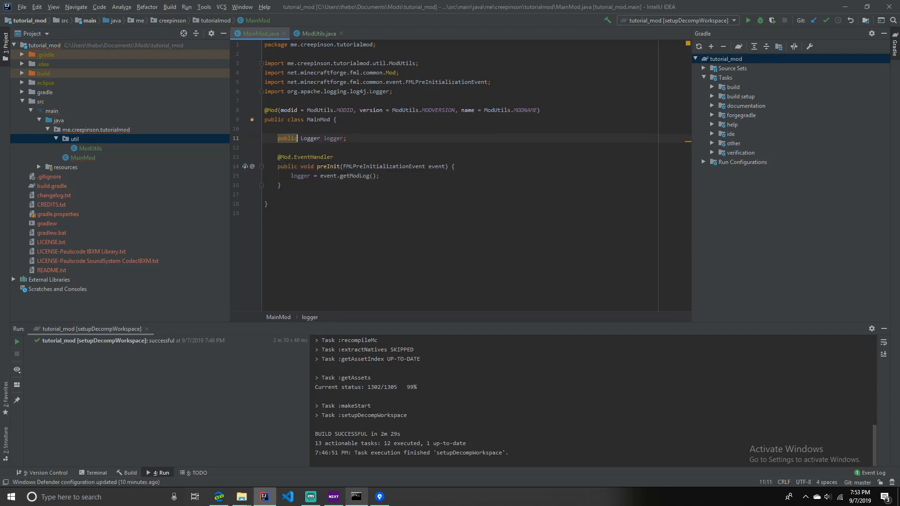
Step: Make the new Logger logger field private static
{"action": "type", "text": "static"}
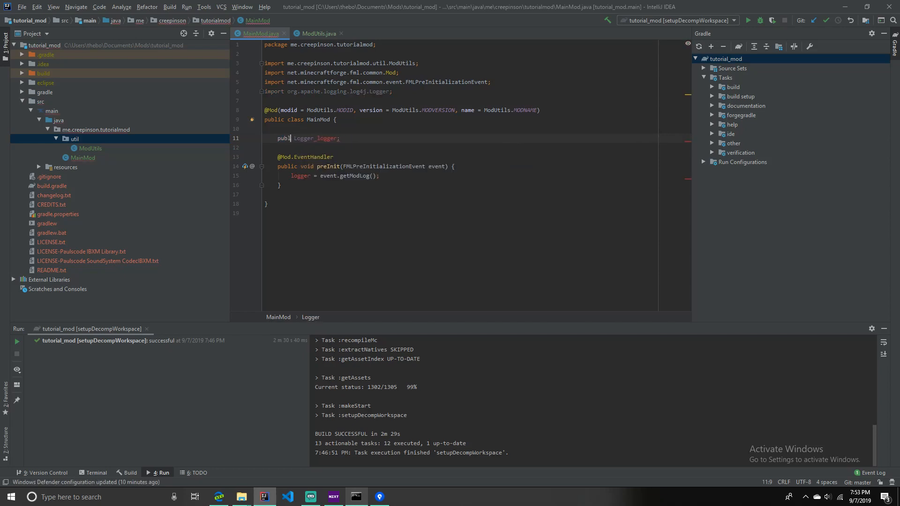
{"action": "type", "text": "stati"}
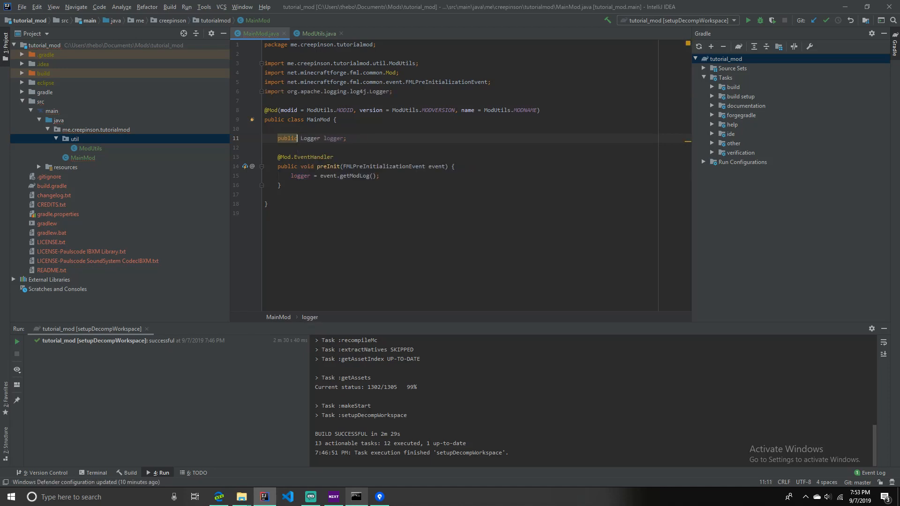
{"action": "type", "text": "static"}
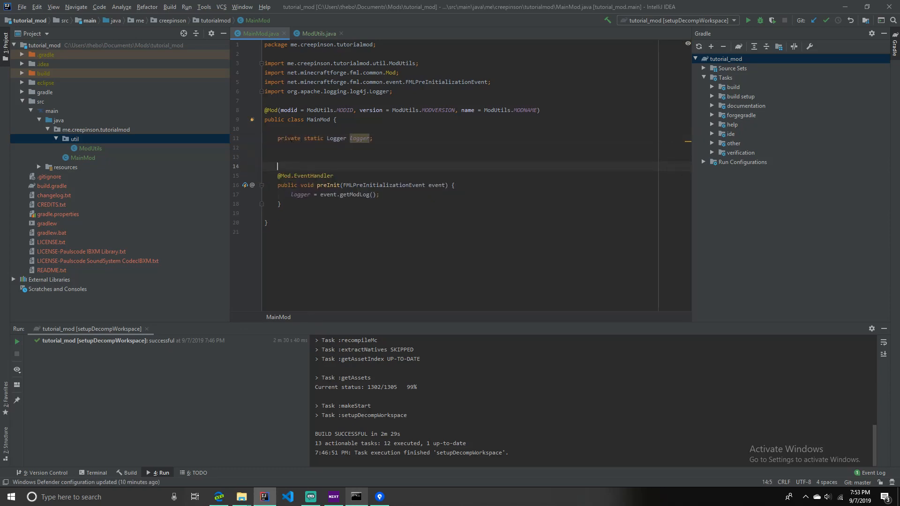
Step: Add public static Logger getLogger() { return logger; } to MainMod
{"action": "type", "text": "public static Logger get"}
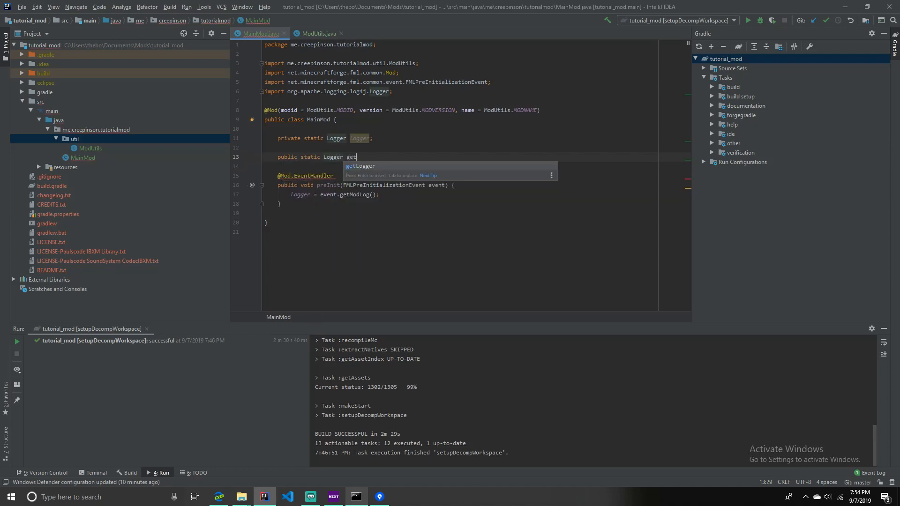
{"action": "type", "text": "Logger(){"}
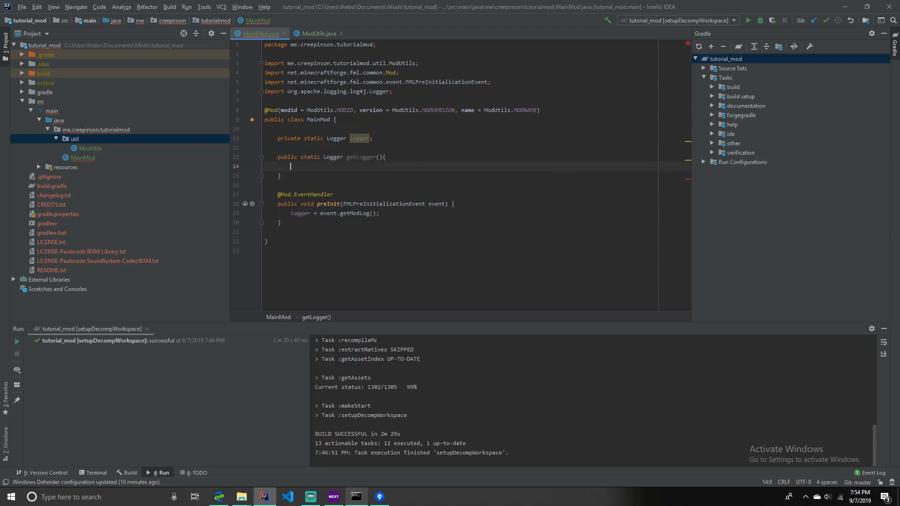
{"action": "type", "text": "return"}
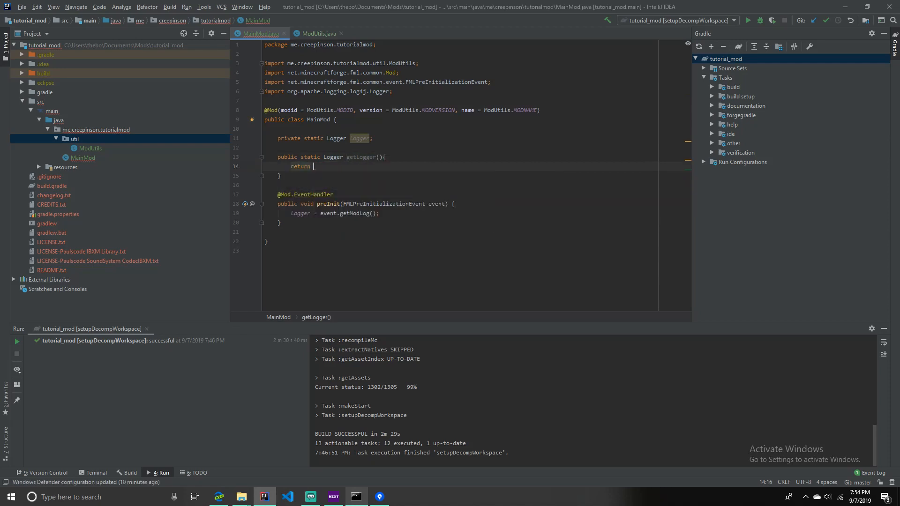
{"action": "type", "text": "logger;"}
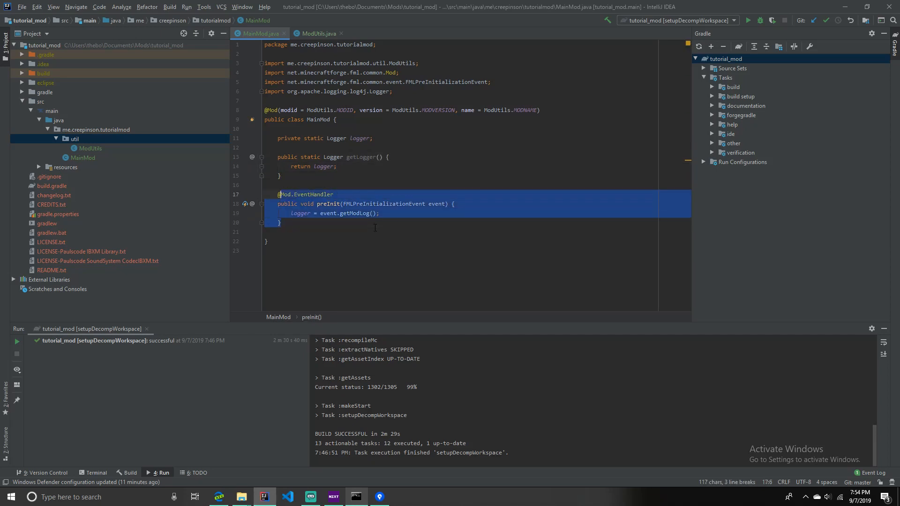
Step: Paste the handler and turn it into init(FMLInitializationEvent event)
{"action": "left_click", "coordinate": [266, 233]}
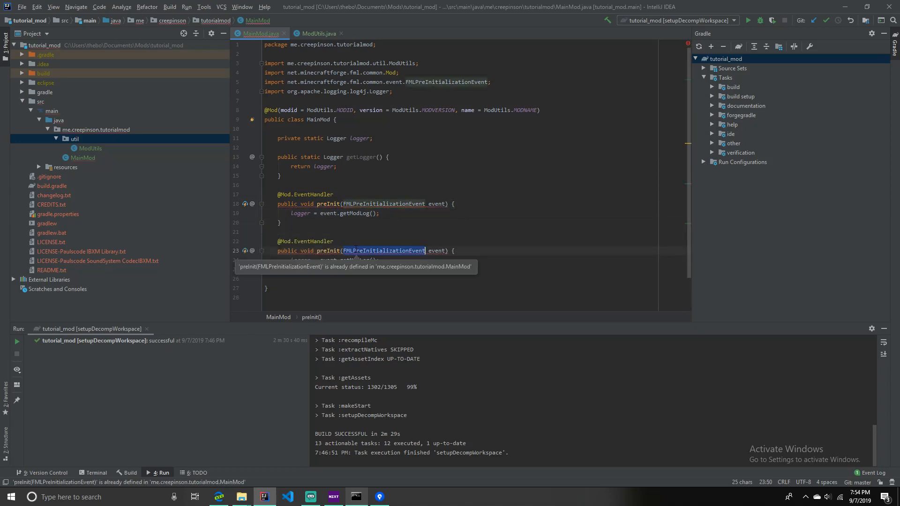
{"action": "type", "text": "FML"}
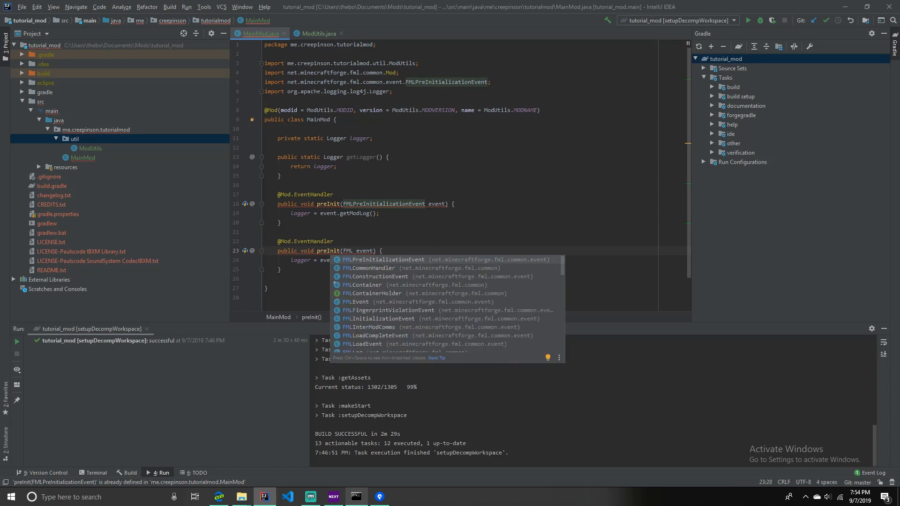
{"action": "type", "text": "P"}
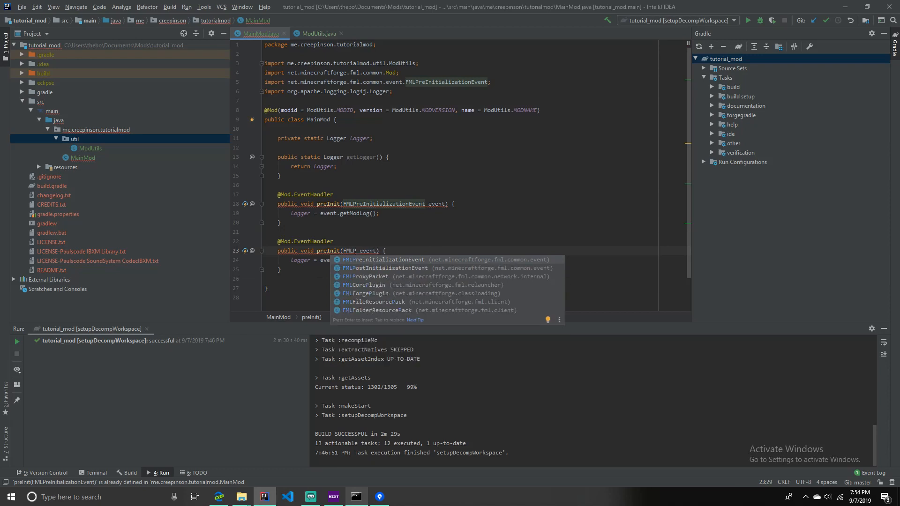
{"action": "key", "text": "Enter"}
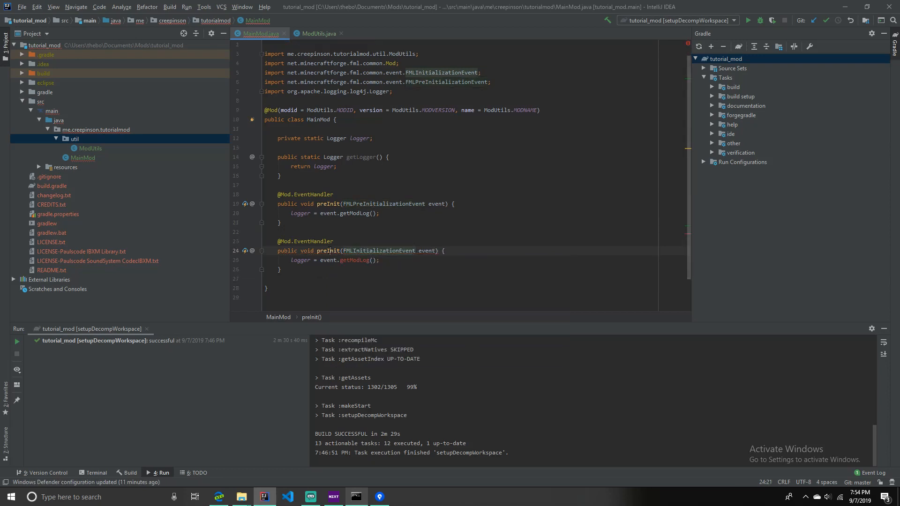
{"action": "type", "text": "init"}
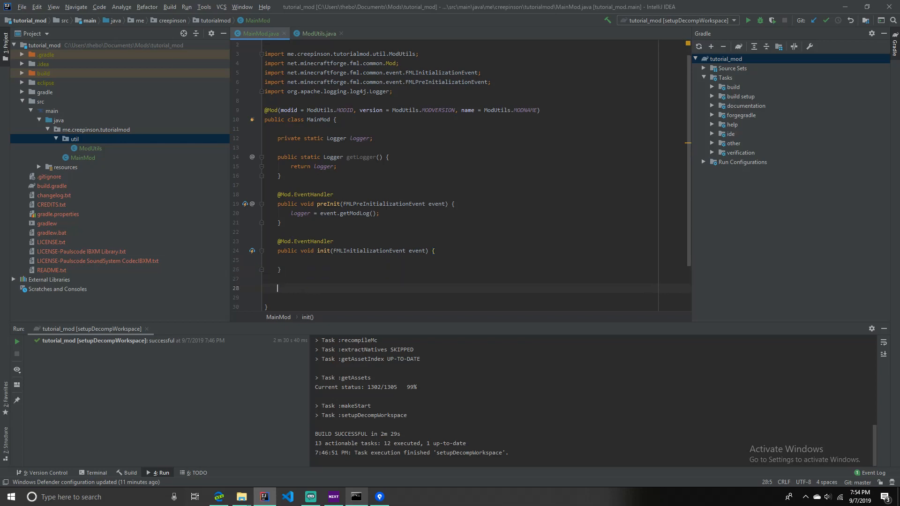
{"action": "type", "text": "@Mod.e"}
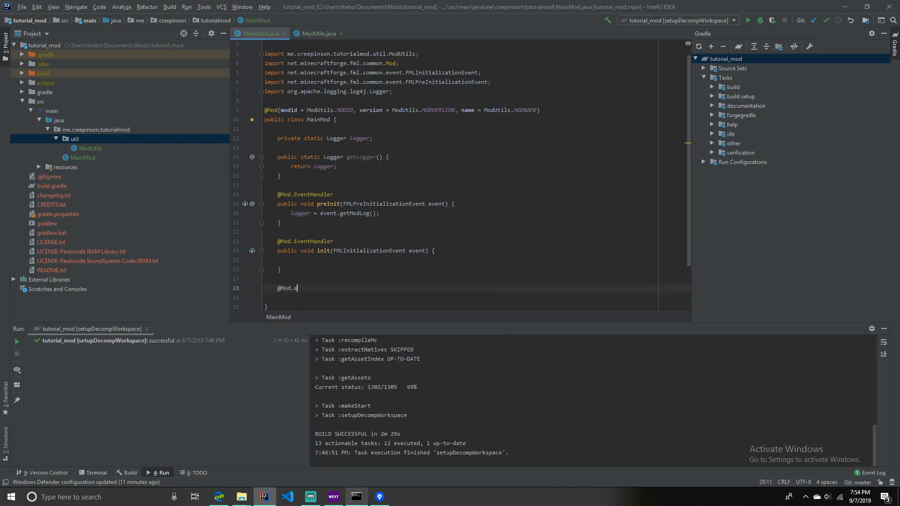
{"action": "type", "text": "ventHandler"}
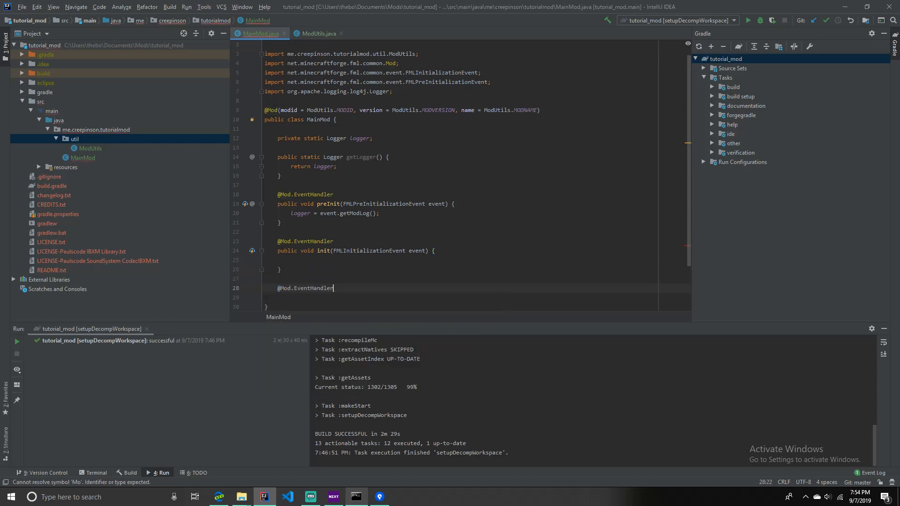
{"action": "type", "text": "public void postInti"}
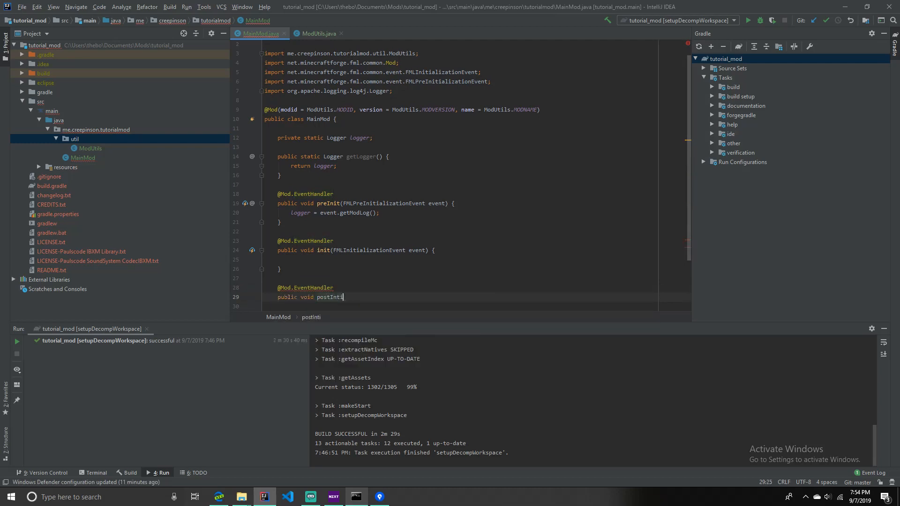
{"action": "type", "text": "(FMLPop"}
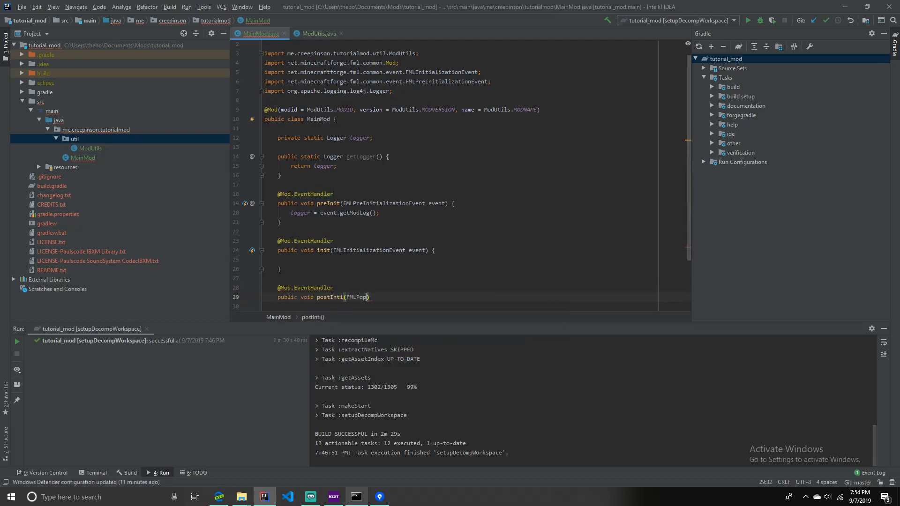
{"action": "type", "text": "FMLPostInitializationEvent evnet"}
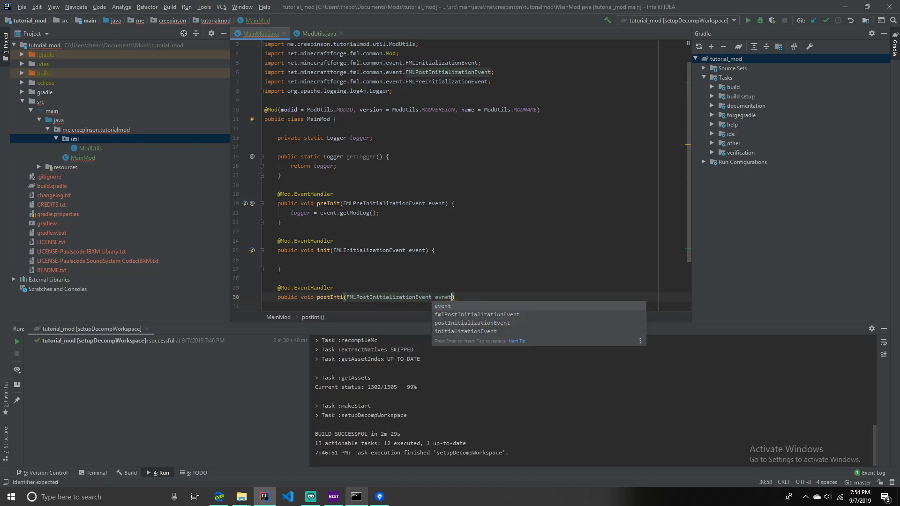
{"action": "key", "text": "Enter"}
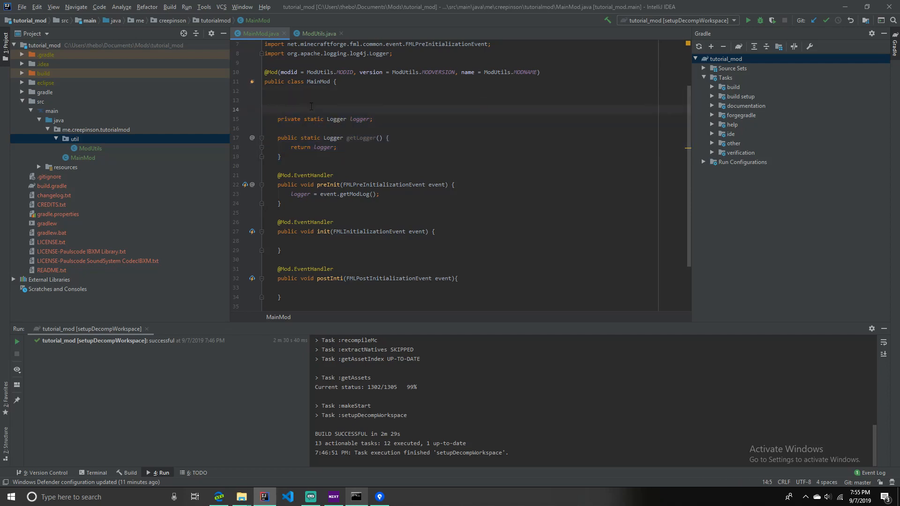
{"action": "type", "text": "@Mod.Instance"}
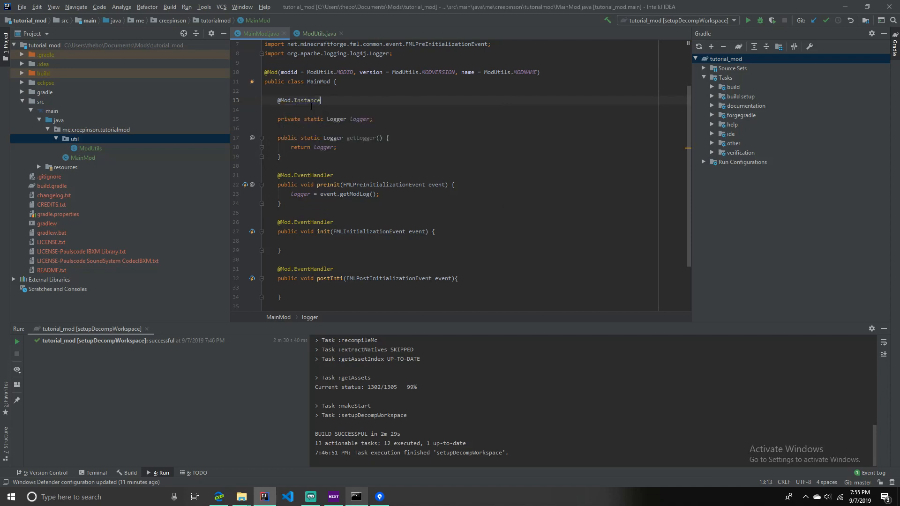
{"action": "type", "text": "public sa"}
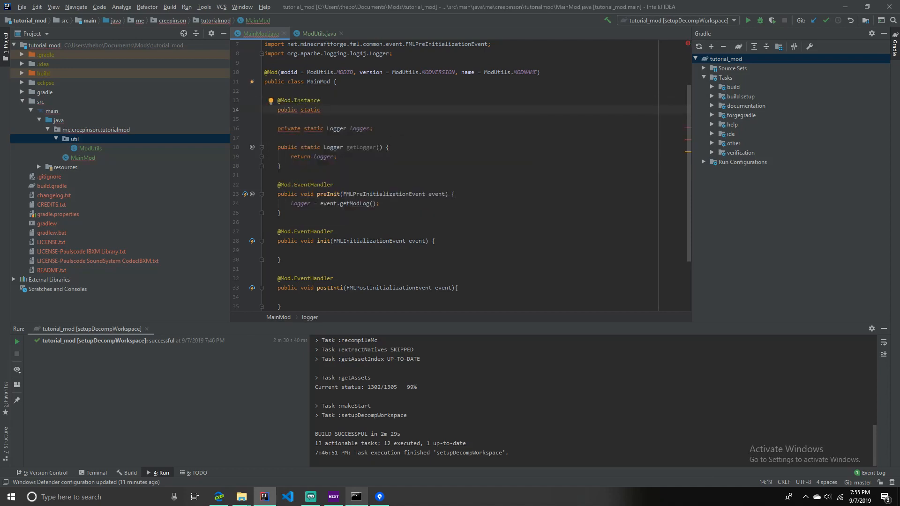
{"action": "type", "text": "MainMod IN"}
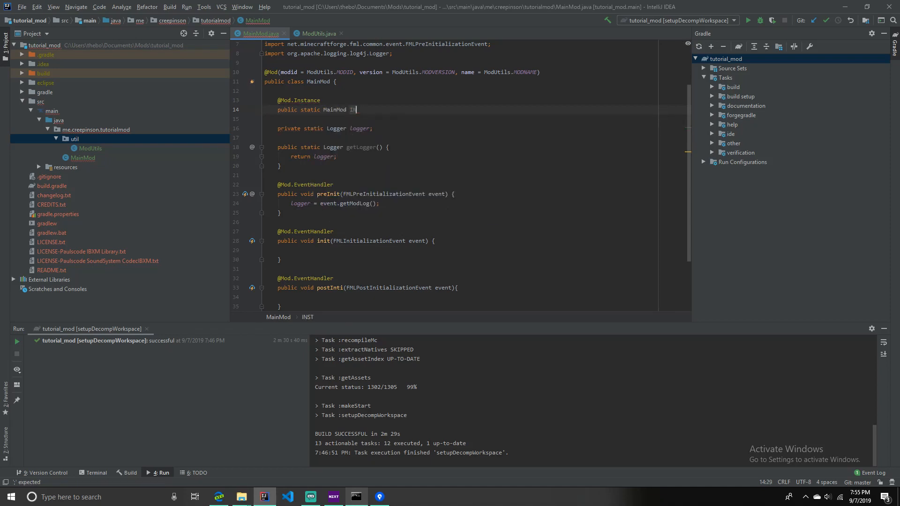
{"action": "type", "text": "instance;"}
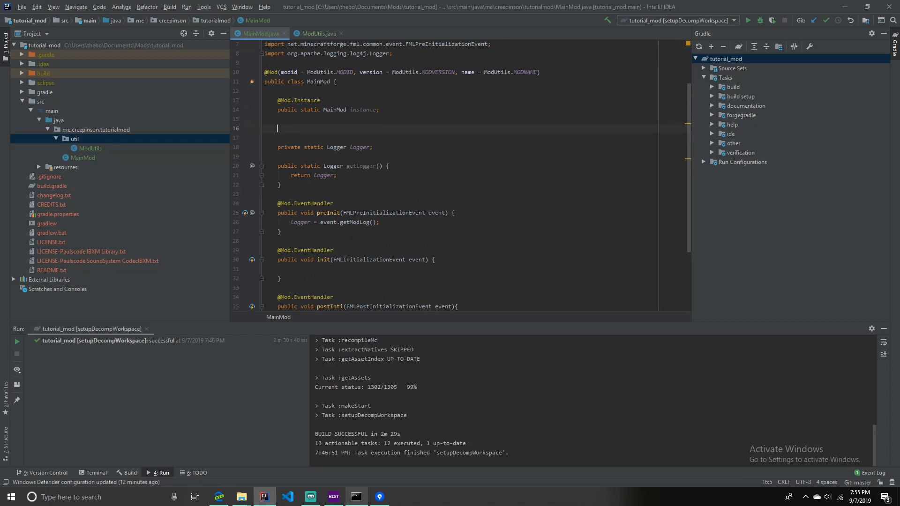
{"action": "type", "text": "@Mod."}
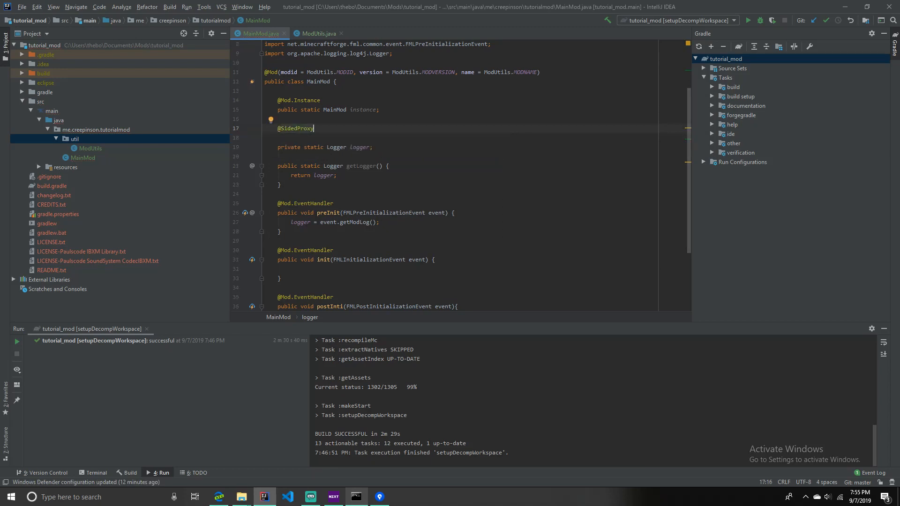
{"action": "type", "text": "()"}
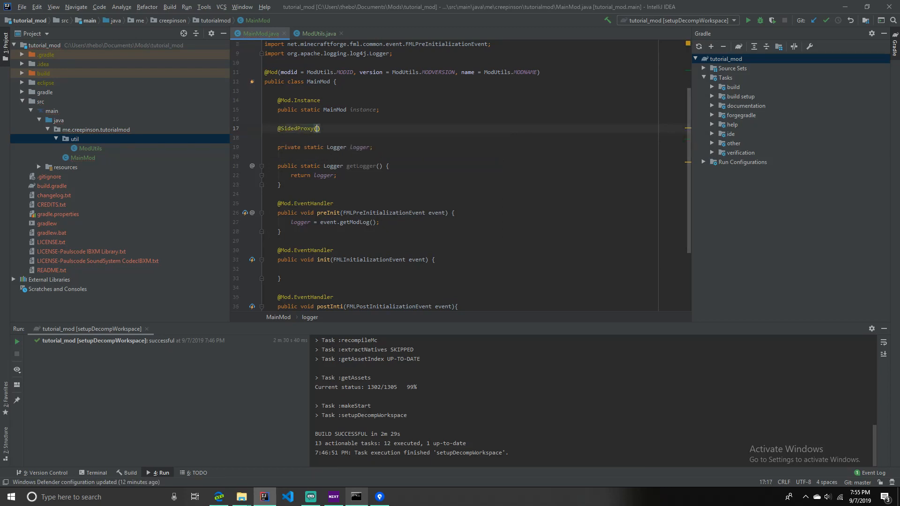
{"action": "type", "text": "M"}
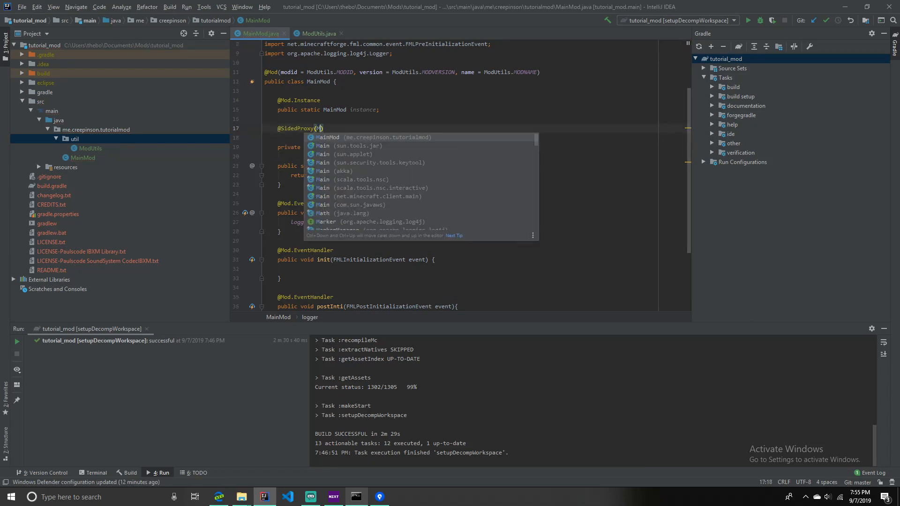
{"action": "type", "text": "cl"}
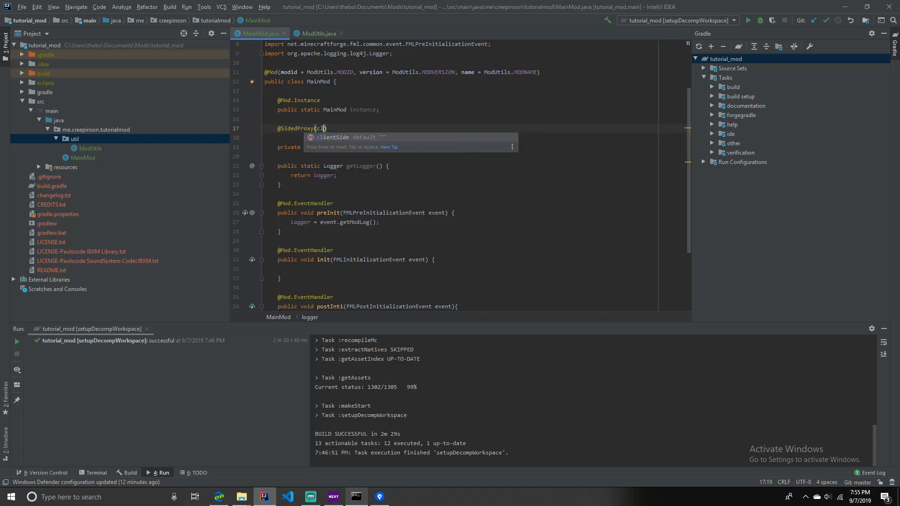
{"action": "type", "text": "clientSide = ModUtils.CLIENT"}
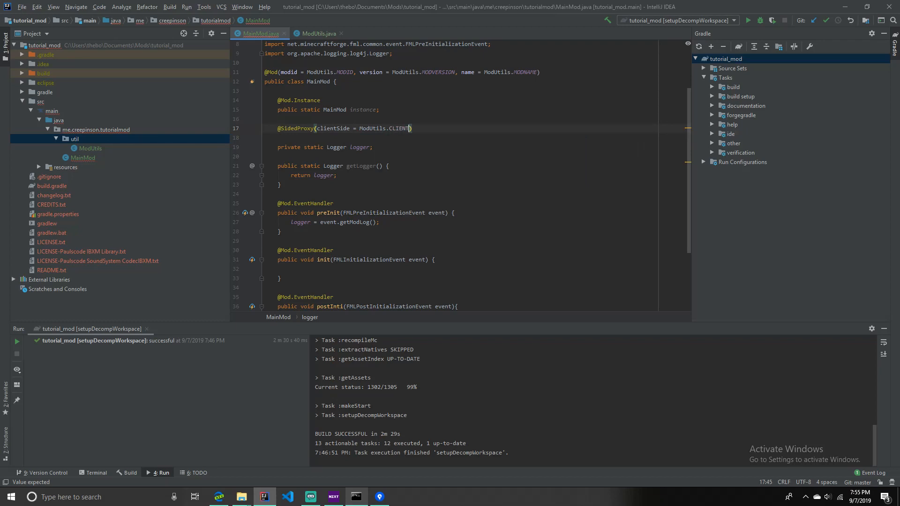
{"action": "type", "text": "PROXY, serverSide ="}
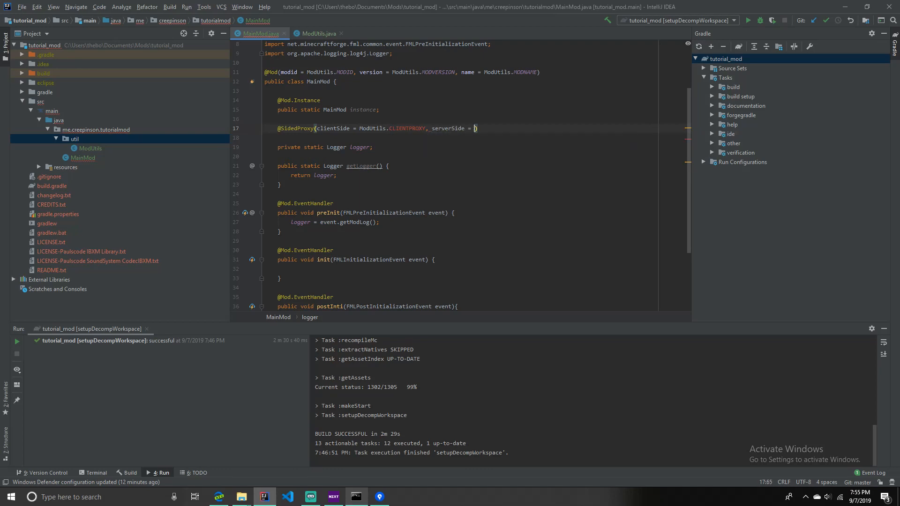
{"action": "type", "text": "ModUtils"}
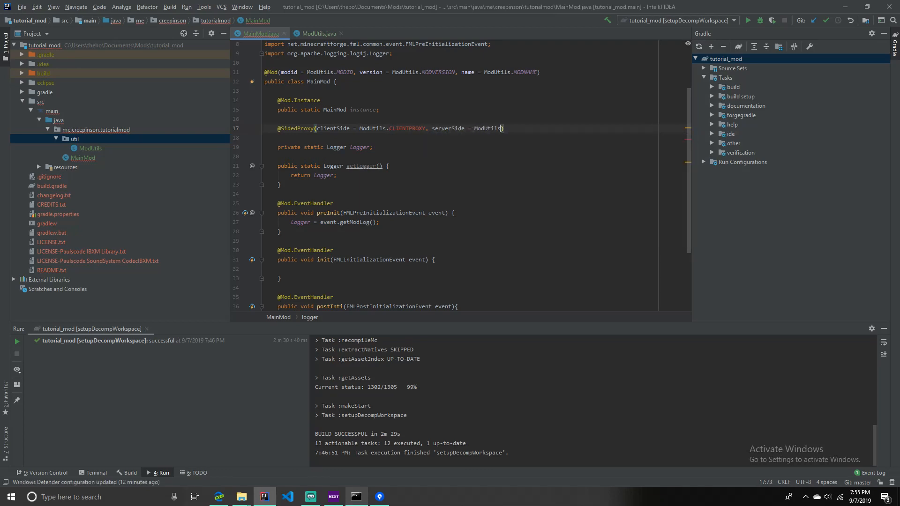
{"action": "type", "text": "SERVE"}
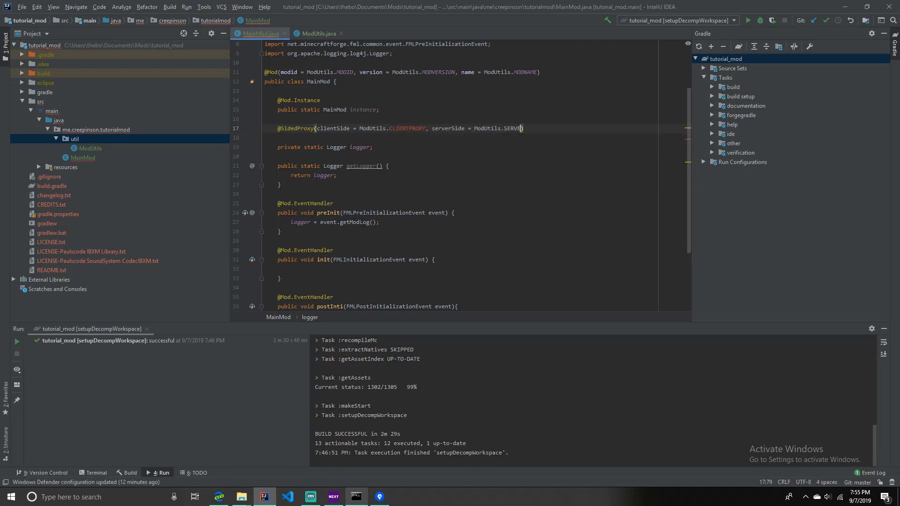
{"action": "type", "text": "RPROXY"}
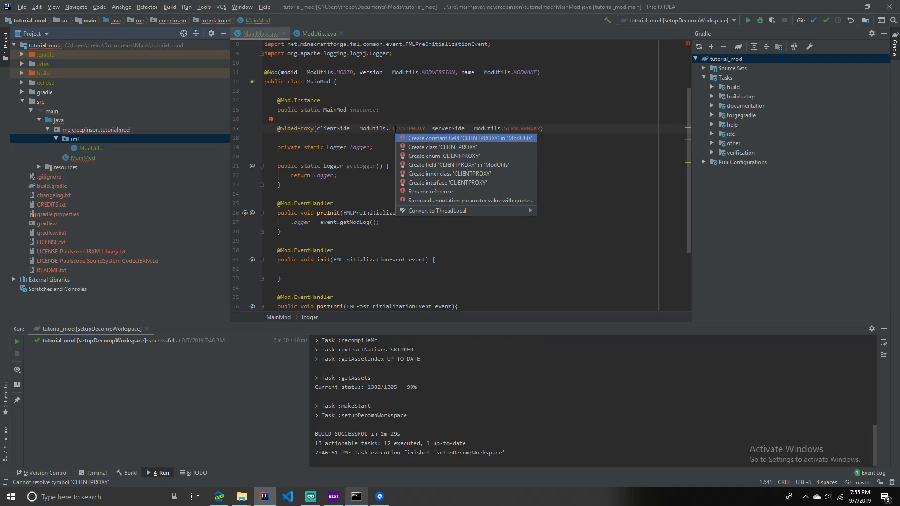
Step: Create the CLIENTPROXY constant in ModUtils with value "me.creepinson.tutorialmod.util.proxy"
{"action": "left_click", "coordinate": [458, 164]}
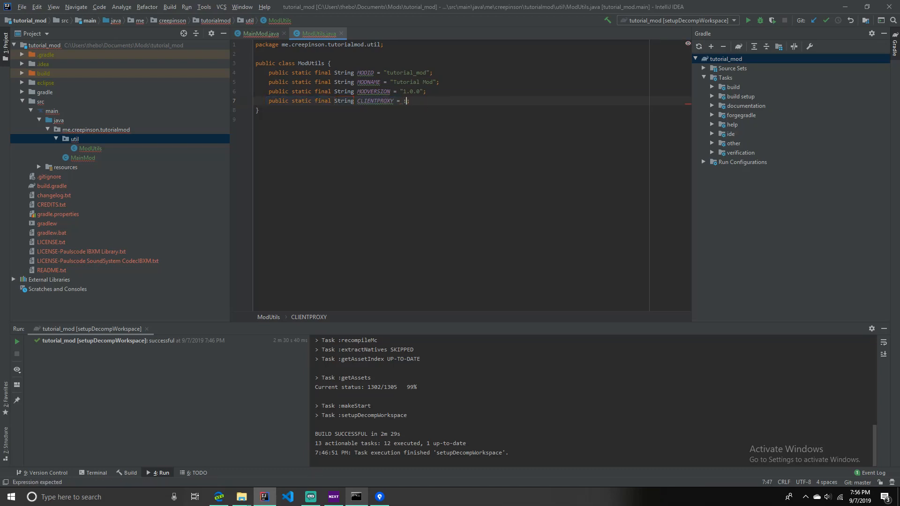
{"action": "type", "text": "\"me.creepinson.tutorialmod."}
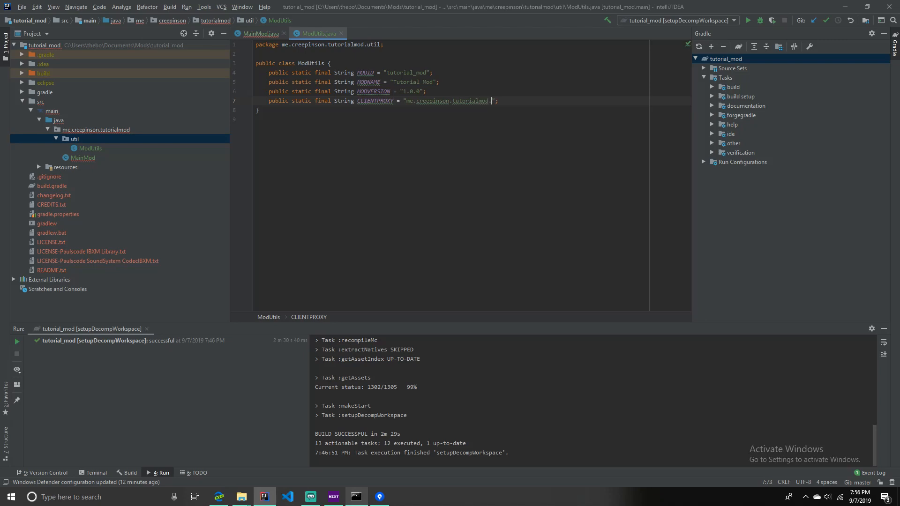
{"action": "type", "text": "util"}
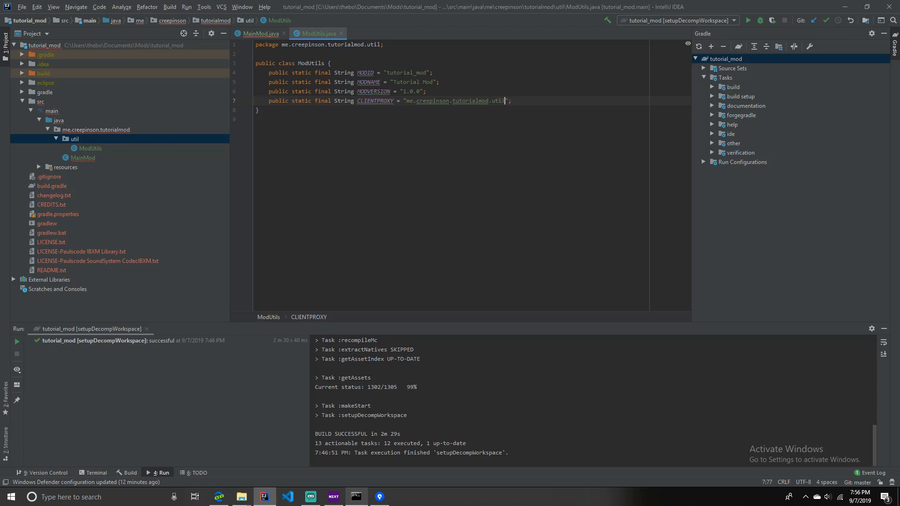
{"action": "type", "text": ".proxy"}
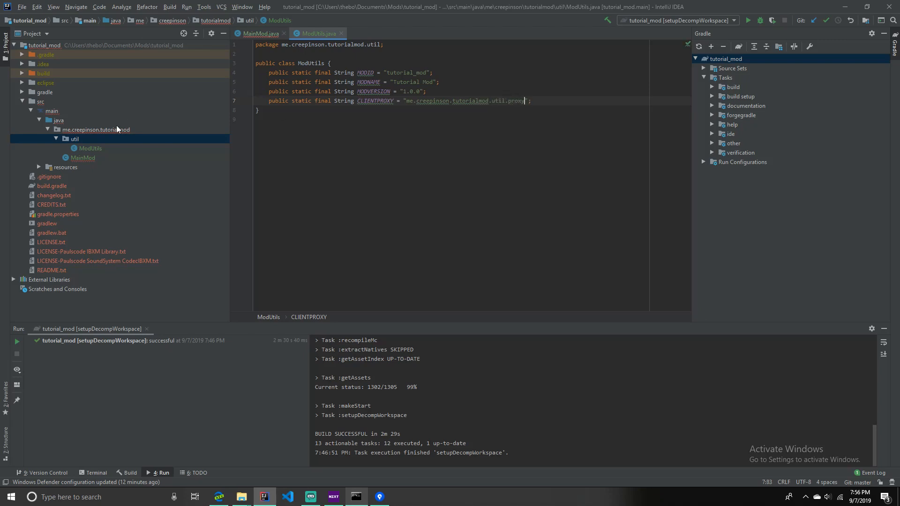
Step: Add a proxy package under util containing a new CommonProxy class
{"action": "right_click", "coordinate": [73, 139]}
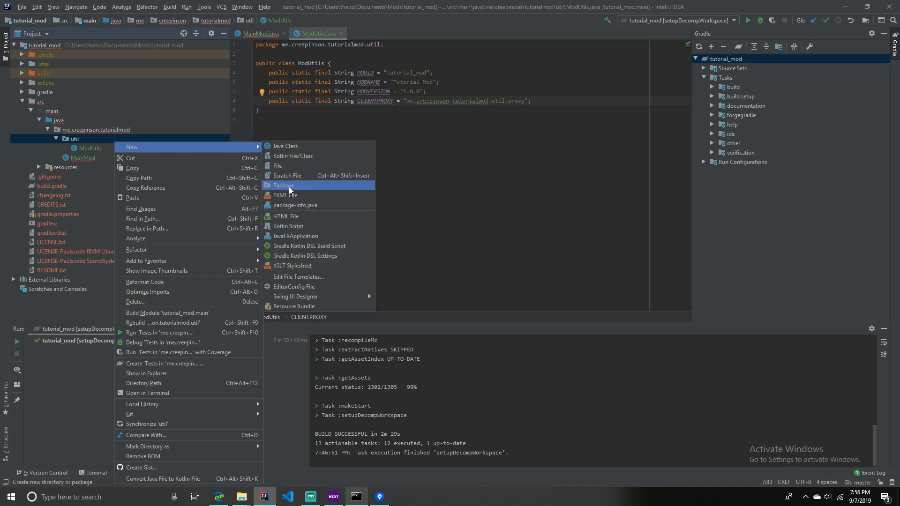
{"action": "left_click", "coordinate": [283, 184]}
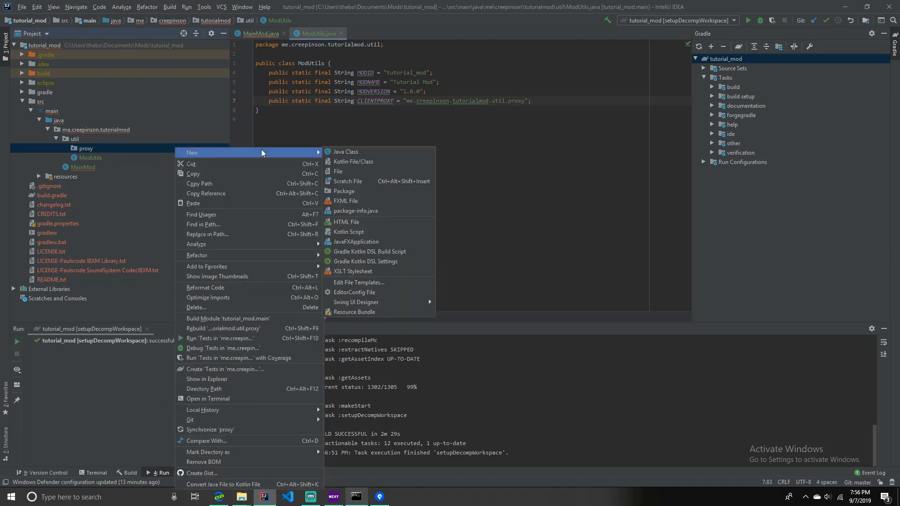
{"action": "left_click", "coordinate": [345, 152]}
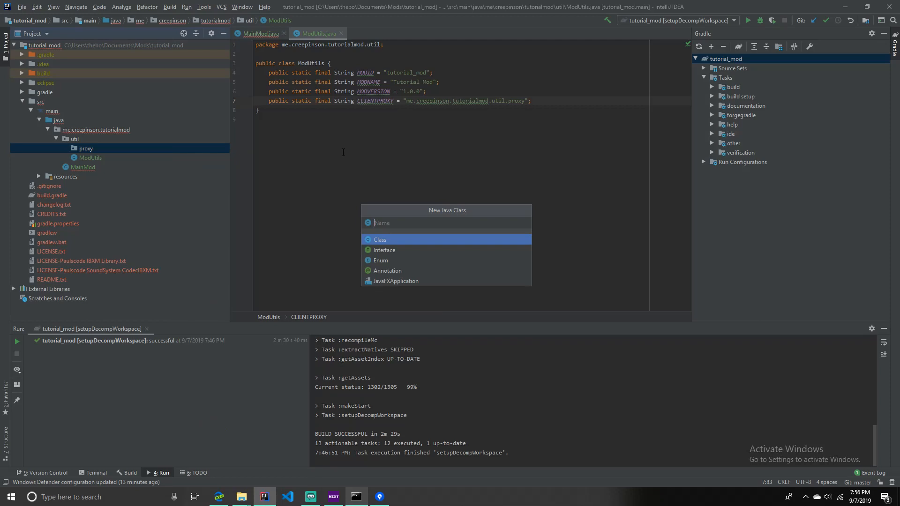
{"action": "type", "text": "M"}
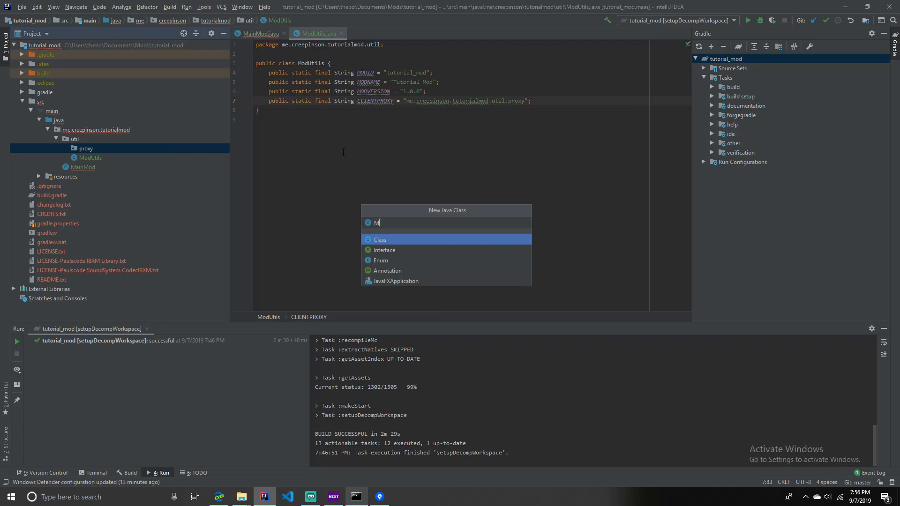
{"action": "type", "text": "ommonProxy"}
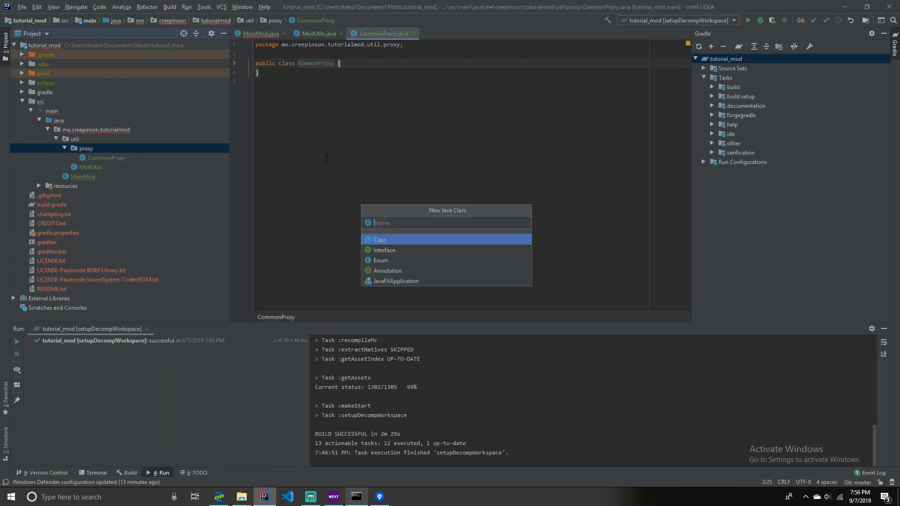
Step: Add a ClientProxy class to the proxy package, added to Git, extending CommonProxy
{"action": "type", "text": "ClientP"}
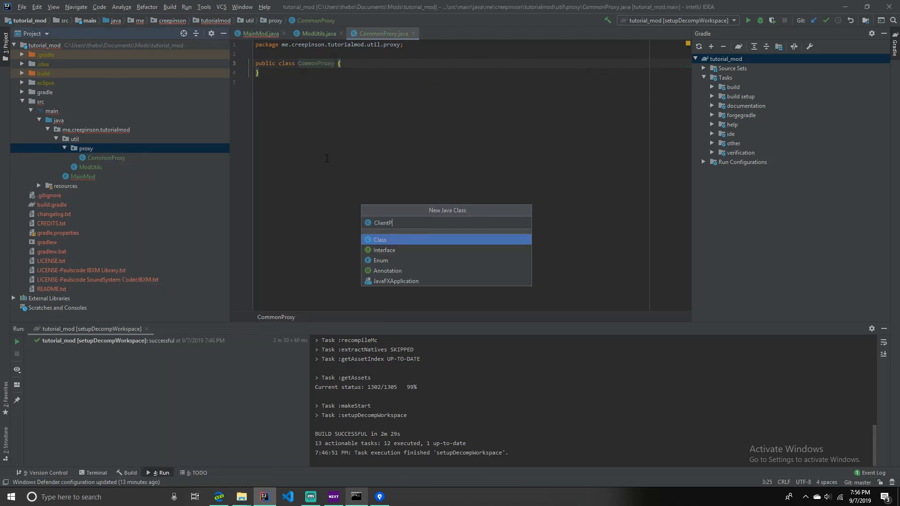
{"action": "key", "text": "Enter"}
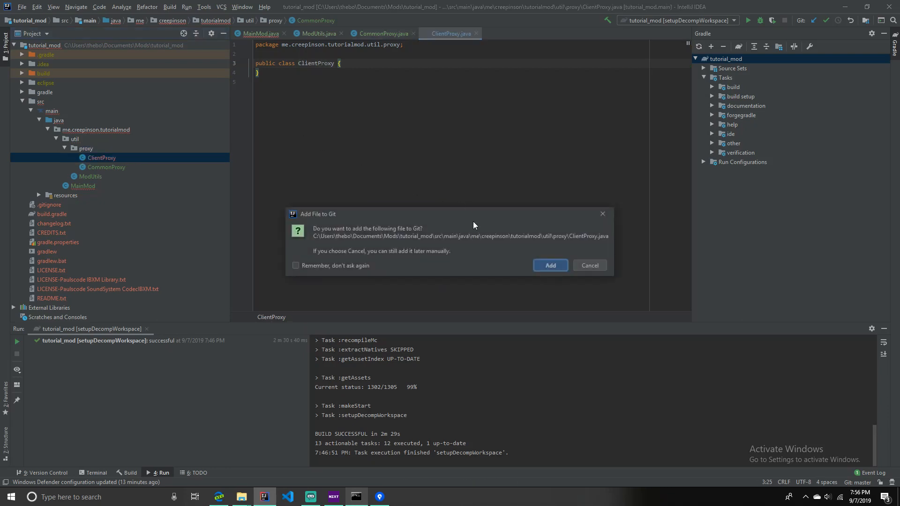
{"action": "left_click", "coordinate": [550, 265]}
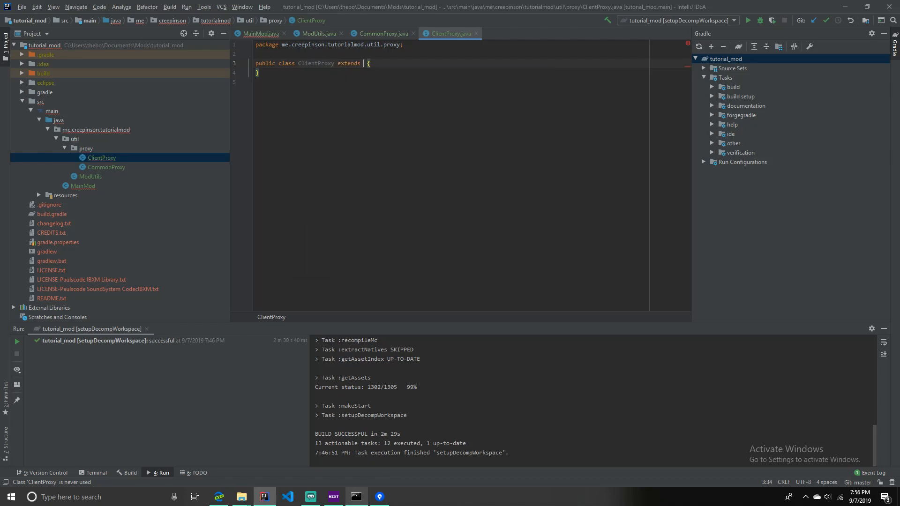
{"action": "type", "text": "CommonProxy"}
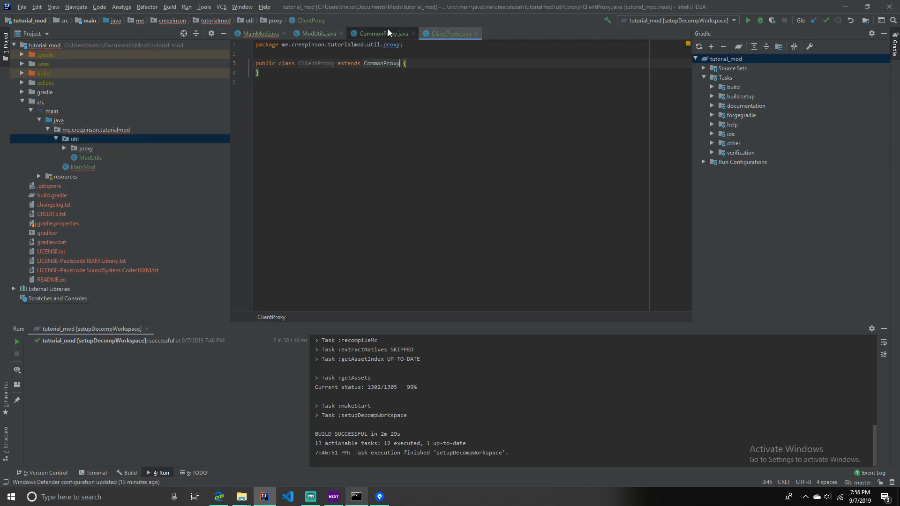
{"action": "left_click", "coordinate": [319, 34]}
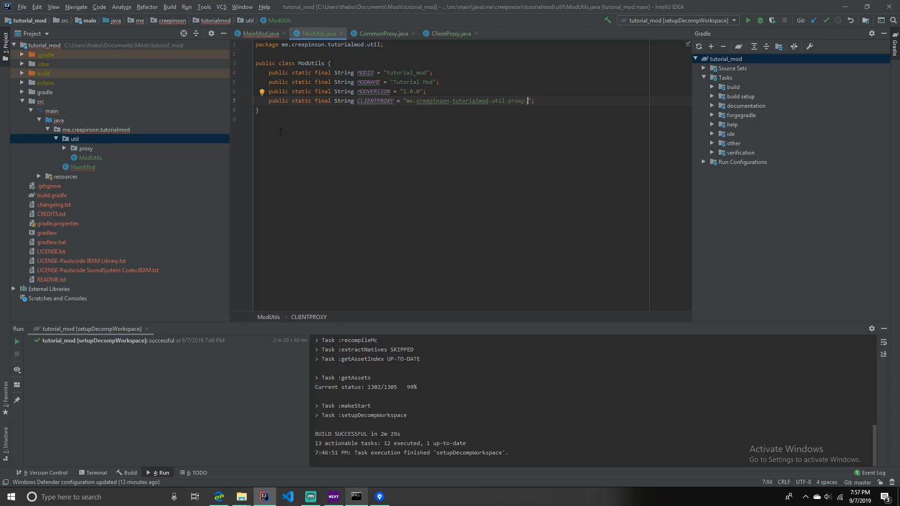
Step: Finish CLIENTPROXY as "...proxy.ClientProxy" and duplicate the line
{"action": "left_click", "coordinate": [64, 148]}
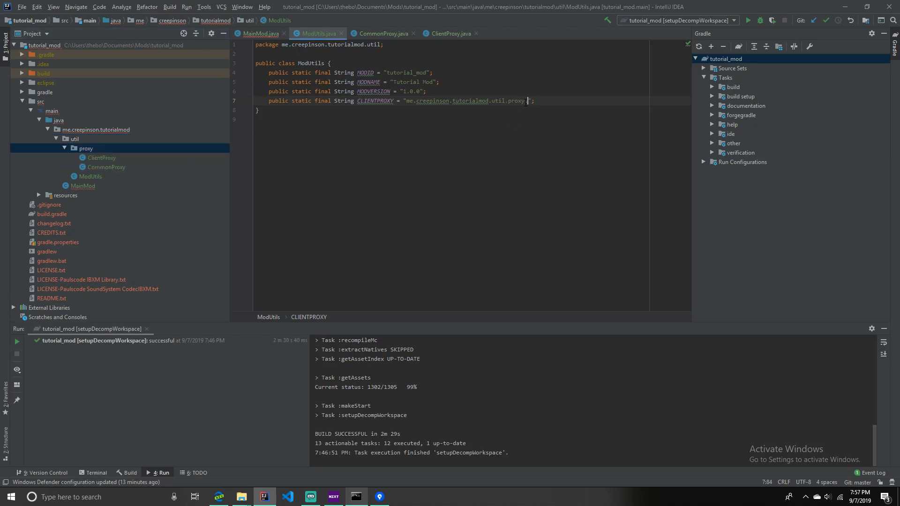
{"action": "type", "text": "ClientProxy"}
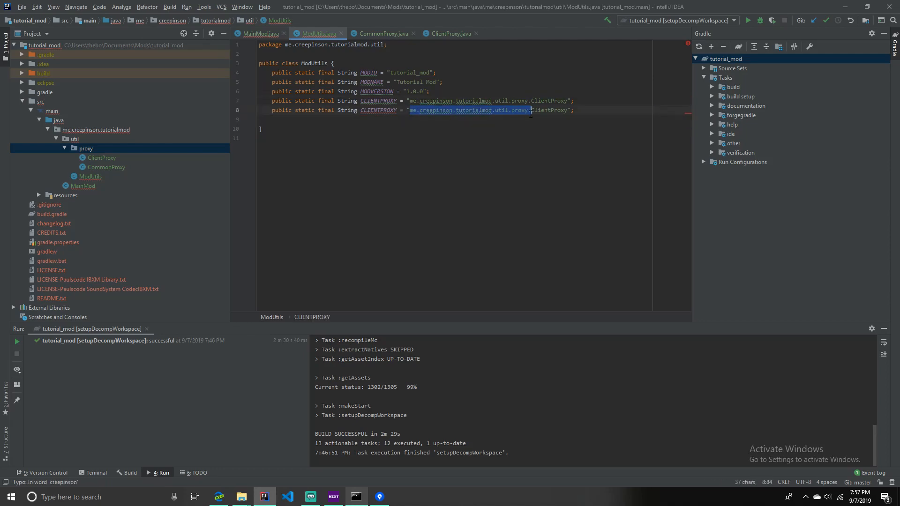
{"action": "left_click", "coordinate": [64, 148]}
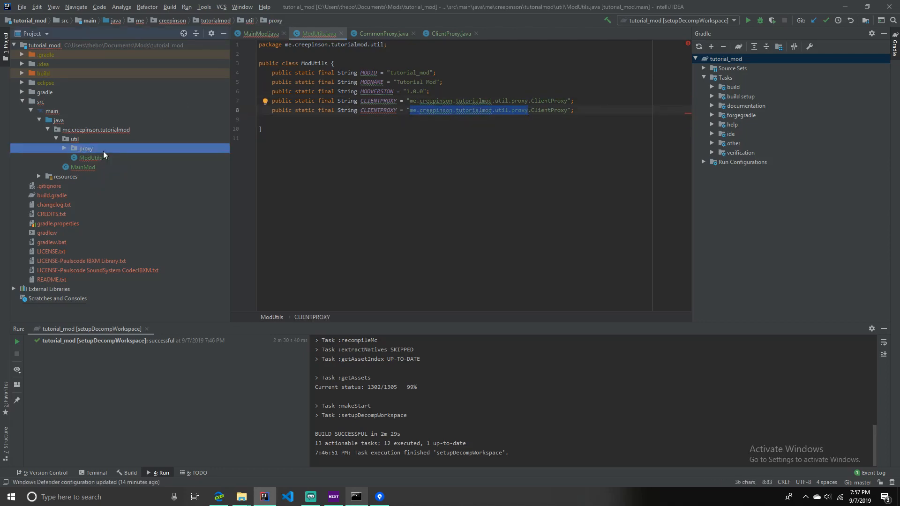
{"action": "left_click", "coordinate": [64, 148]}
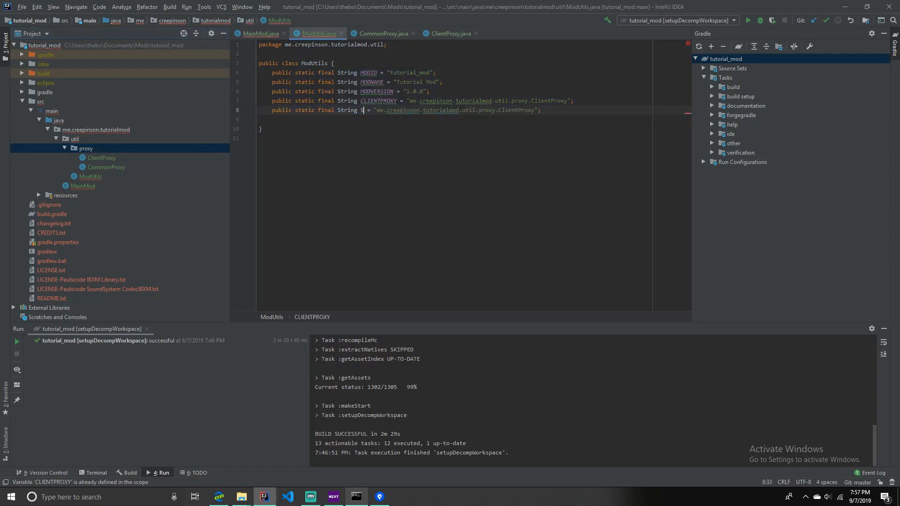
Step: Rename the duplicate SERVERPROXY with value "...tutorialmod.util.proxy.CommonProxy"
{"action": "type", "text": "SERVERPROXY"}
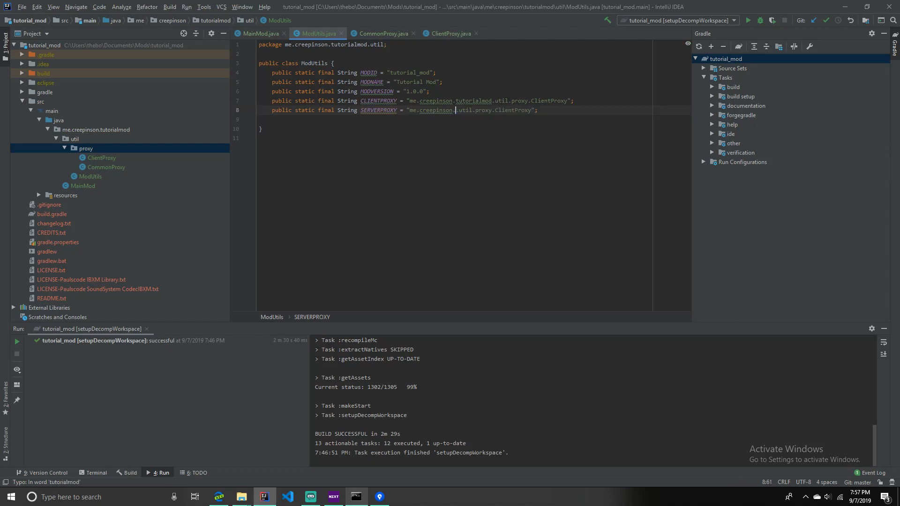
{"action": "type", "text": "tutorialmod.util.proxy.Co"}
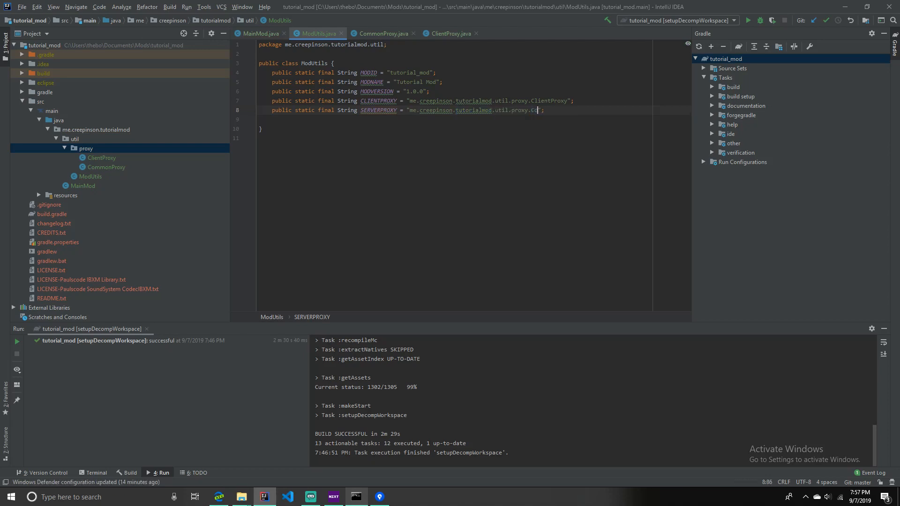
{"action": "type", "text": "mmonProxy"}
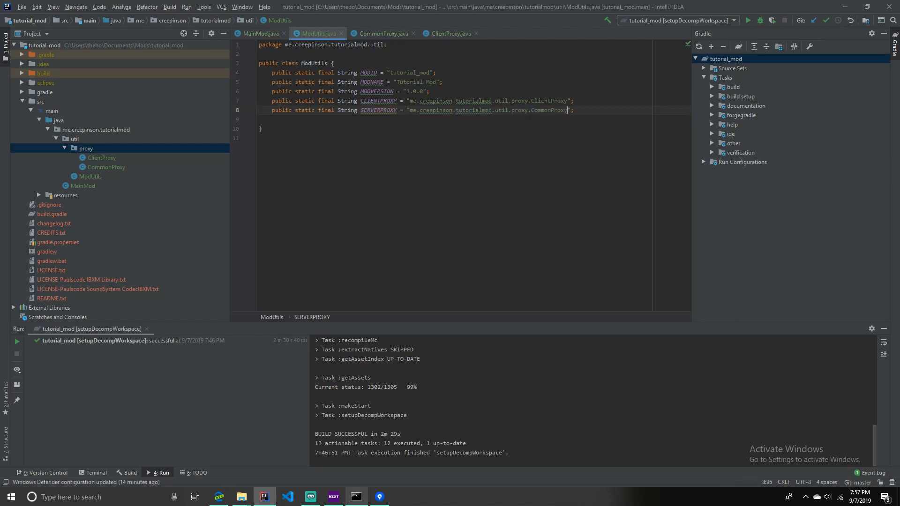
{"action": "left_click", "coordinate": [260, 33]}
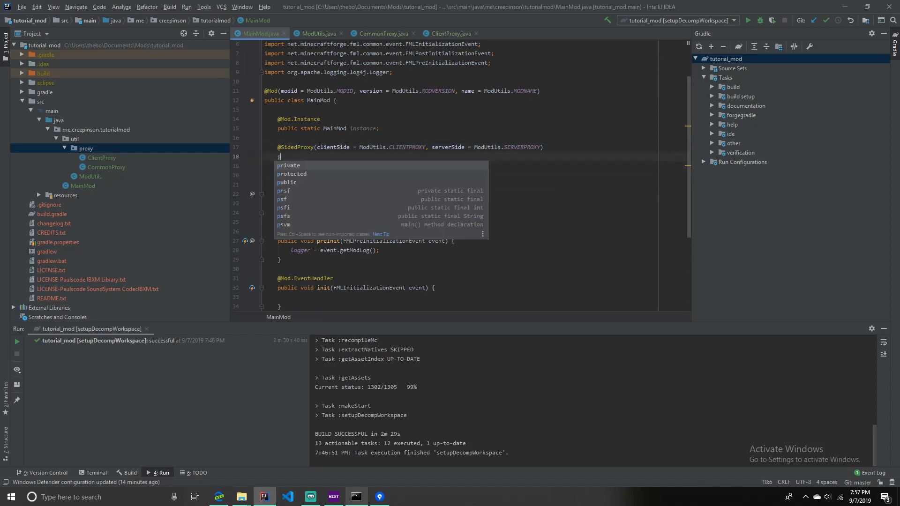
{"action": "type", "text": "ublic sta"}
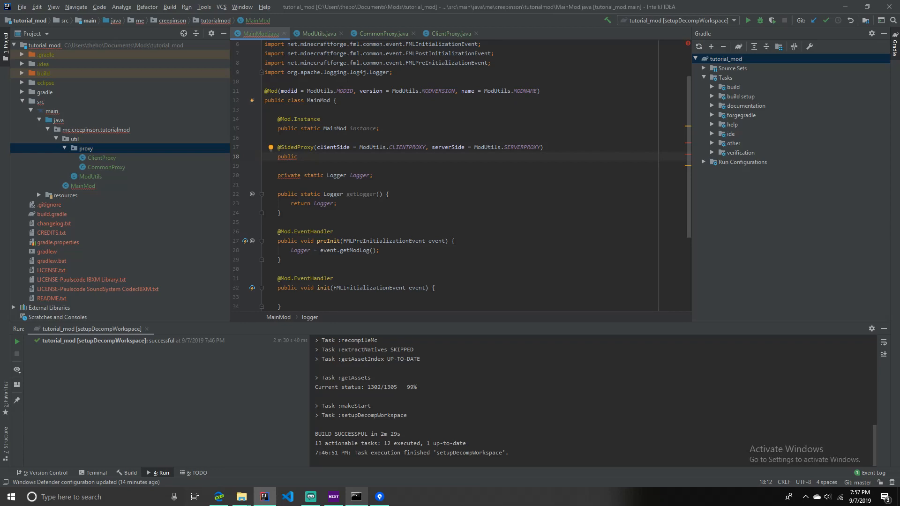
{"action": "type", "text": "Copm"}
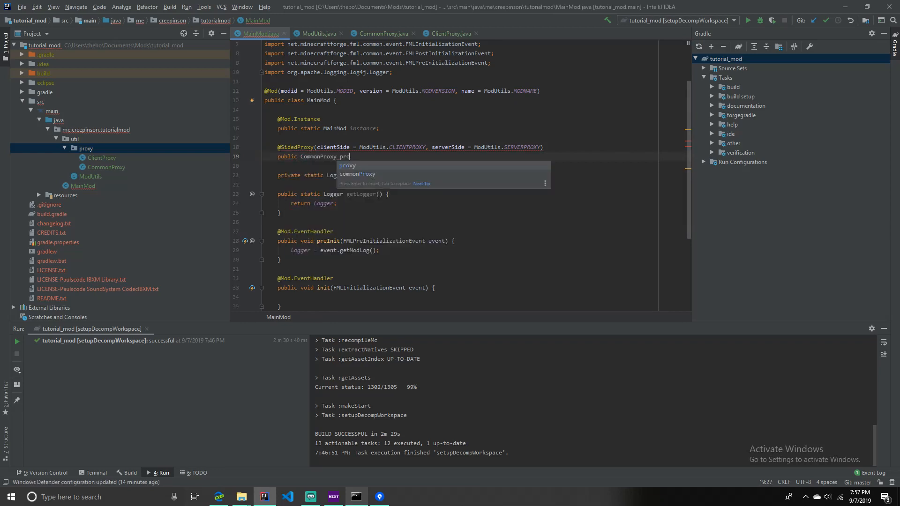
{"action": "key", "text": "Enter"}
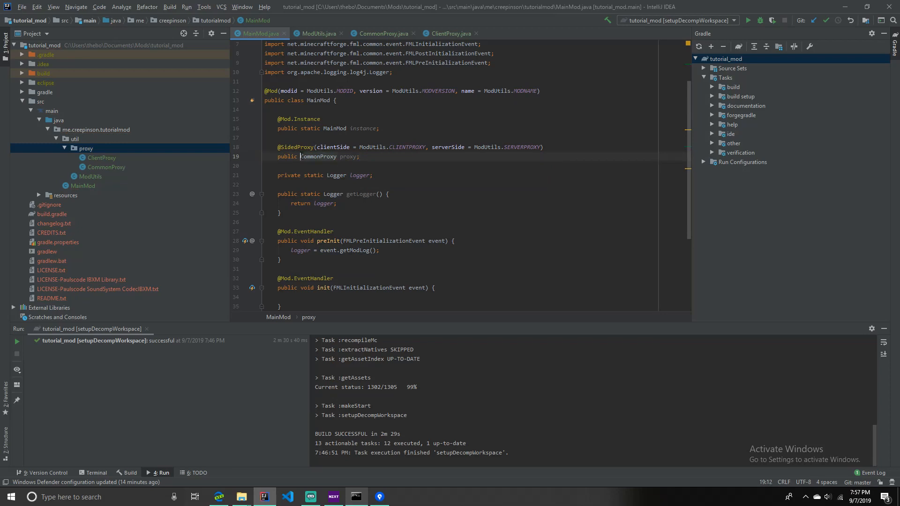
{"action": "type", "text": "static"}
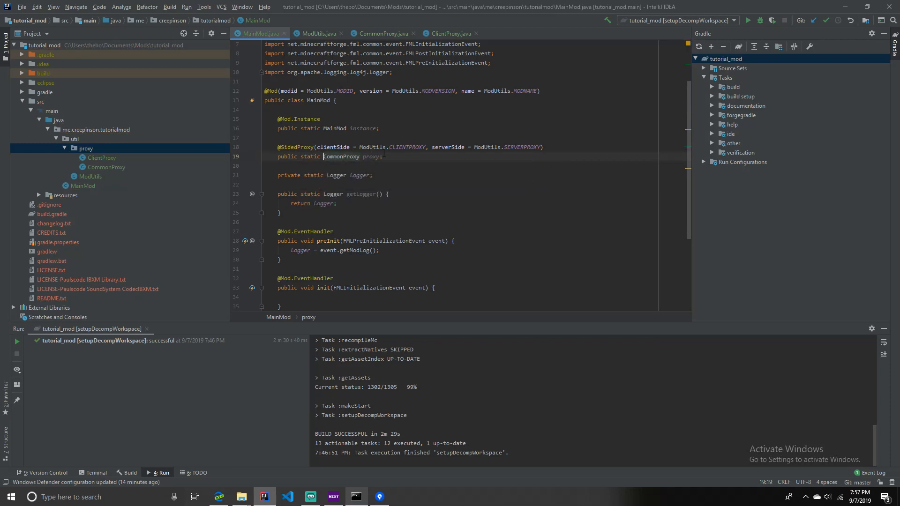
{"action": "mouse_move", "coordinate": [326, 163]}
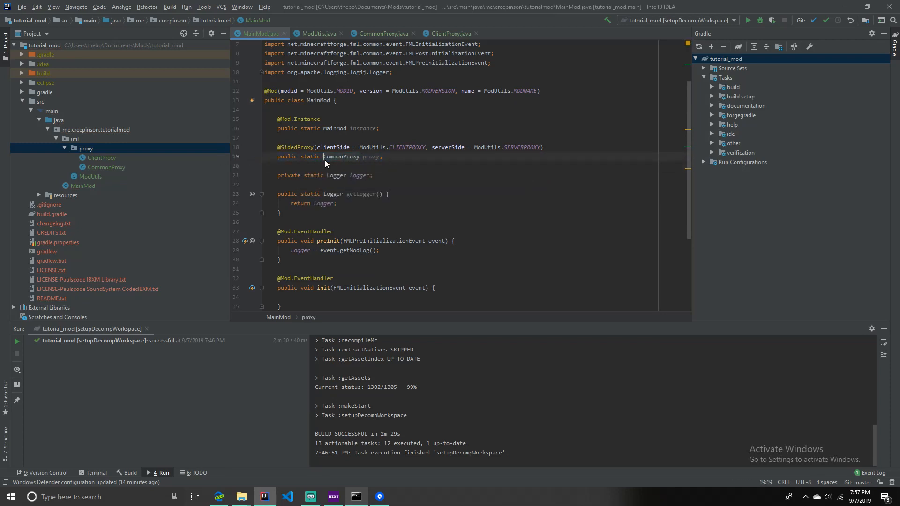
{"action": "double_click", "coordinate": [370, 157]}
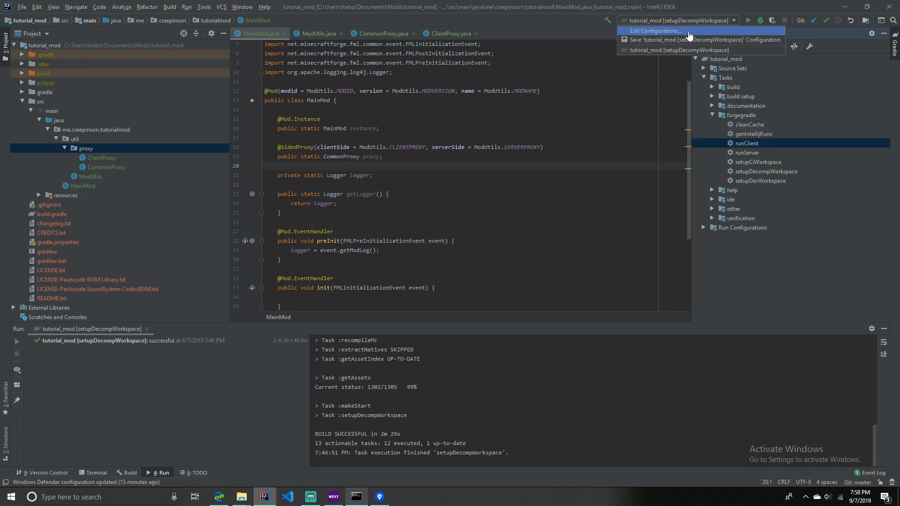
Step: Add a new Application run configuration using the tutorial_mod.main module classpath
{"action": "left_click", "coordinate": [657, 30]}
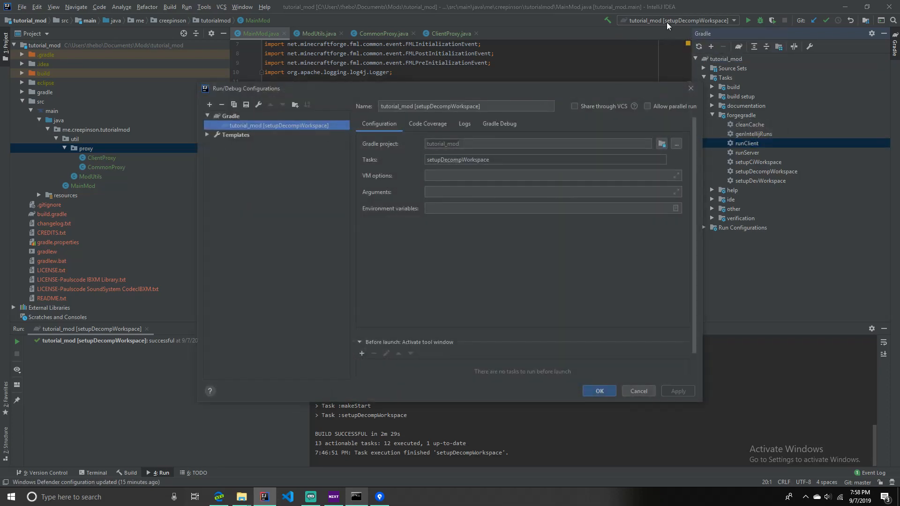
{"action": "left_click", "coordinate": [639, 391]}
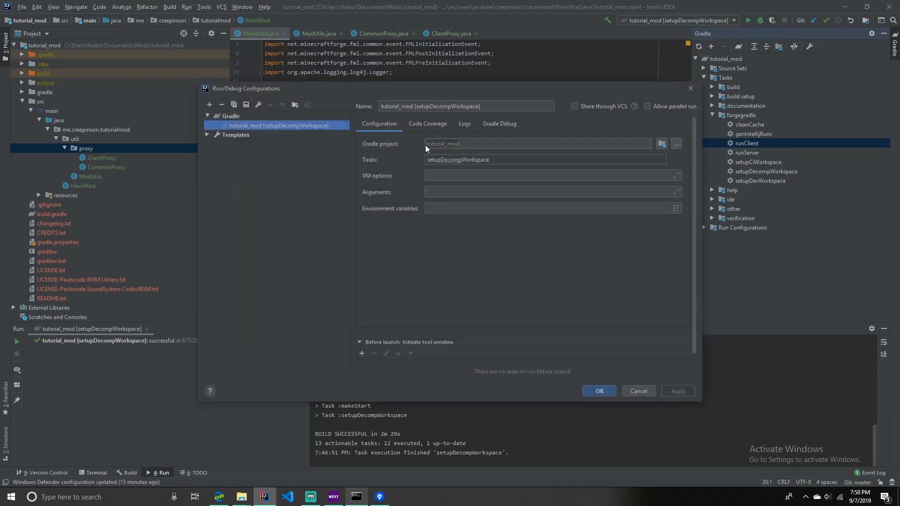
{"action": "left_click", "coordinate": [209, 105]}
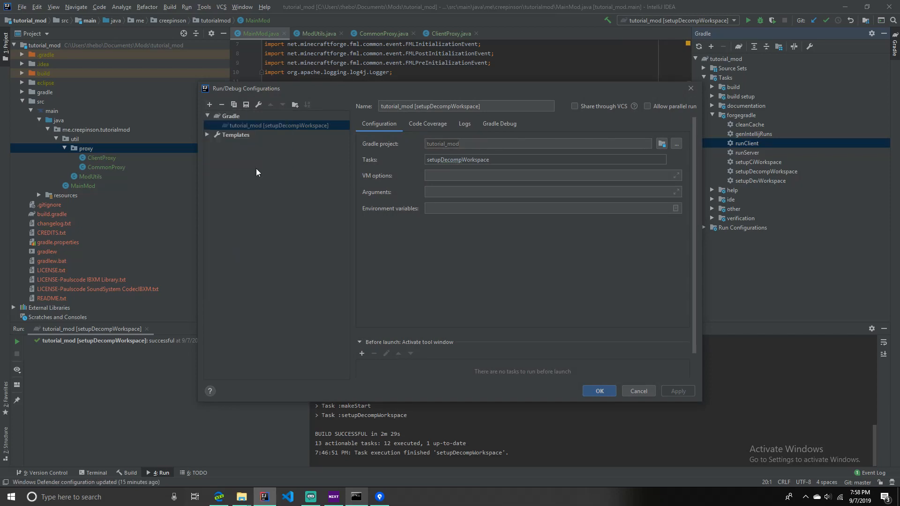
{"action": "left_click", "coordinate": [209, 104]}
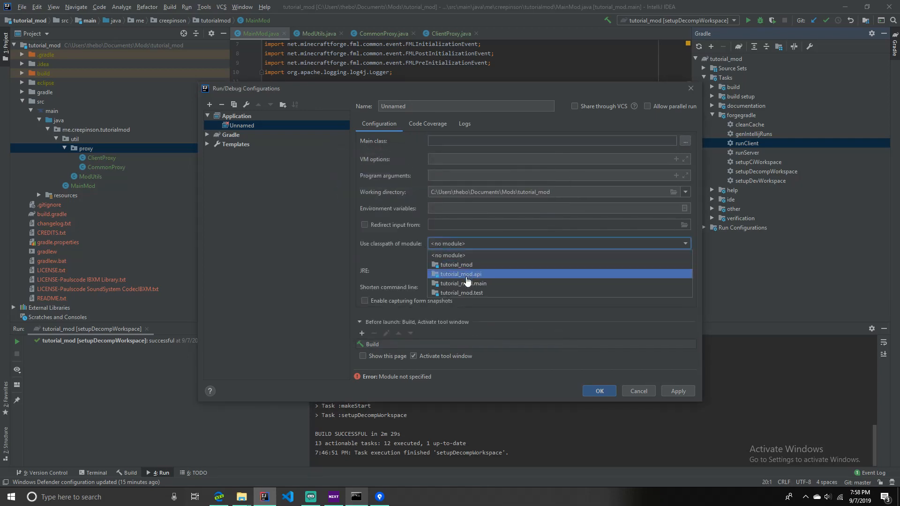
{"action": "left_click", "coordinate": [463, 283]}
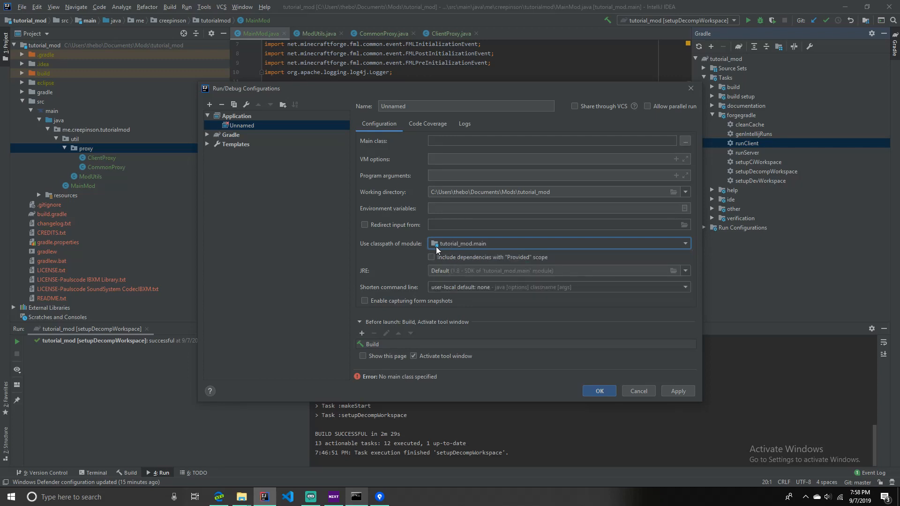
{"action": "left_click", "coordinate": [685, 244]}
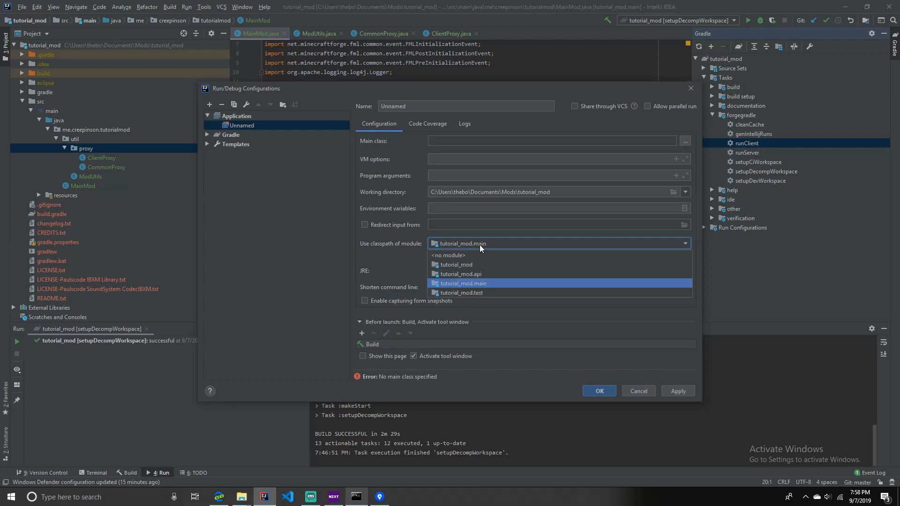
{"action": "left_click", "coordinate": [463, 283]}
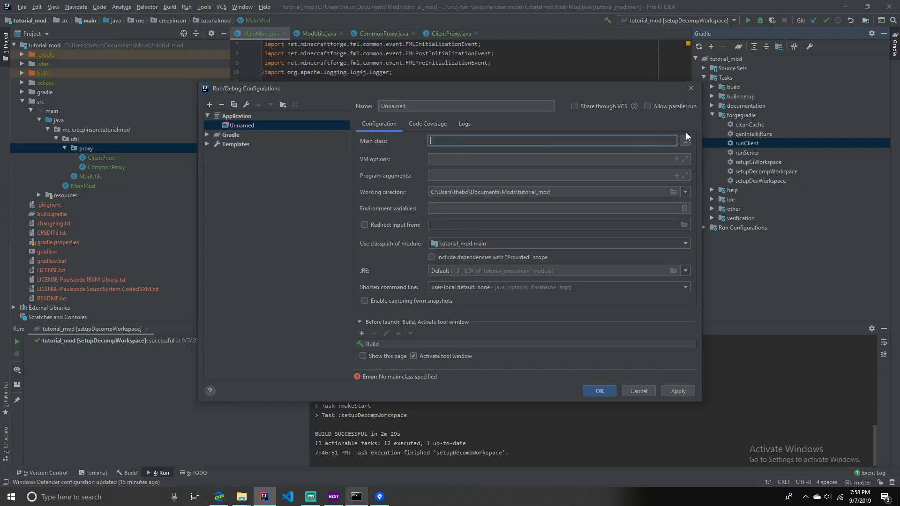
Step: Set main class GradleStart, working directory ...\run and name the configuration TutorialMod
{"action": "left_click", "coordinate": [685, 140]}
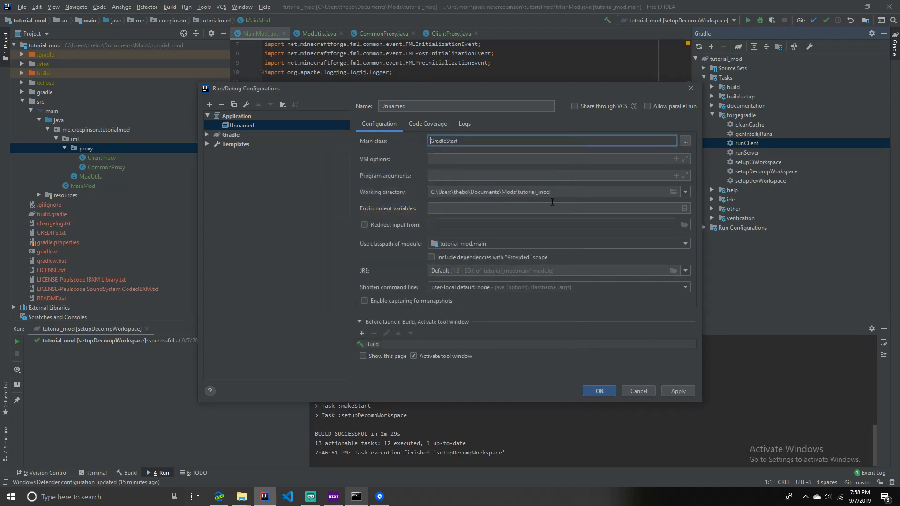
{"action": "type", "text": "\\run"}
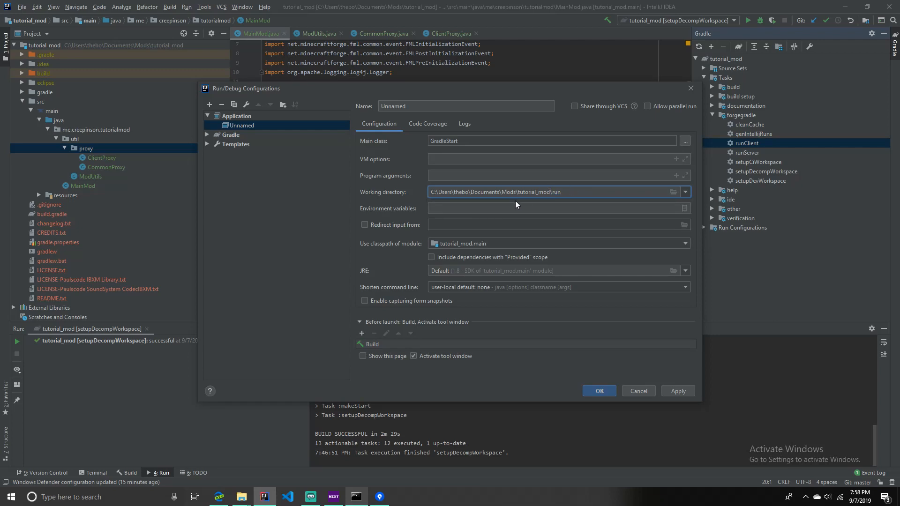
{"action": "left_click", "coordinate": [549, 208]}
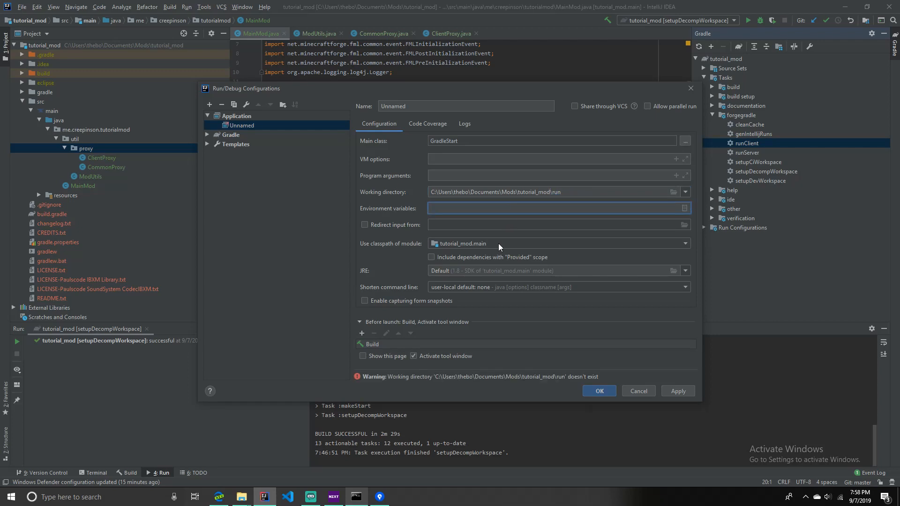
{"action": "mouse_move", "coordinate": [272, 364]}
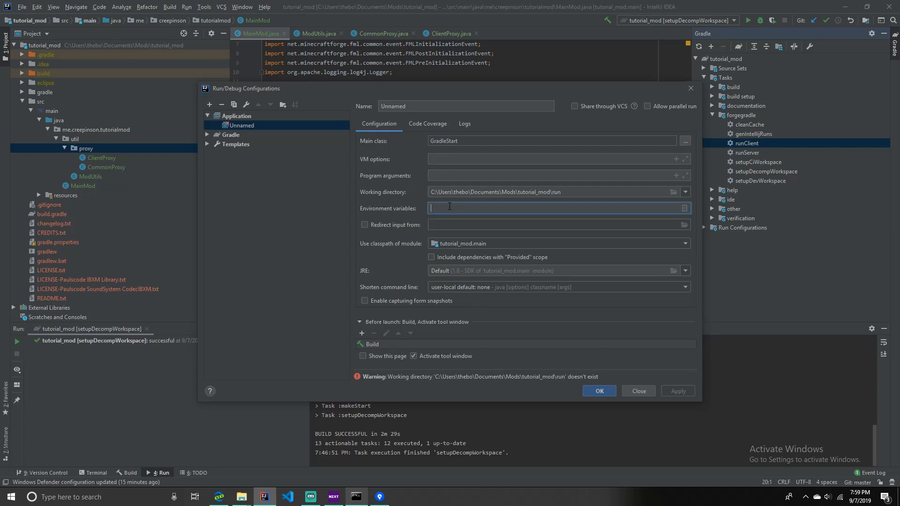
{"action": "left_click", "coordinate": [579, 191]}
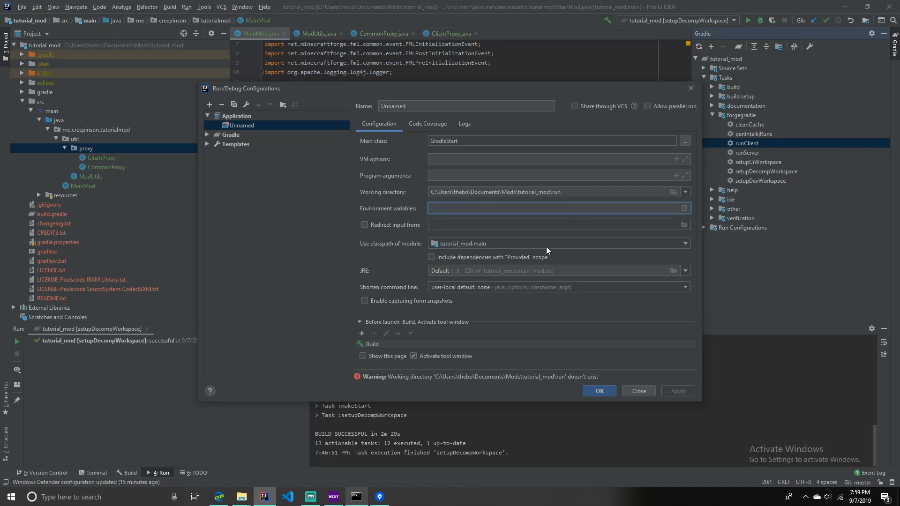
{"action": "mouse_move", "coordinate": [574, 315]}
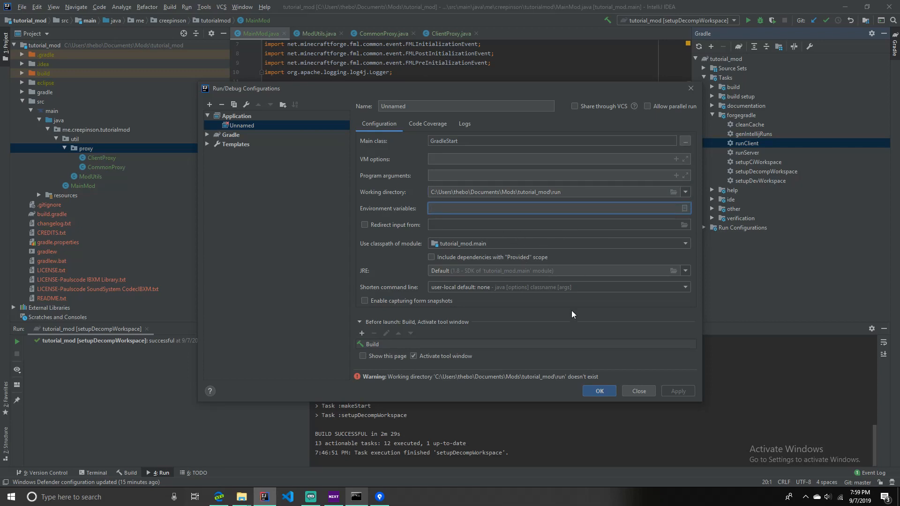
{"action": "type", "text": "Tt"}
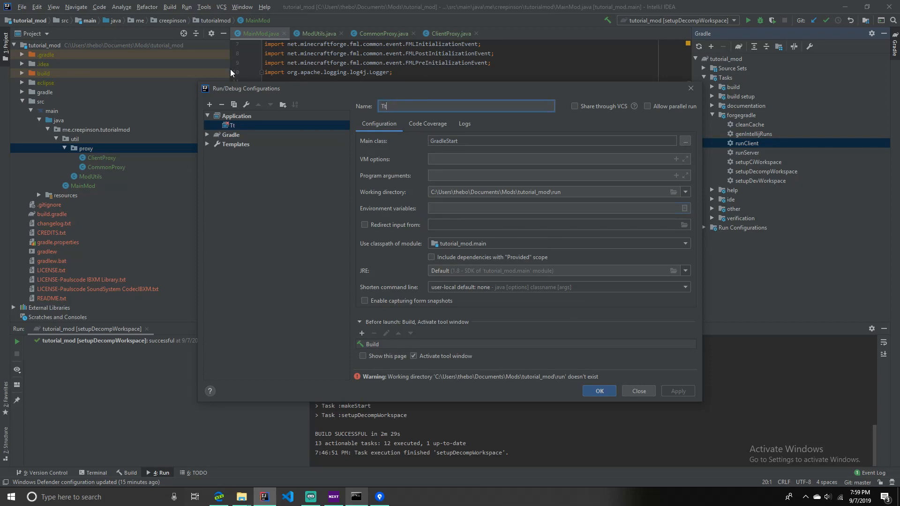
{"action": "type", "text": "utorialMod"}
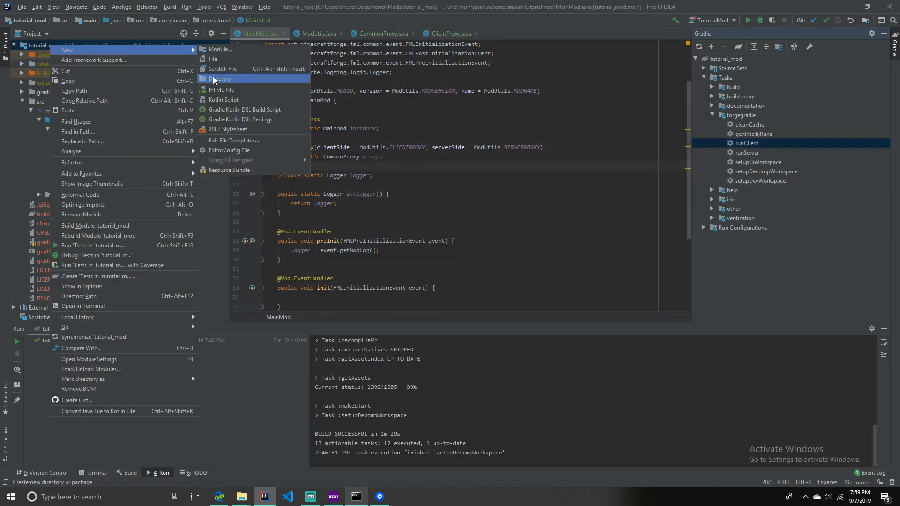
Step: Create the missing run folder and launch the TutorialMod configuration
{"action": "left_click", "coordinate": [222, 79]}
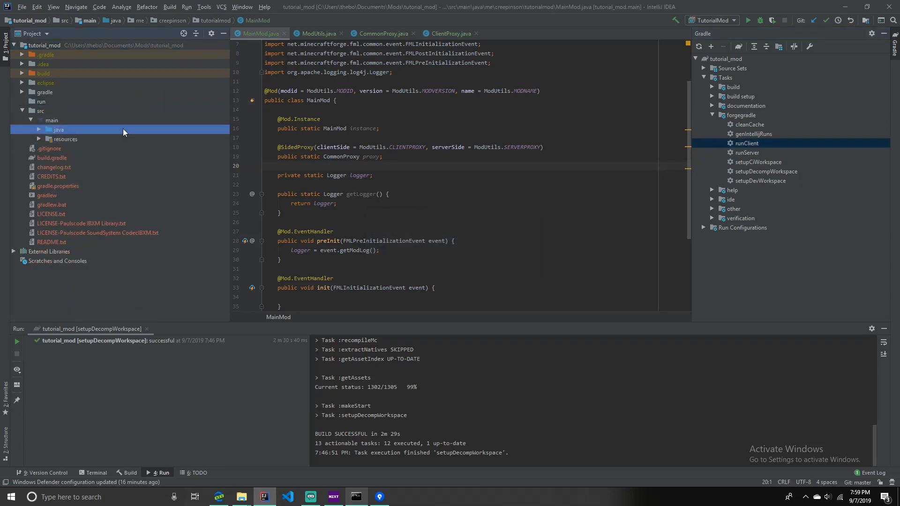
{"action": "left_click", "coordinate": [40, 129]}
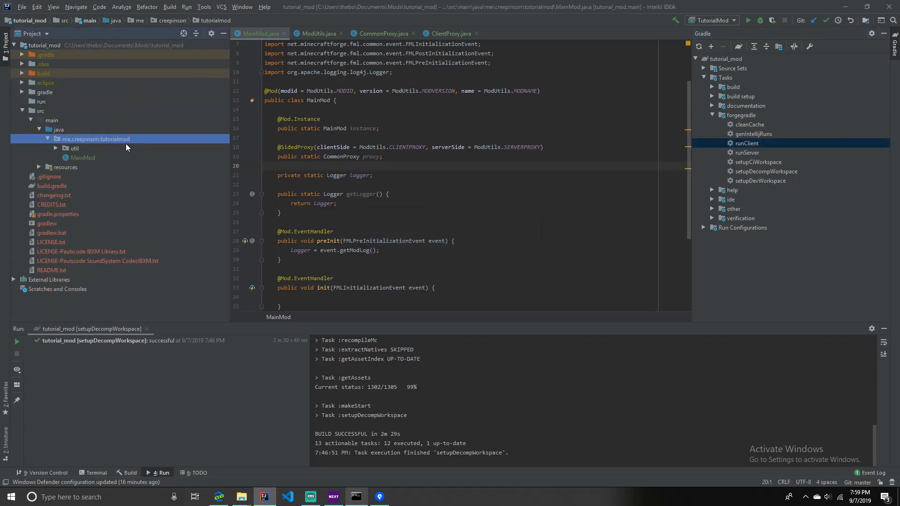
{"action": "left_click", "coordinate": [712, 20]}
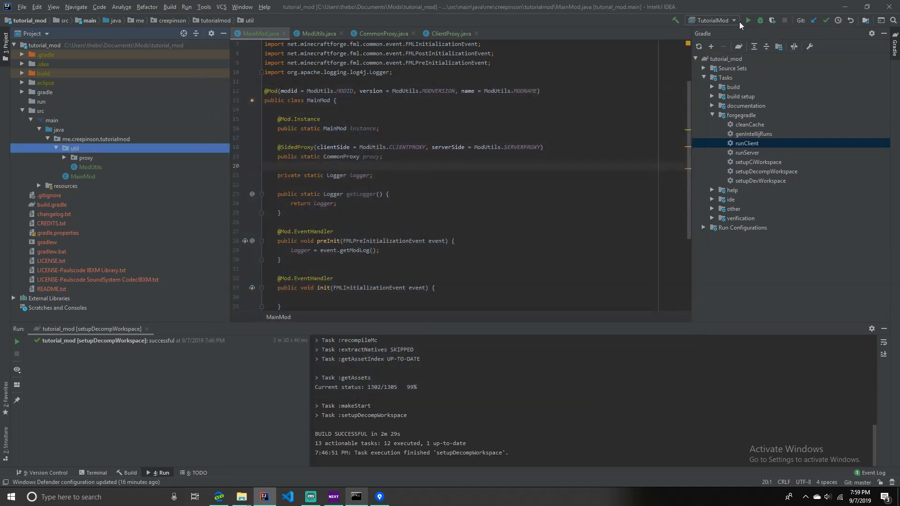
{"action": "left_click", "coordinate": [733, 20]}
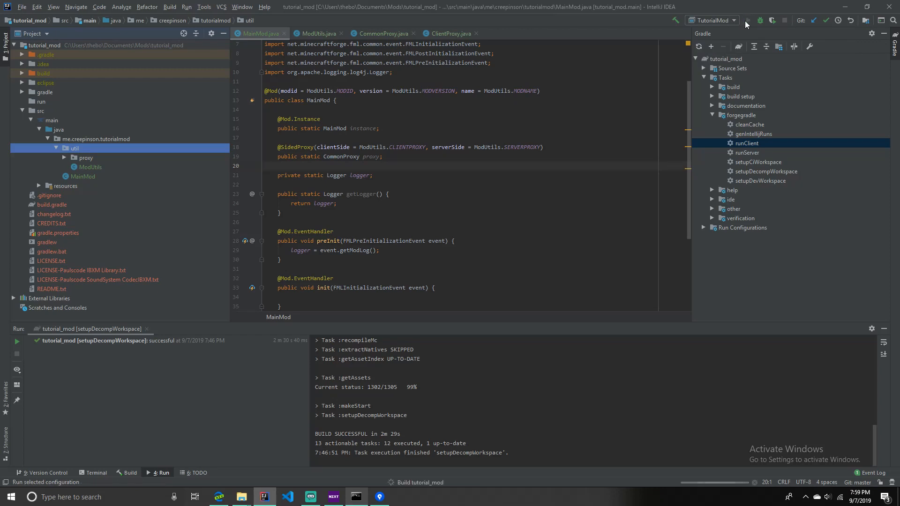
{"action": "mouse_move", "coordinate": [747, 21]}
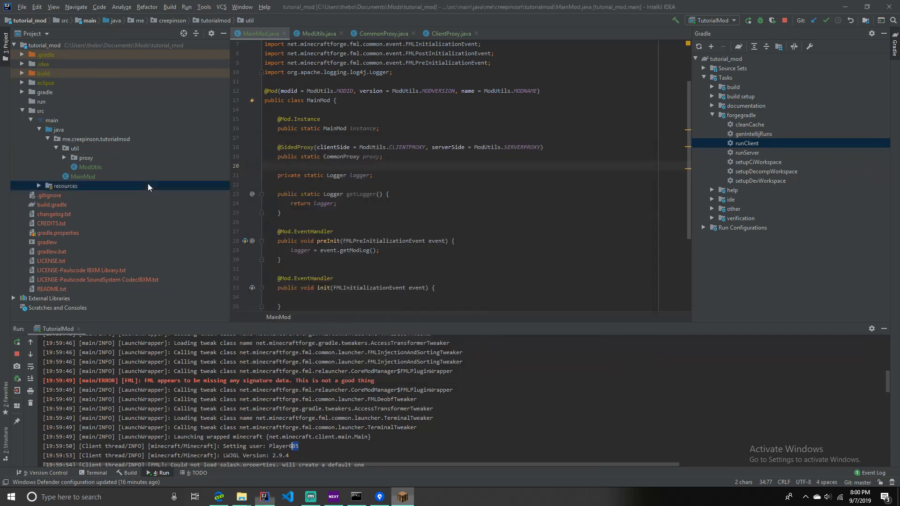
Step: Locate mcmod.info under resources and bring it up in the editor
{"action": "left_click", "coordinate": [40, 185]}
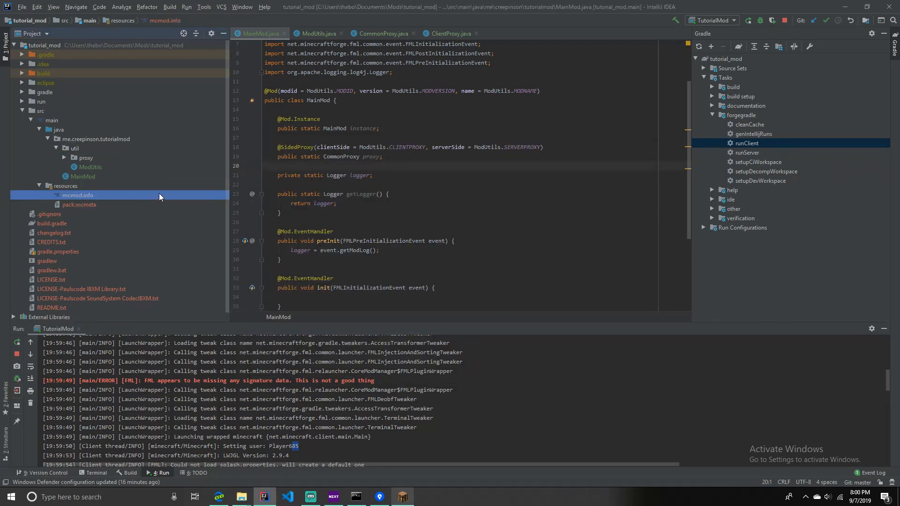
{"action": "left_click", "coordinate": [66, 185]}
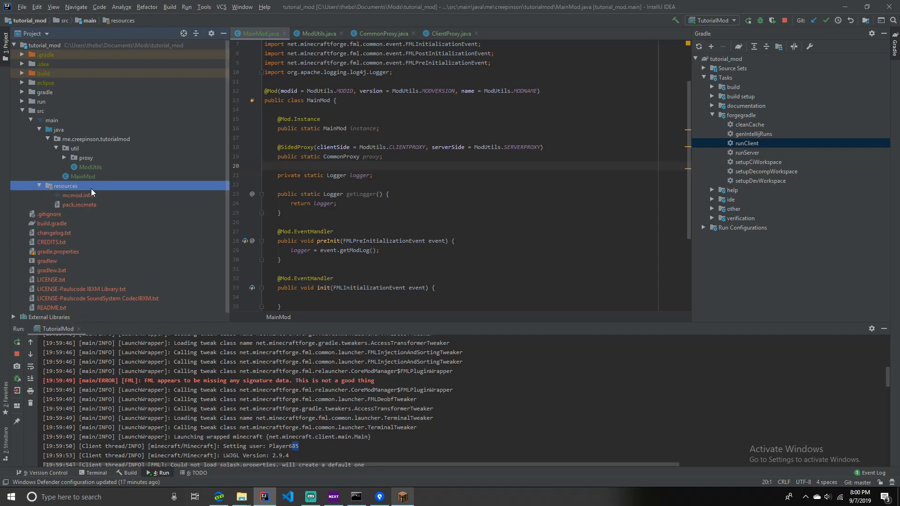
{"action": "left_click", "coordinate": [77, 195]}
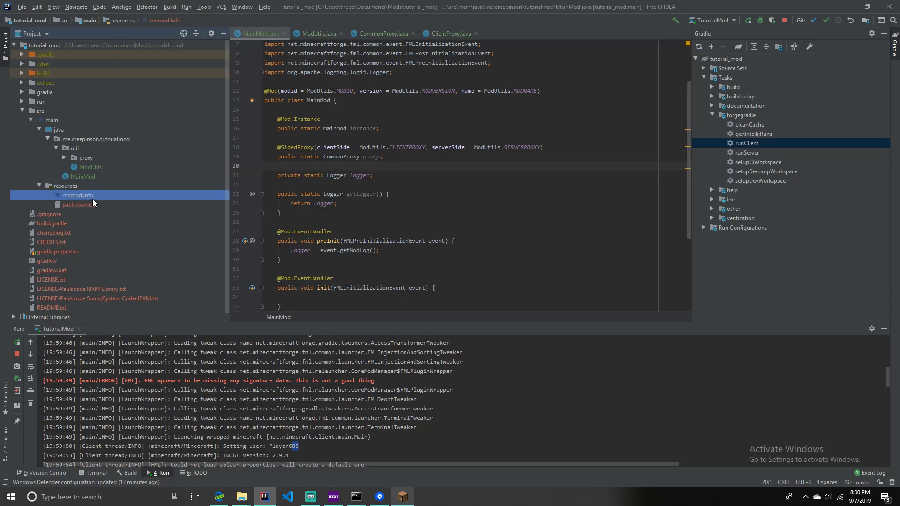
{"action": "double_click", "coordinate": [78, 195]}
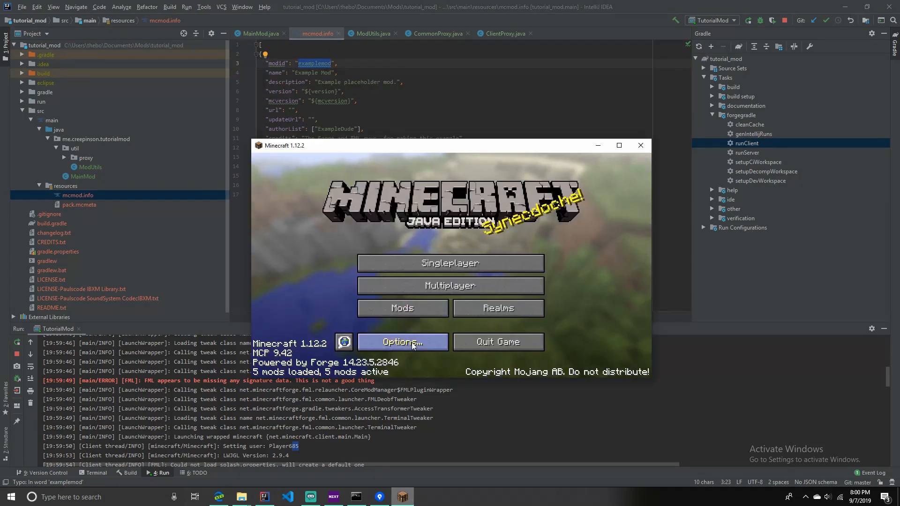
{"action": "left_click", "coordinate": [403, 342]}
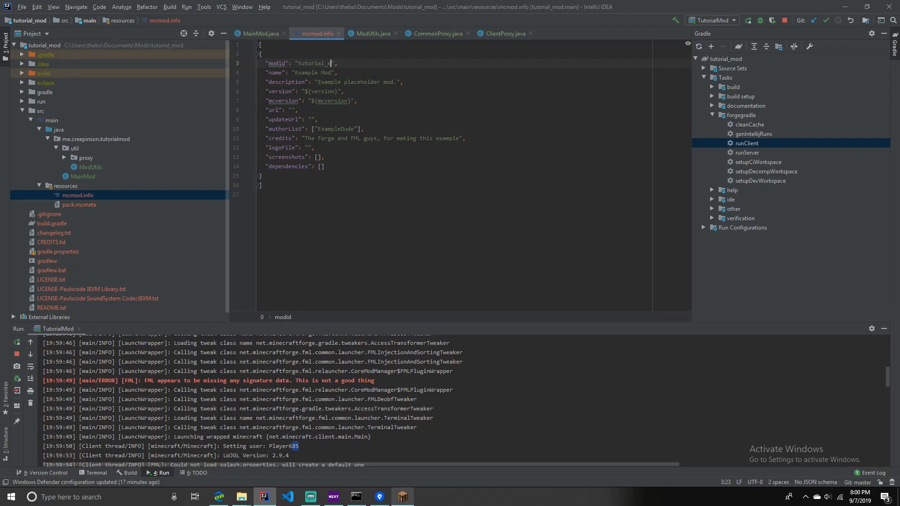
Step: Set modid tutorial_mod, author Creepinson, name Tutorial Mod and description "a tutorial mod"
{"action": "type", "text": "od"}
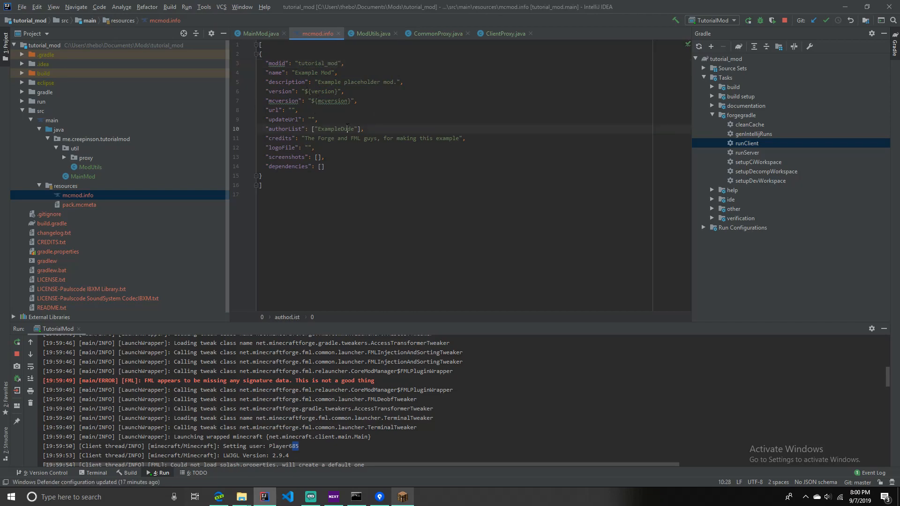
{"action": "type", "text": "Creepinson"}
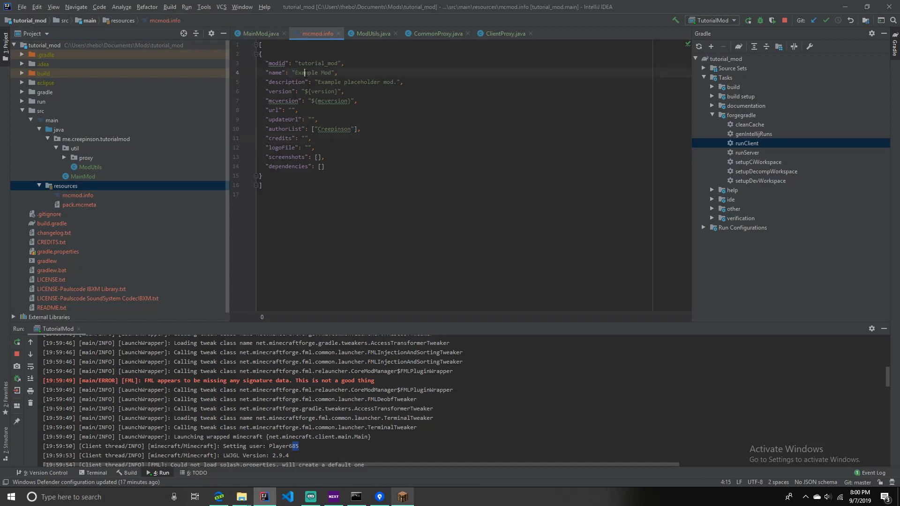
{"action": "double_click", "coordinate": [313, 73]}
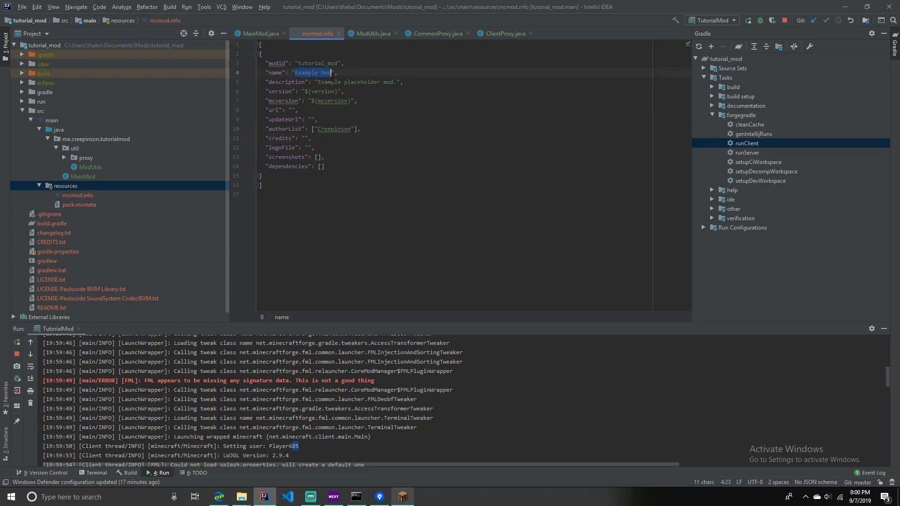
{"action": "type", "text": "Tutori"}
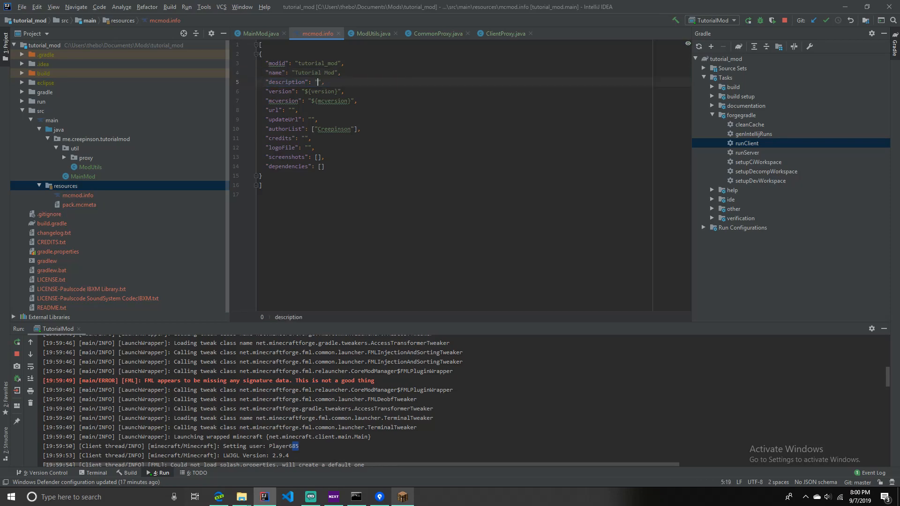
{"action": "type", "text": "a tutorial mod"}
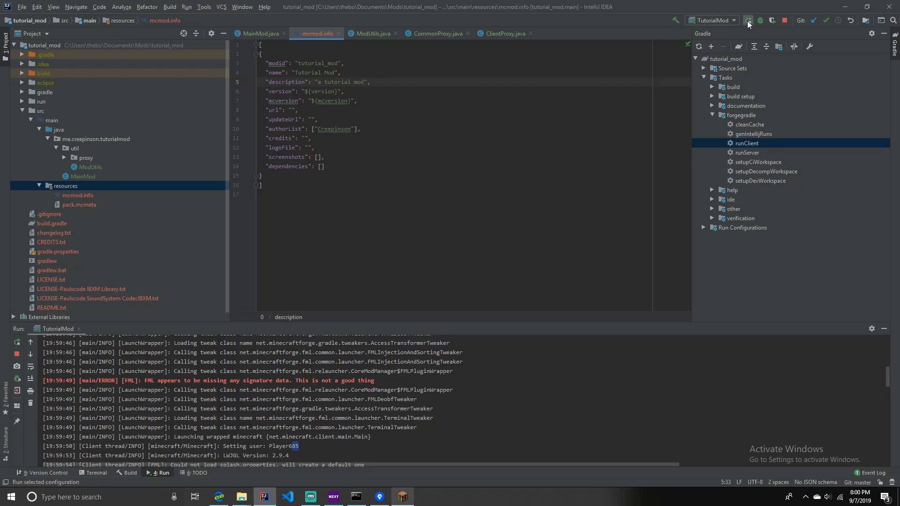
Step: Relaunch TutorialMod and view Tutorial Mod's details in Minecraft's mod list
{"action": "left_click", "coordinate": [750, 20]}
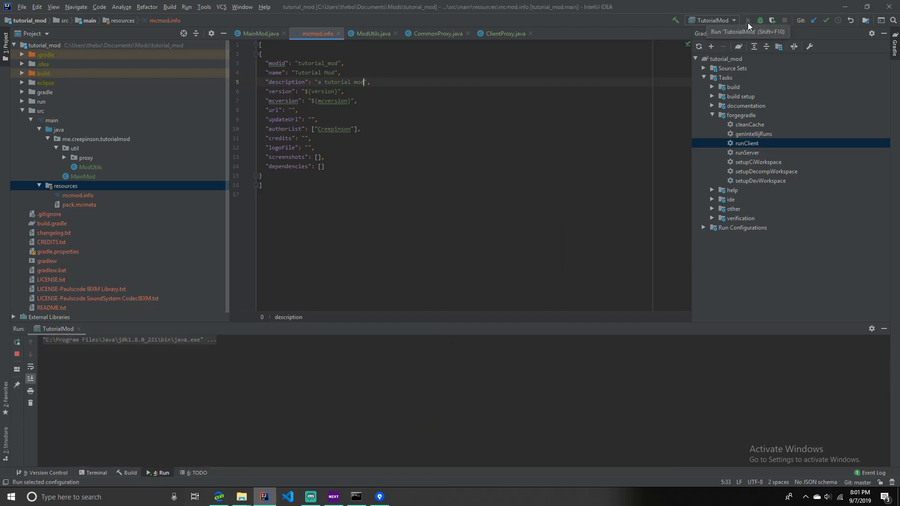
{"action": "left_click", "coordinate": [751, 21]}
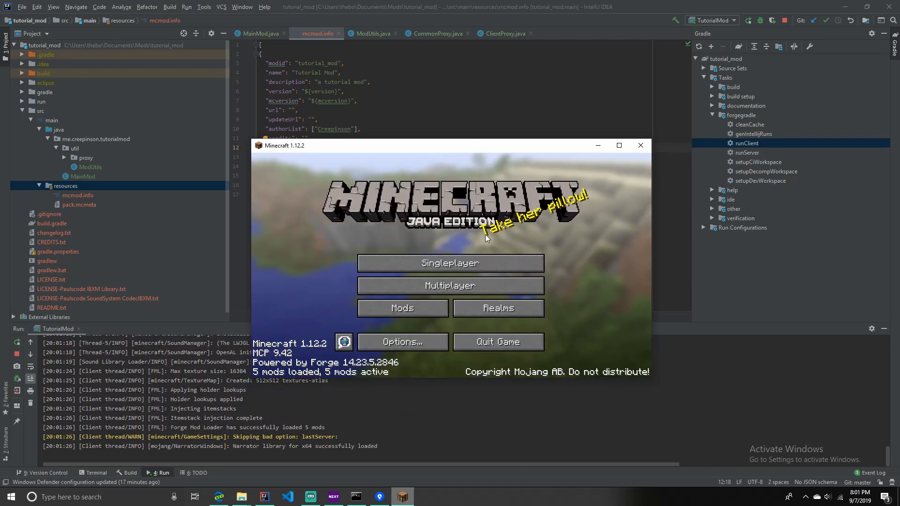
{"action": "left_click", "coordinate": [451, 262]}
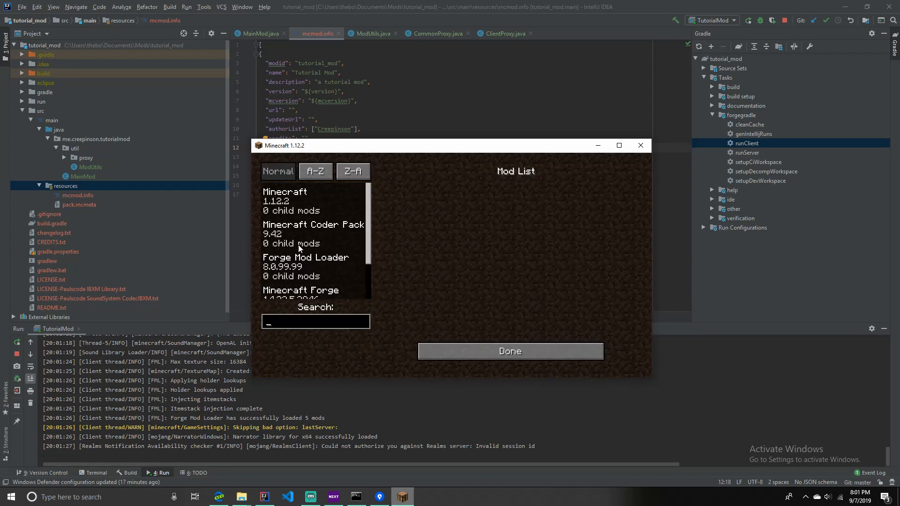
{"action": "mouse_move", "coordinate": [416, 315]}
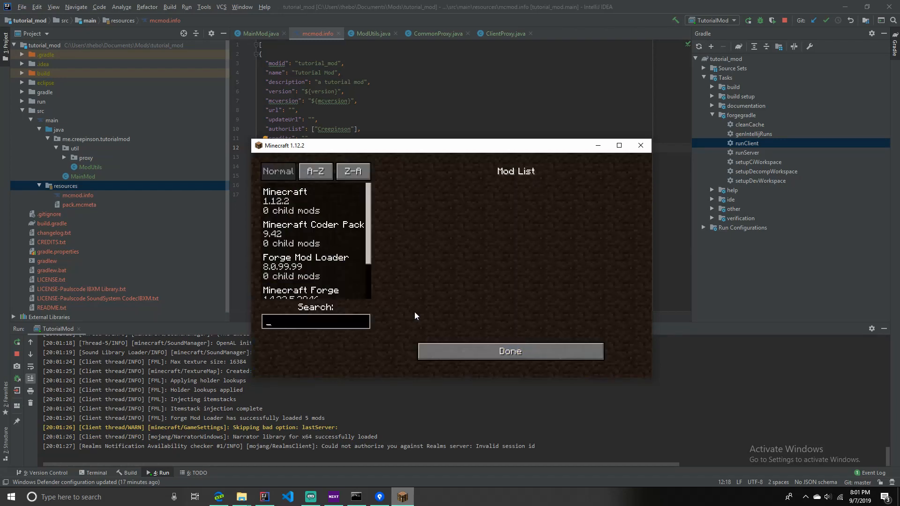
{"action": "left_click", "coordinate": [312, 280]}
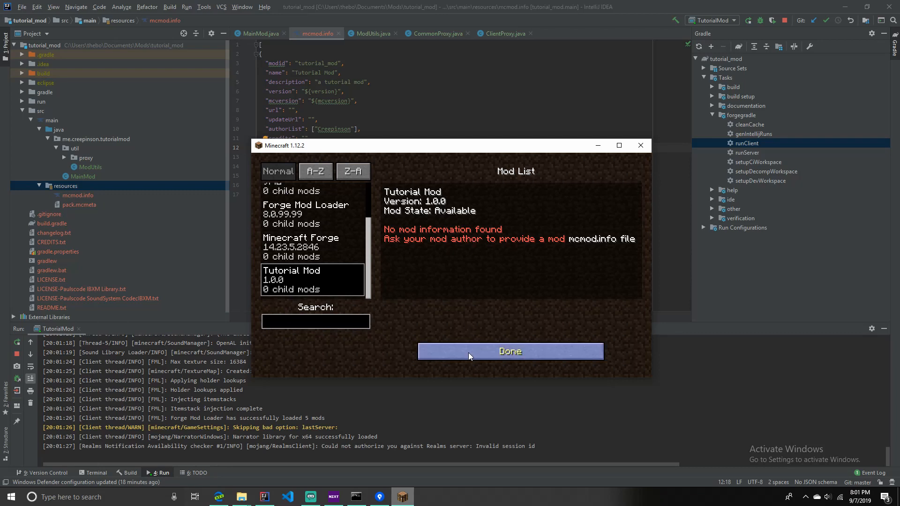
Step: Back out to the title screen and quit the Minecraft window
{"action": "left_click", "coordinate": [511, 350]}
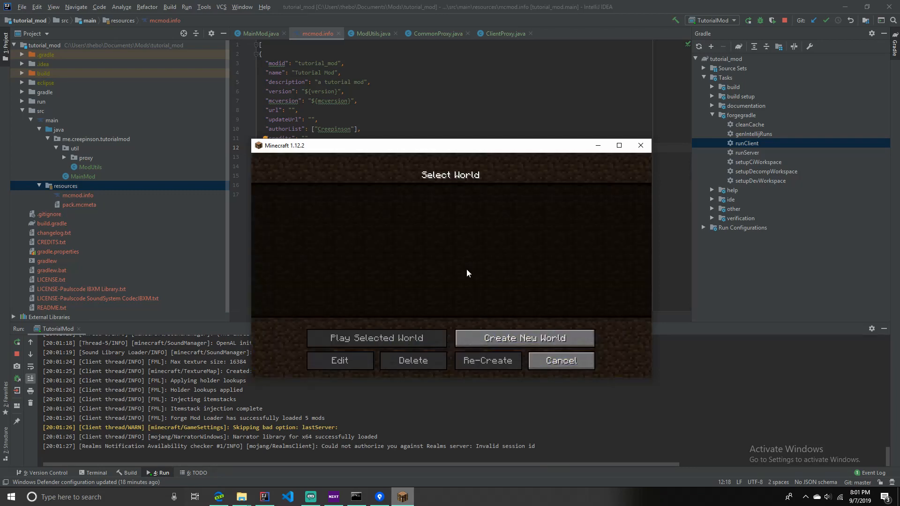
{"action": "mouse_move", "coordinate": [492, 373]}
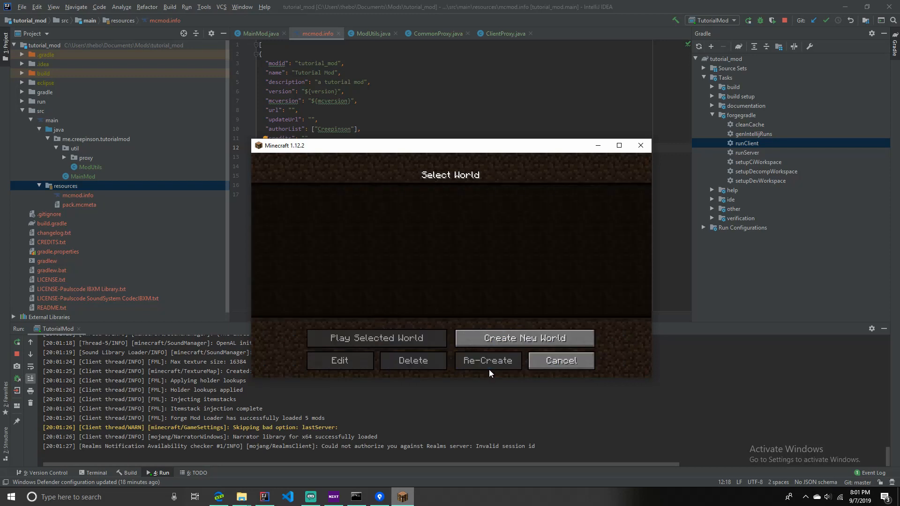
{"action": "left_click", "coordinate": [526, 338]}
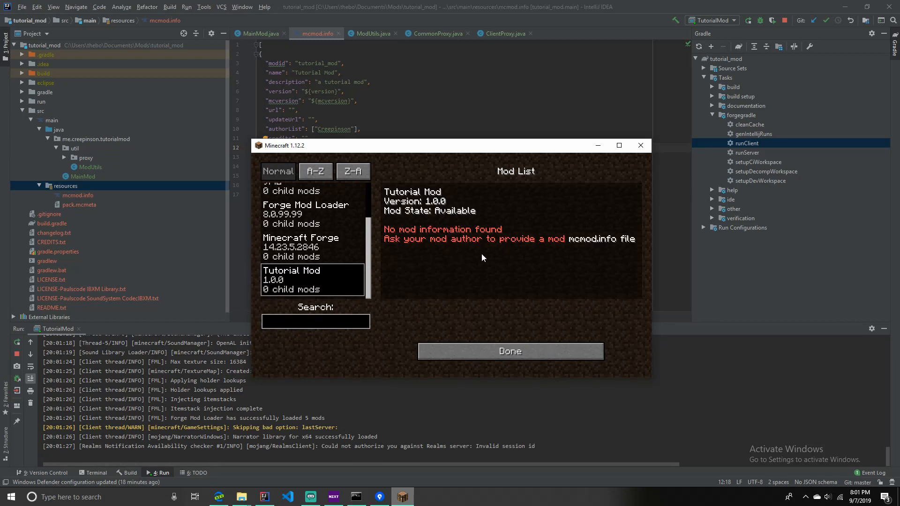
{"action": "mouse_move", "coordinate": [489, 337]}
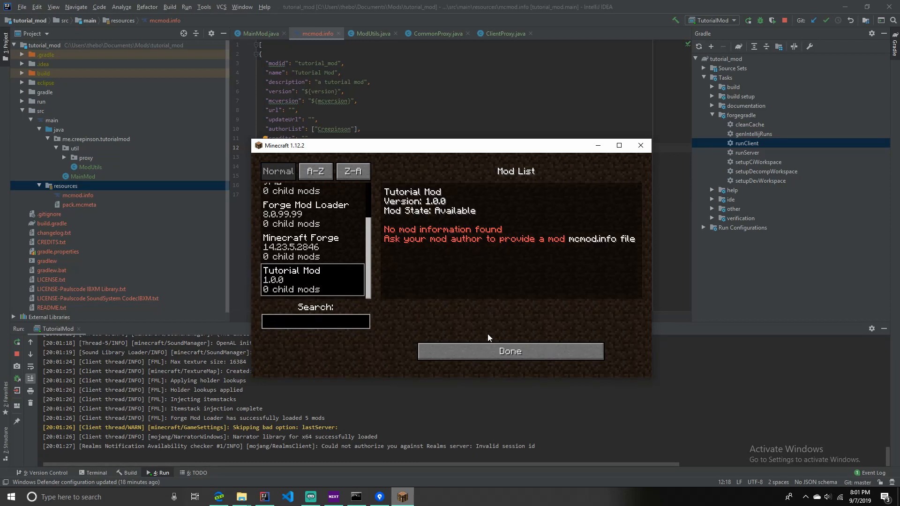
{"action": "left_click", "coordinate": [511, 351]}
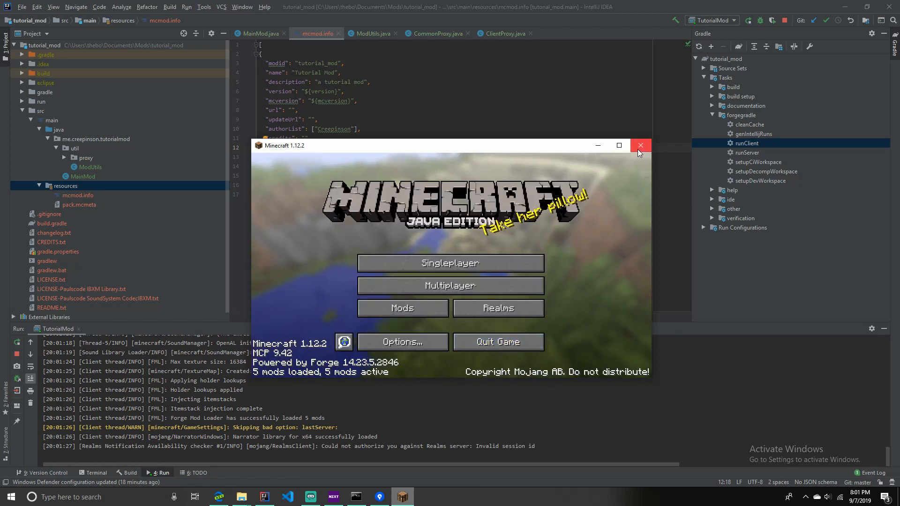
{"action": "left_click", "coordinate": [640, 145]}
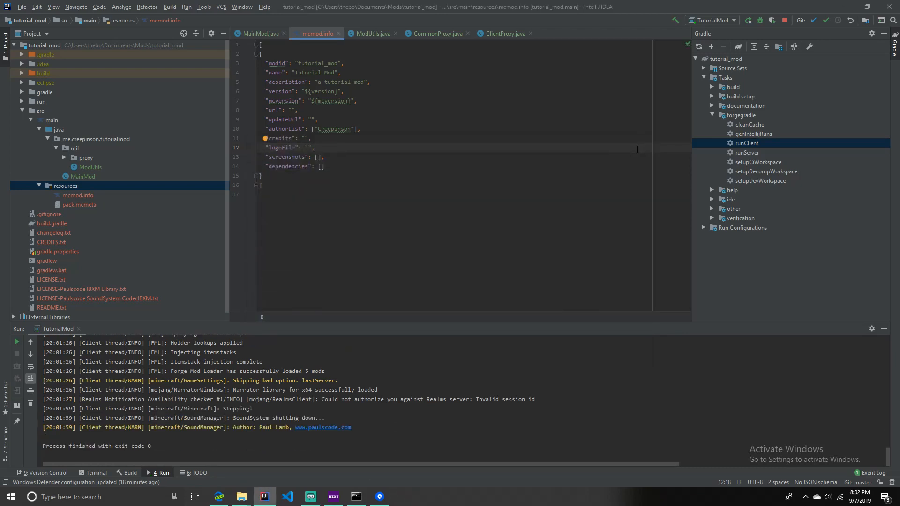